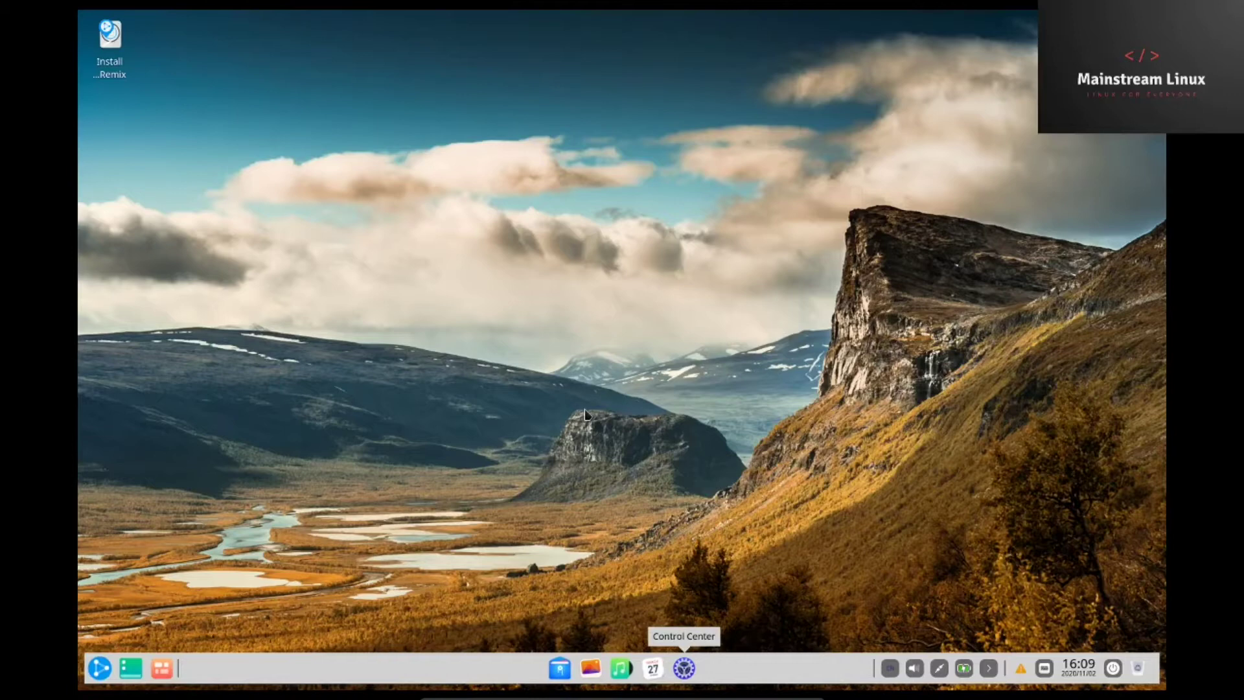
{"action": "mouse_move", "coordinate": [692, 681]}
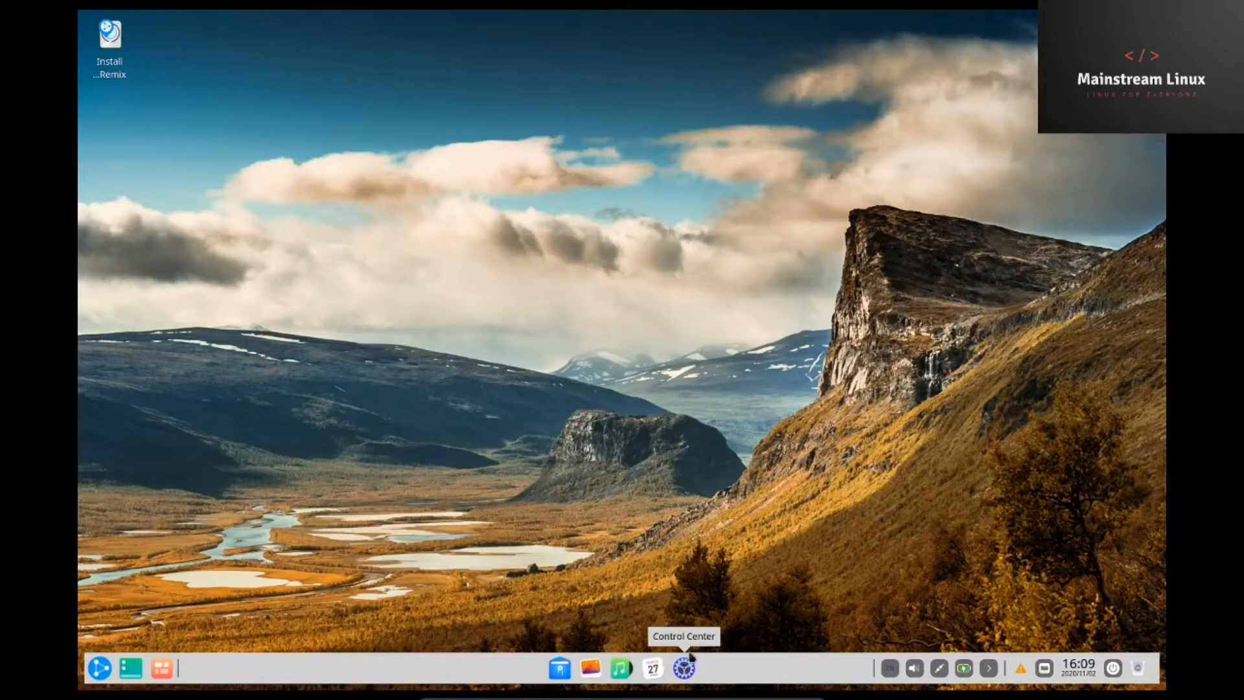
Open Control Center's Display settings and view scaling at 1.0 and the 59.95Hz refresh rate
{"action": "left_click", "coordinate": [682, 668]}
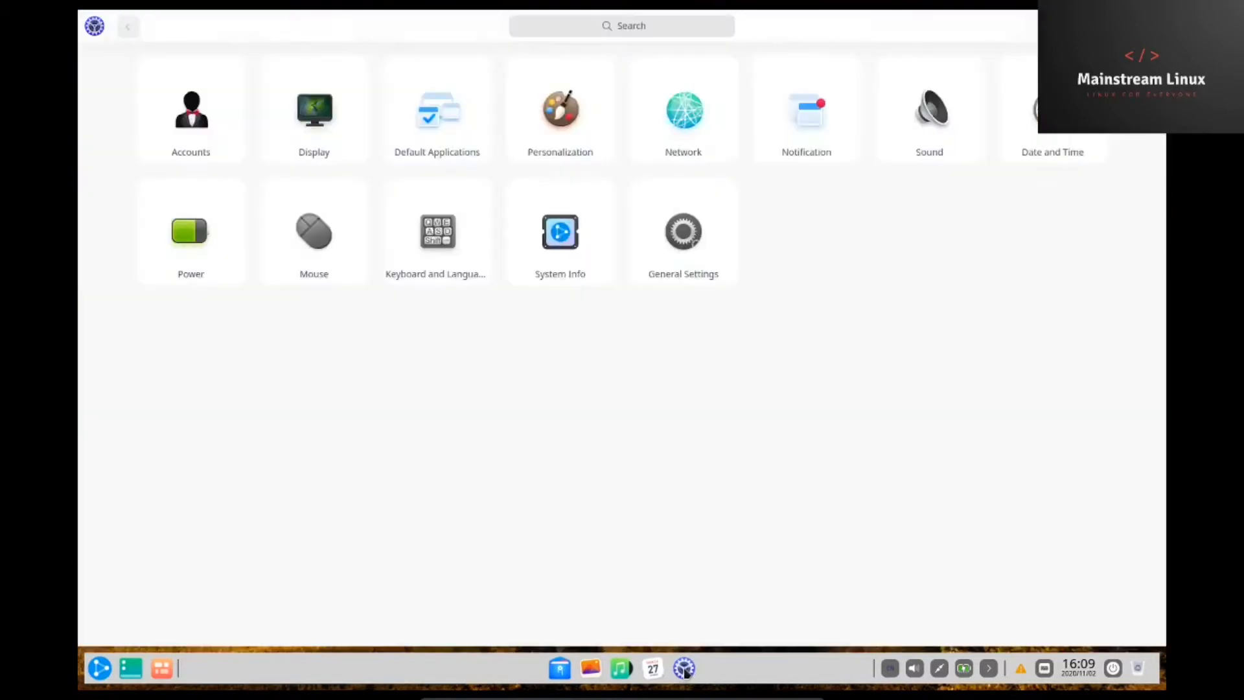
{"action": "mouse_move", "coordinate": [258, 238]}
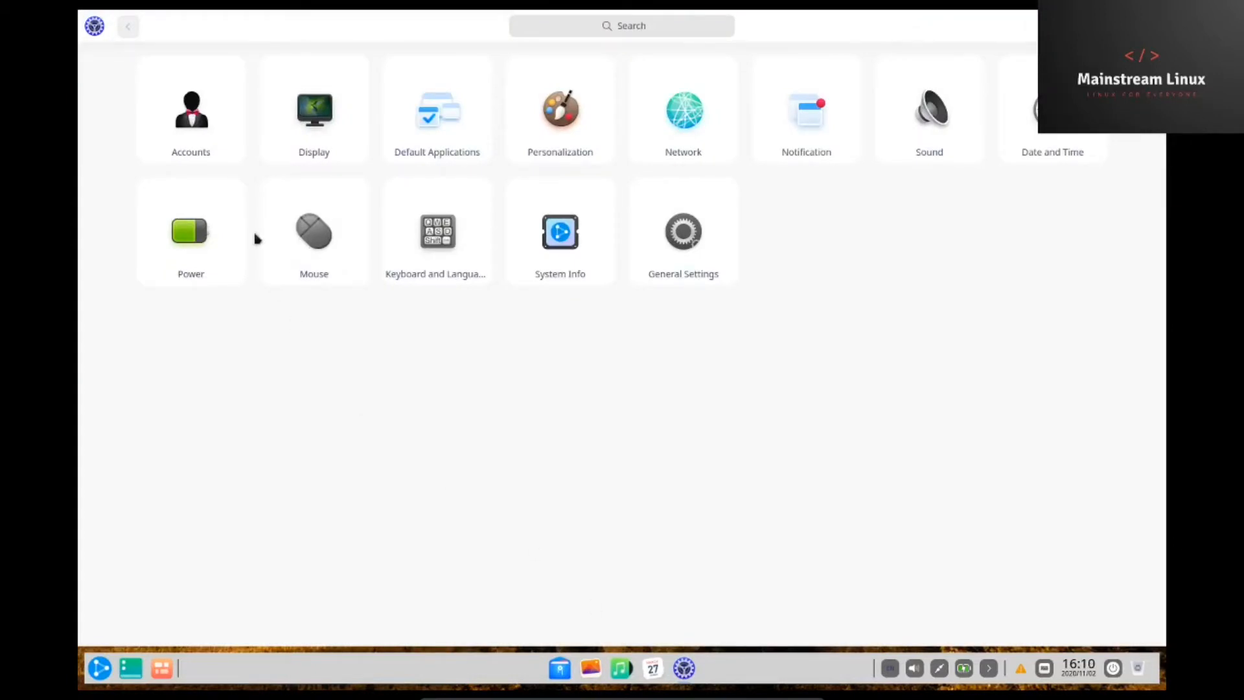
{"action": "left_click", "coordinate": [190, 109]}
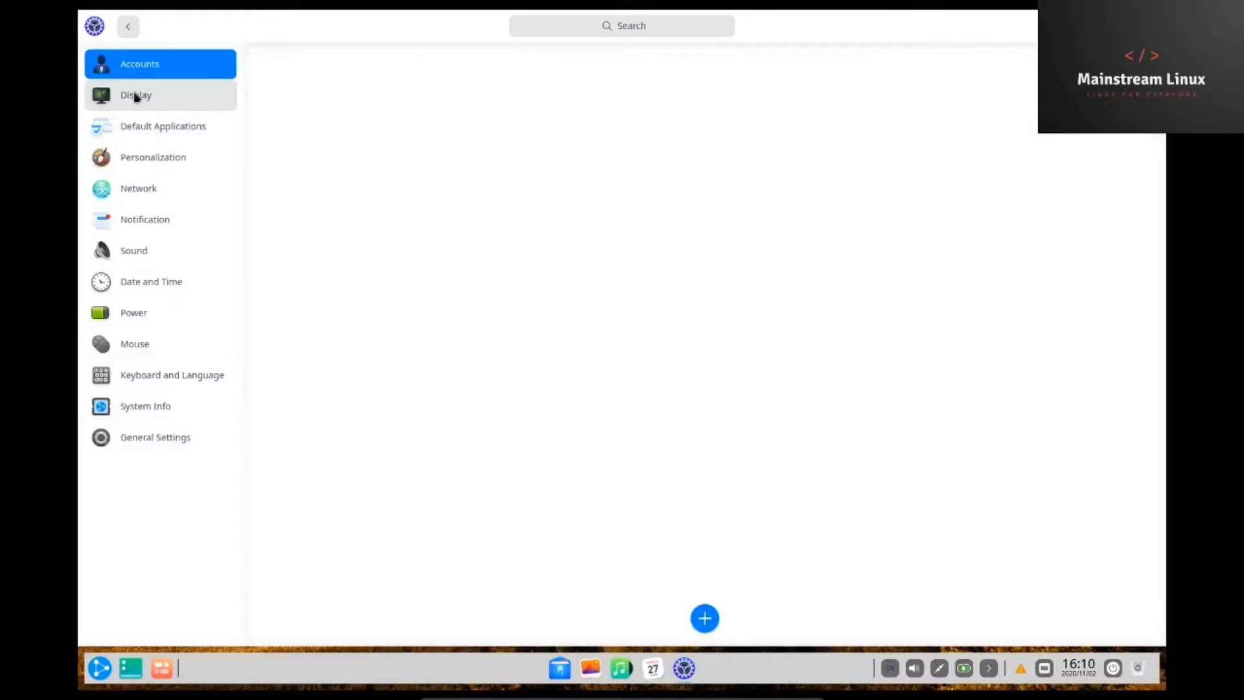
{"action": "left_click", "coordinate": [135, 95]}
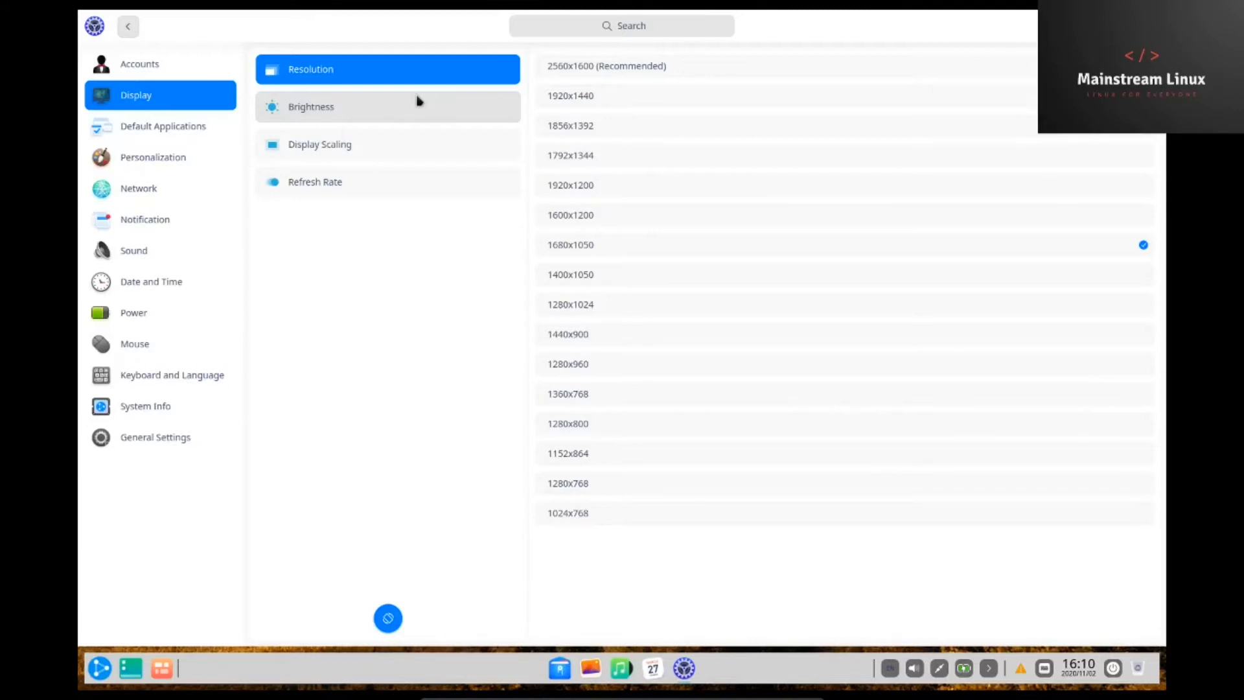
{"action": "left_click", "coordinate": [310, 106]}
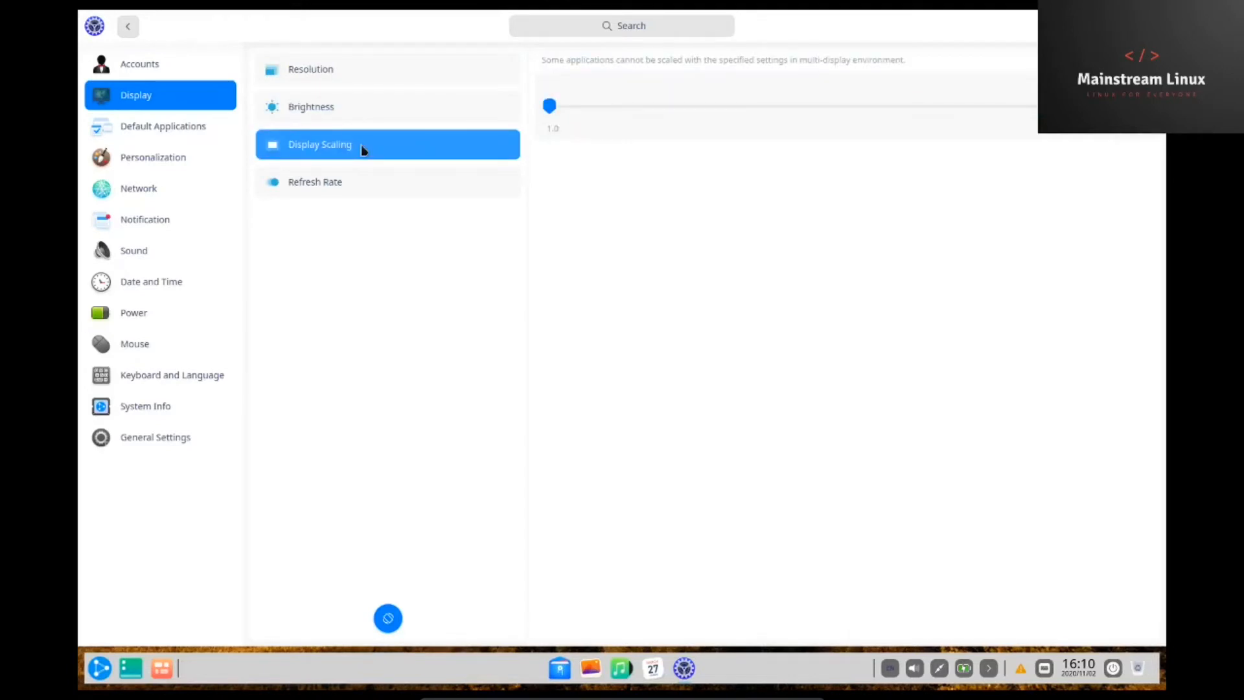
{"action": "left_click", "coordinate": [315, 181]}
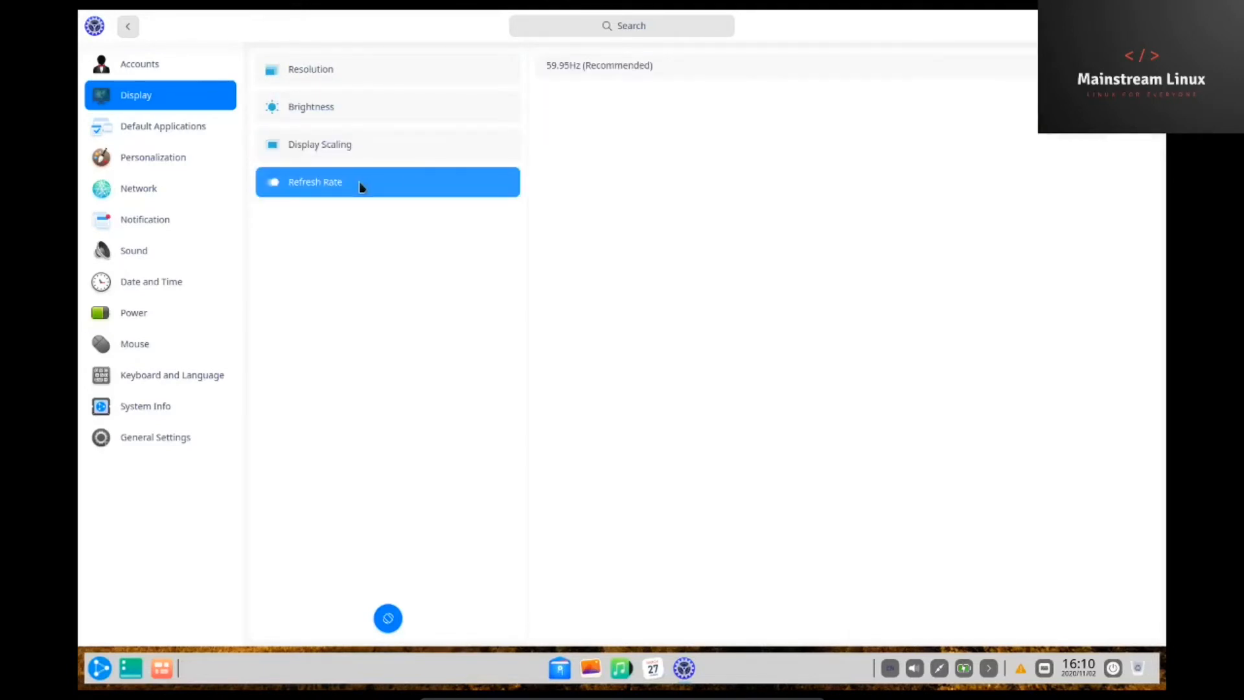
Open Default Applications, showing Firefox Web Browser as the webpage handler
{"action": "left_click", "coordinate": [162, 125]}
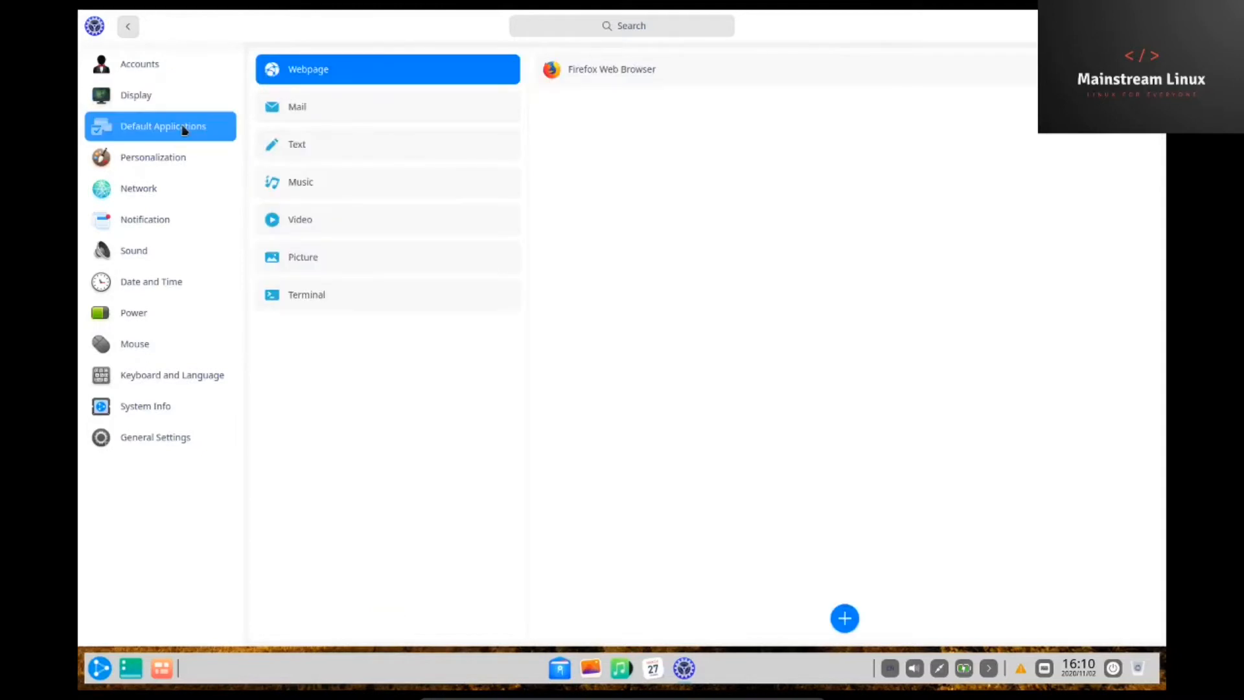
{"action": "mouse_move", "coordinate": [434, 74]}
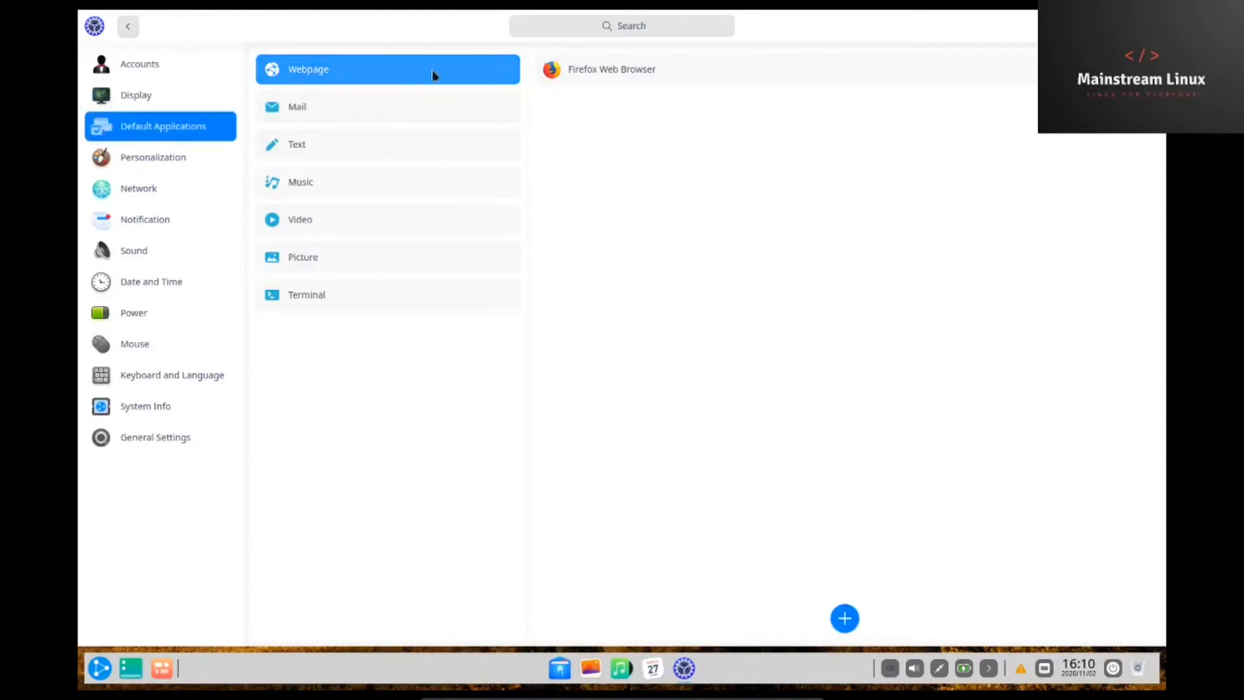
{"action": "mouse_move", "coordinate": [694, 71]}
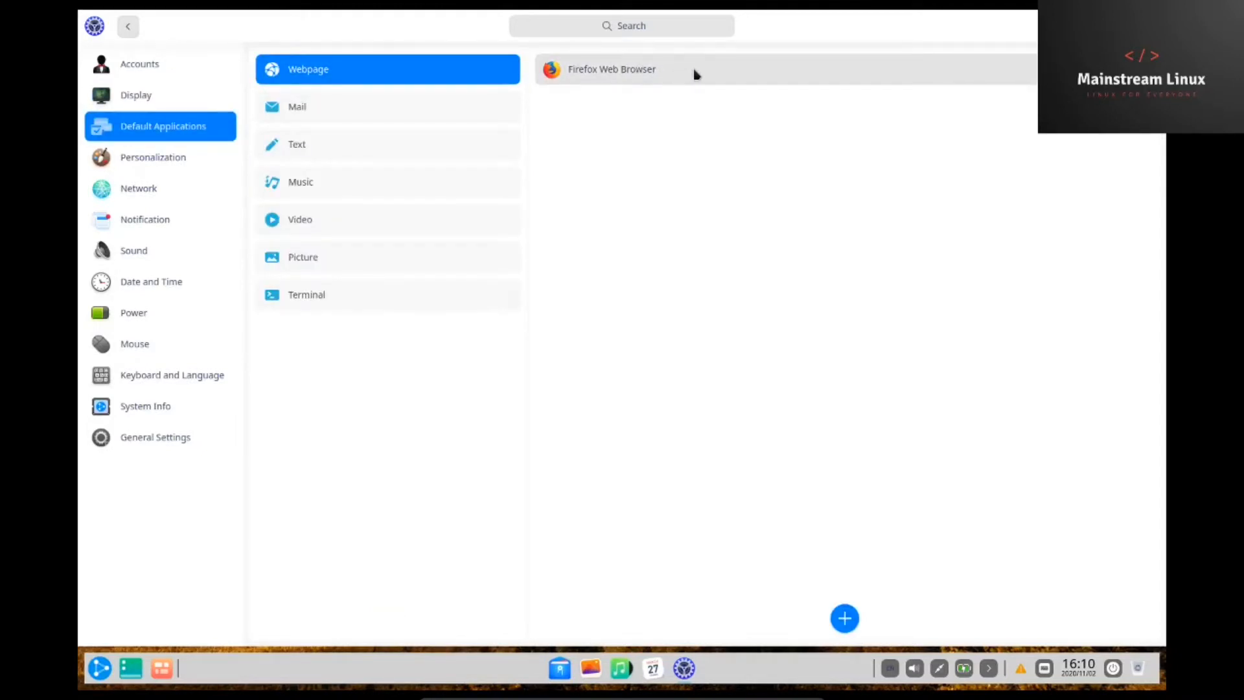
{"action": "mouse_move", "coordinate": [591, 157]}
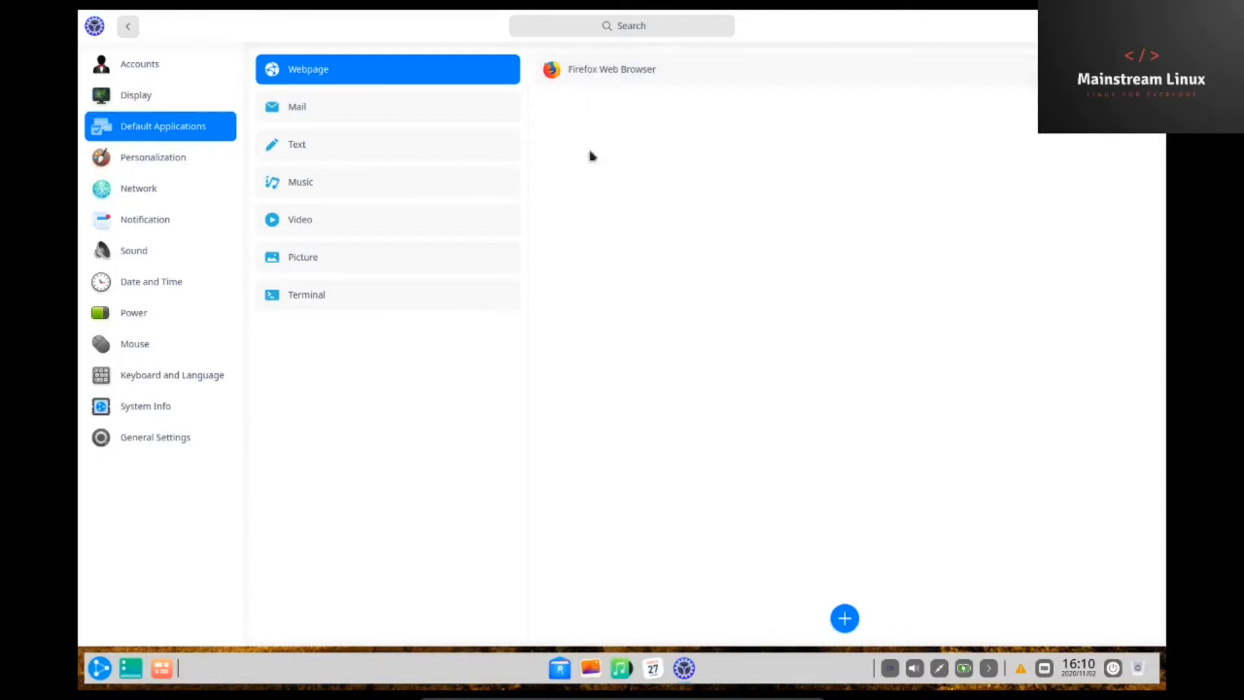
{"action": "mouse_move", "coordinate": [582, 128]}
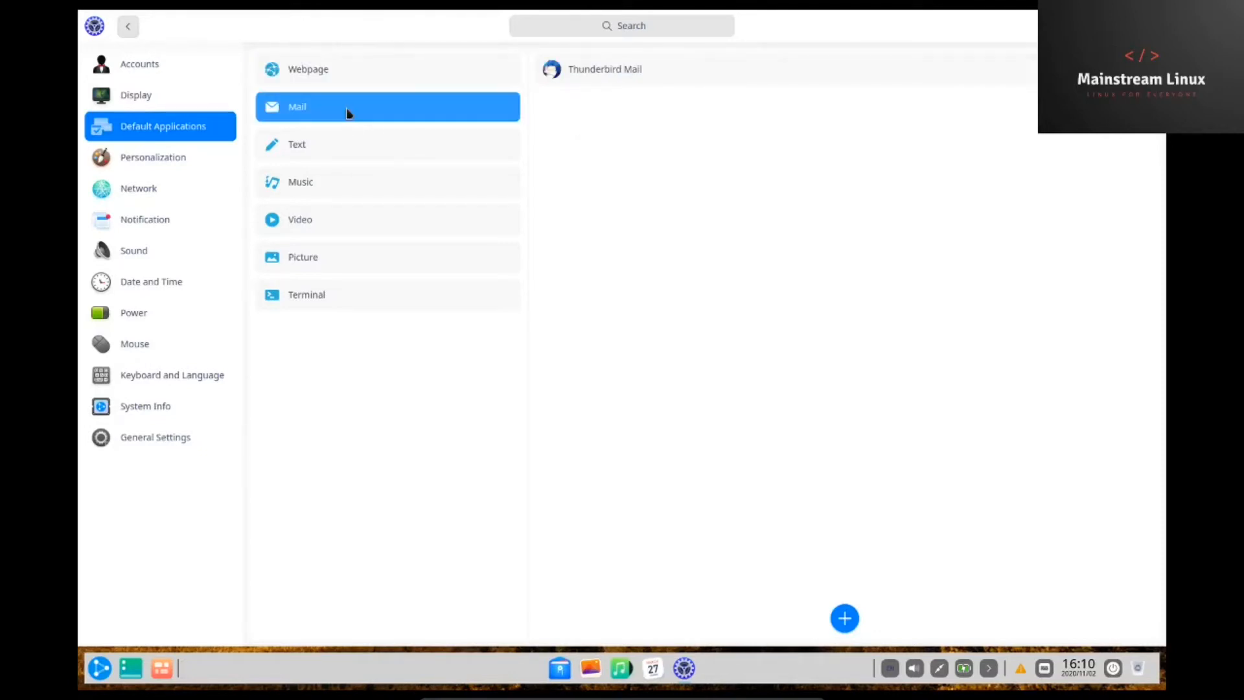
{"action": "mouse_move", "coordinate": [650, 97]}
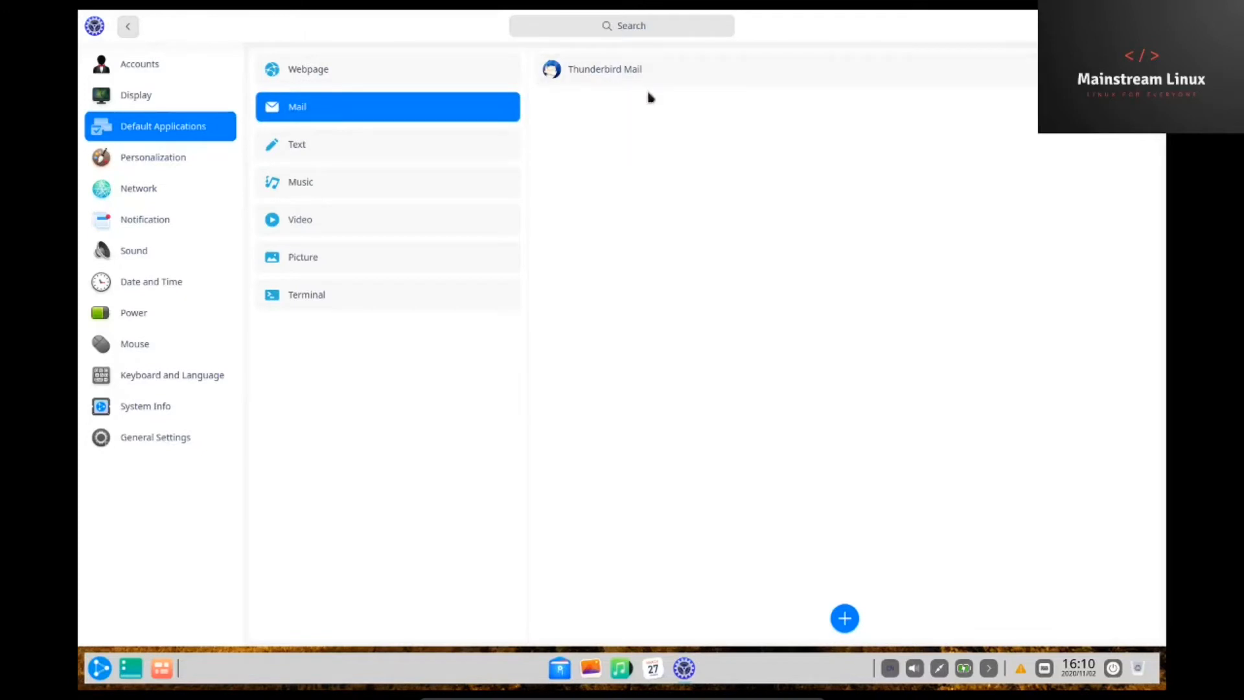
{"action": "mouse_move", "coordinate": [699, 68]}
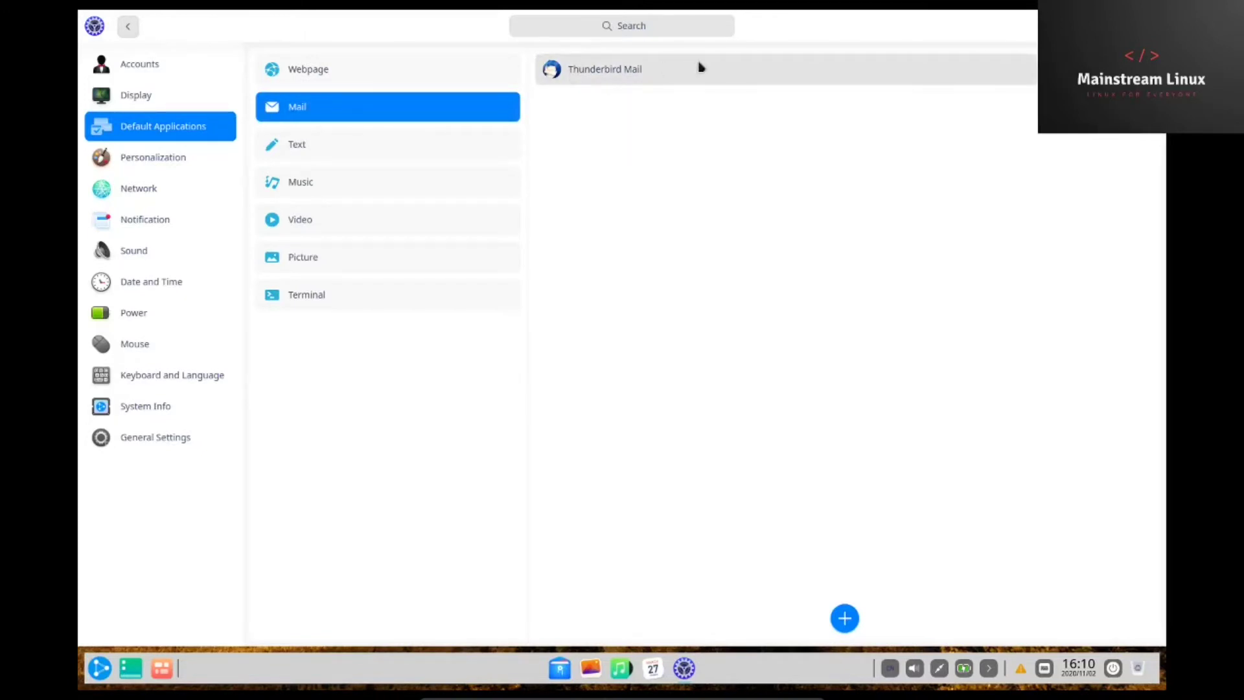
{"action": "mouse_move", "coordinate": [701, 72]}
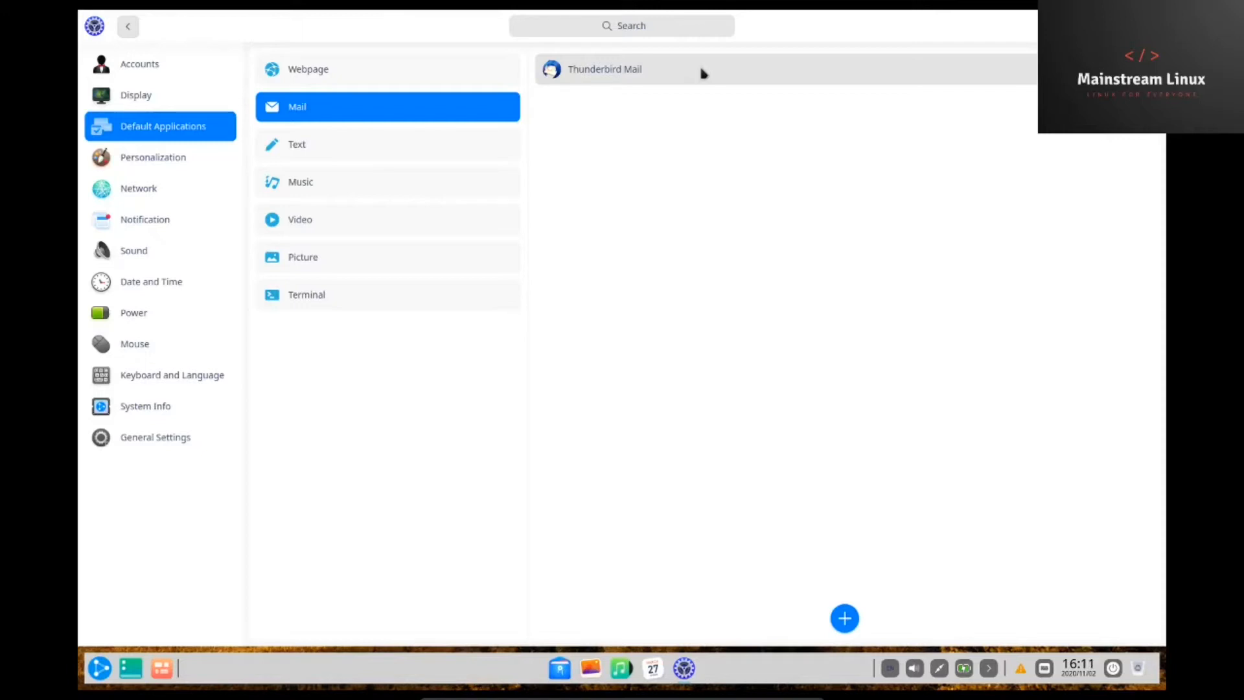
{"action": "mouse_move", "coordinate": [575, 141]}
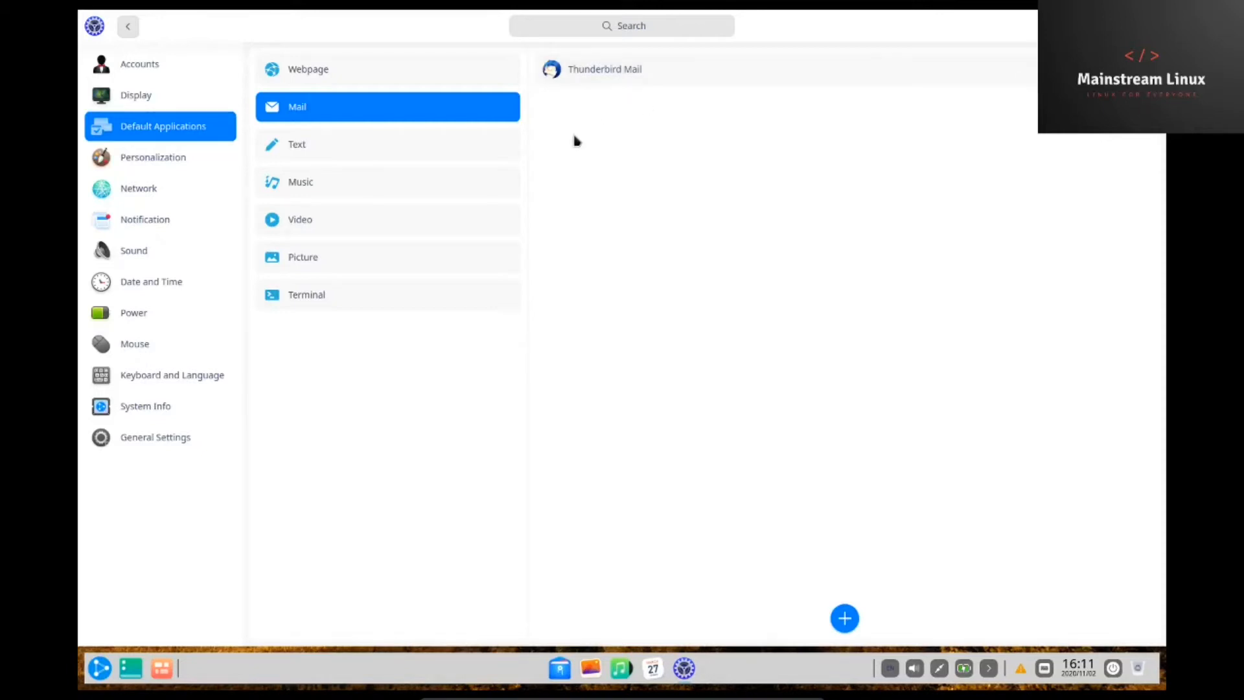
Check the Text, Music, Picture and Terminal defaults, then move to Personalization
{"action": "left_click", "coordinate": [388, 144]}
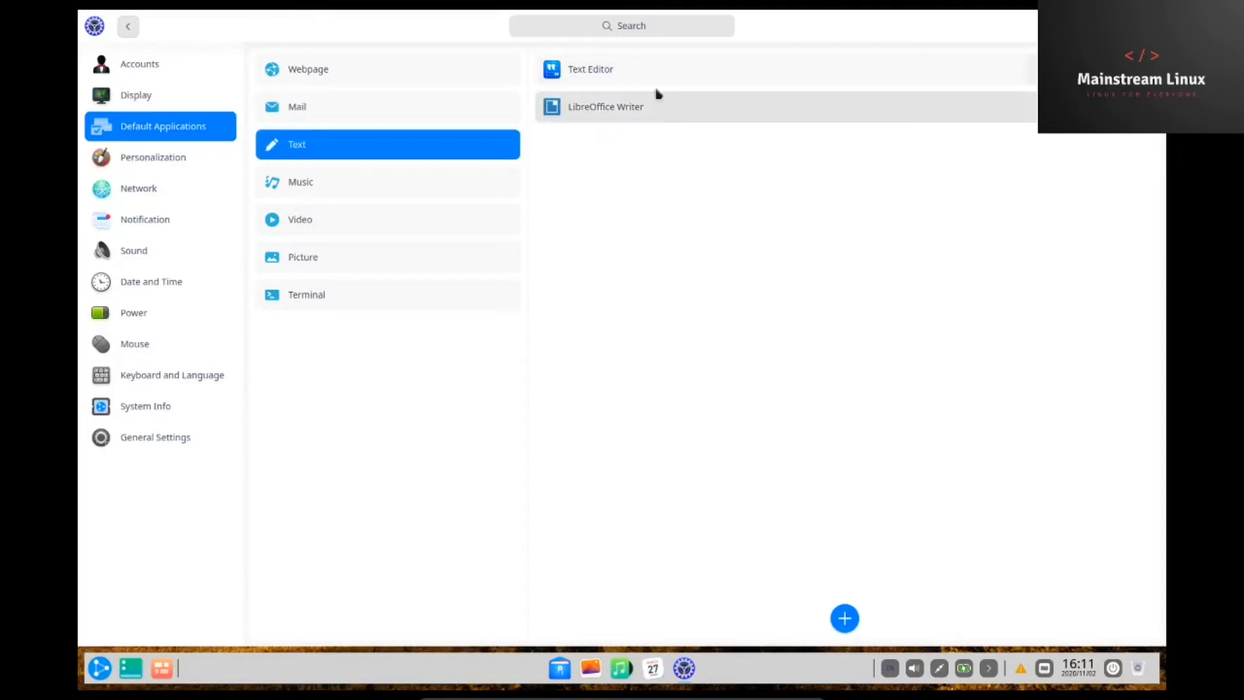
{"action": "mouse_move", "coordinate": [907, 71]}
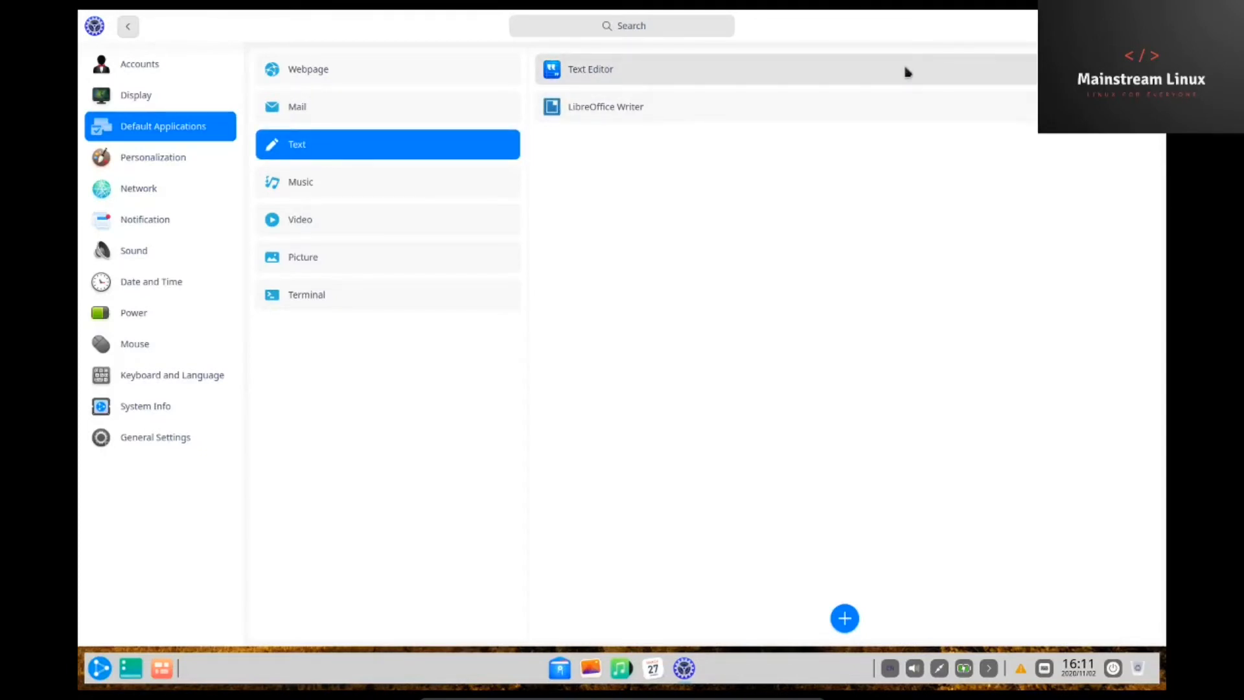
{"action": "mouse_move", "coordinate": [605, 107]}
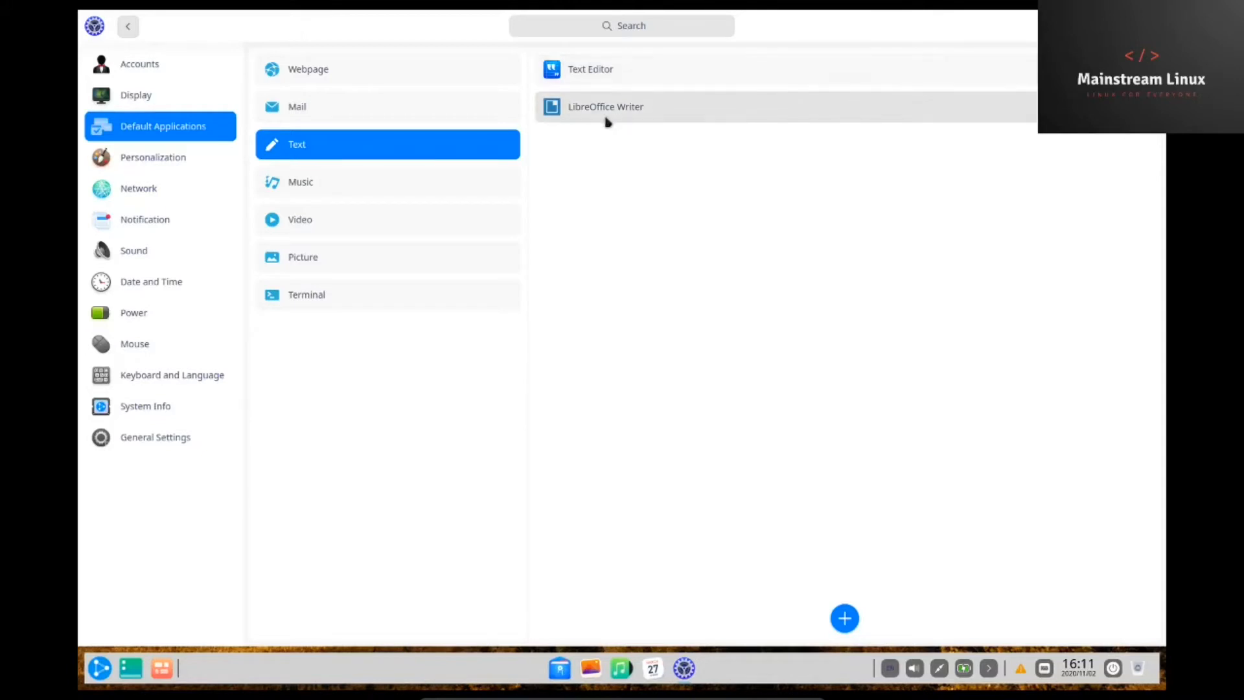
{"action": "mouse_move", "coordinate": [842, 109]}
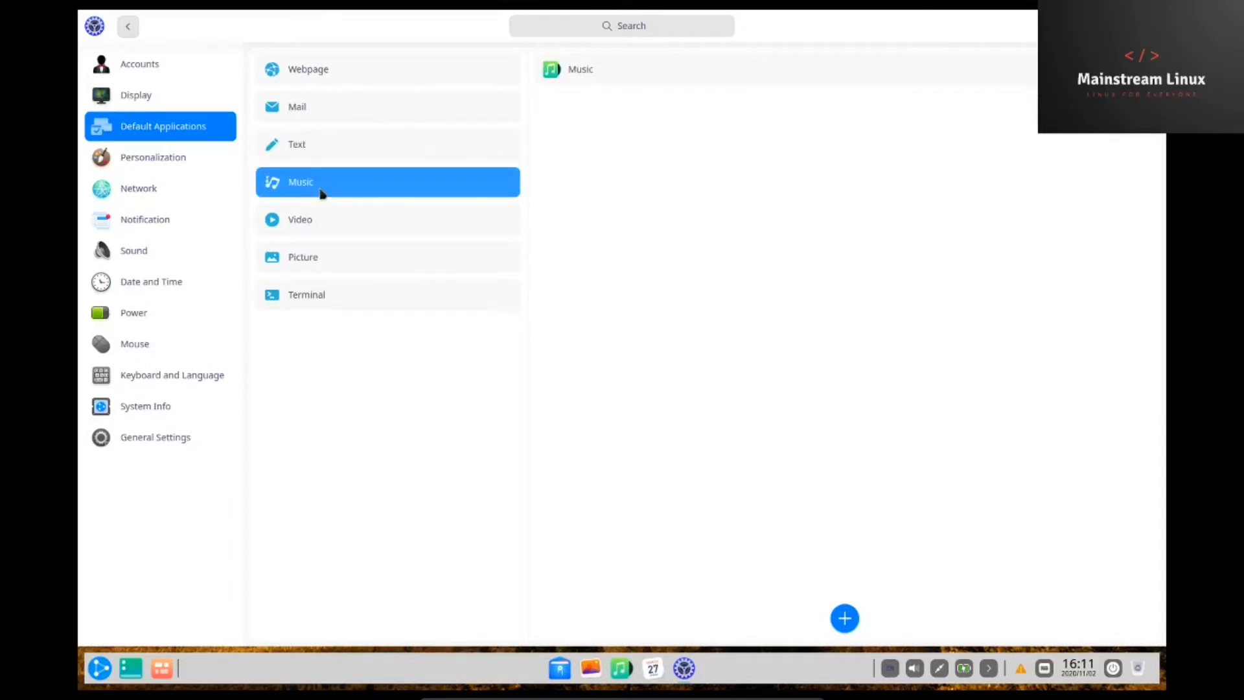
{"action": "left_click", "coordinate": [300, 219]}
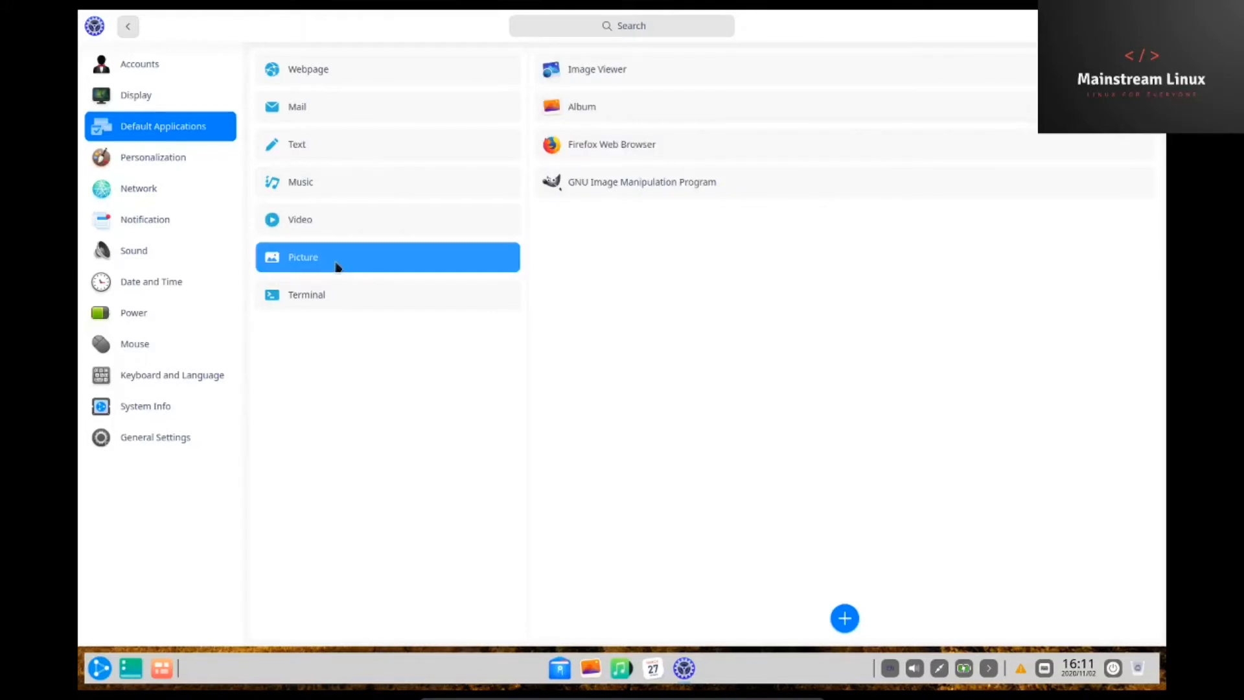
{"action": "mouse_move", "coordinate": [641, 181]}
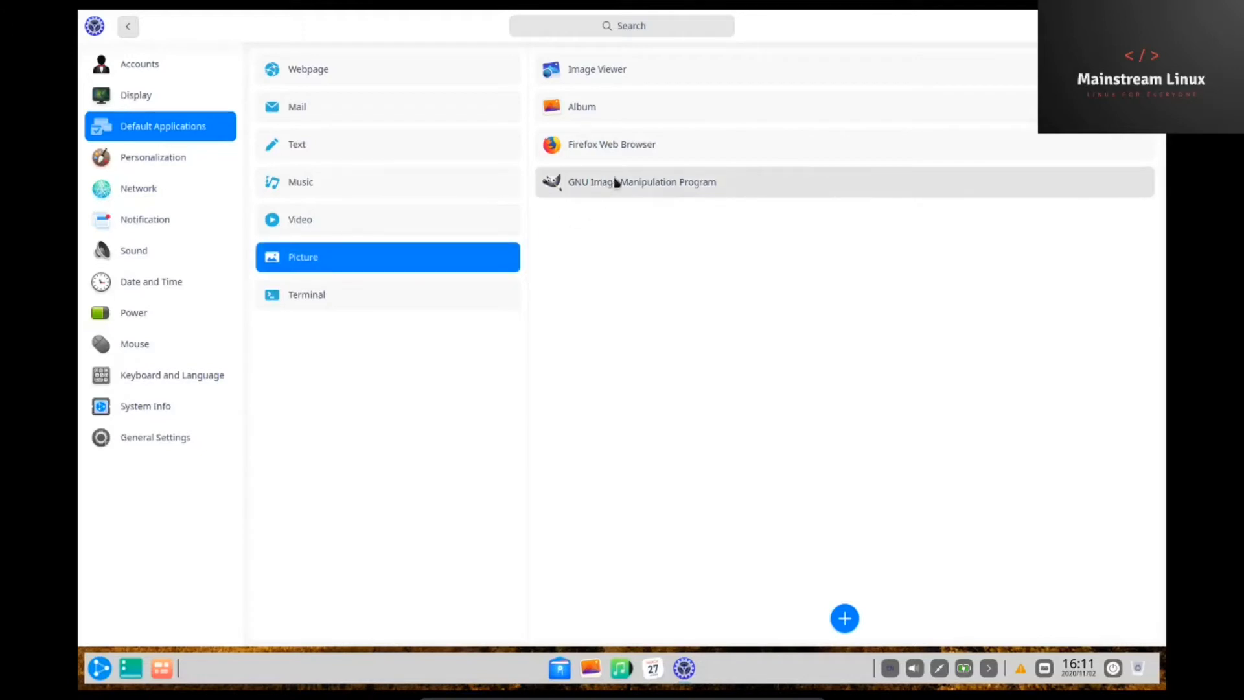
{"action": "mouse_move", "coordinate": [643, 184]}
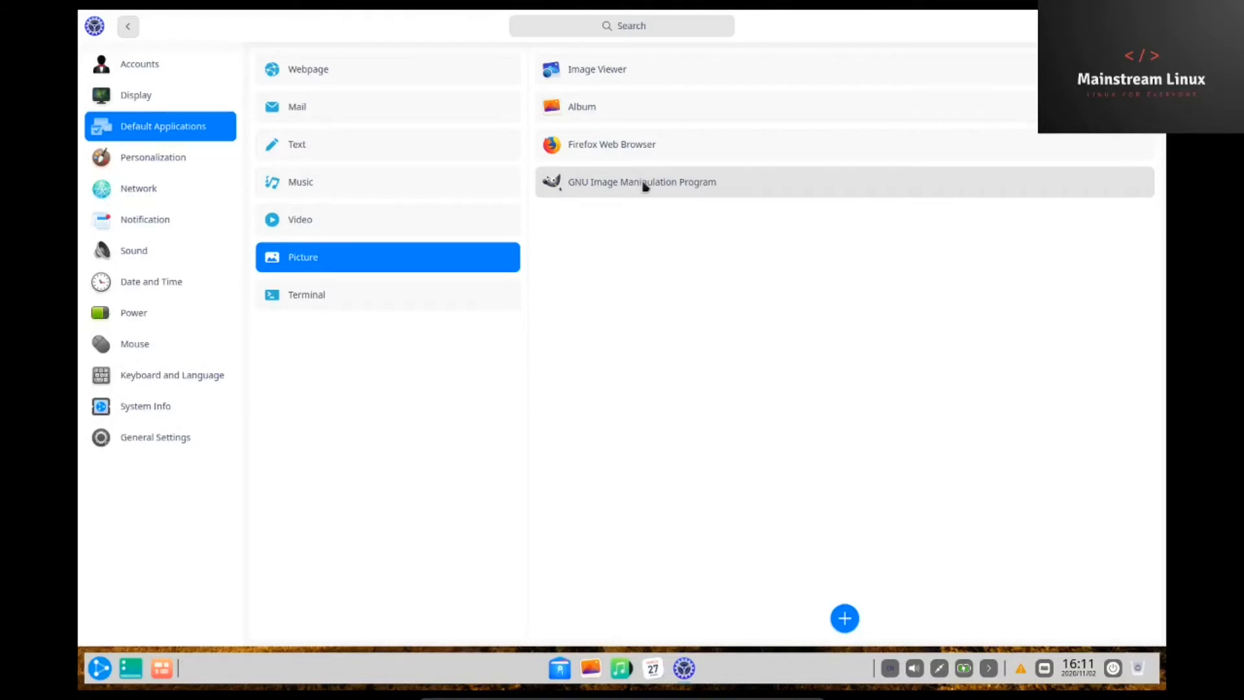
{"action": "left_click", "coordinate": [307, 295]}
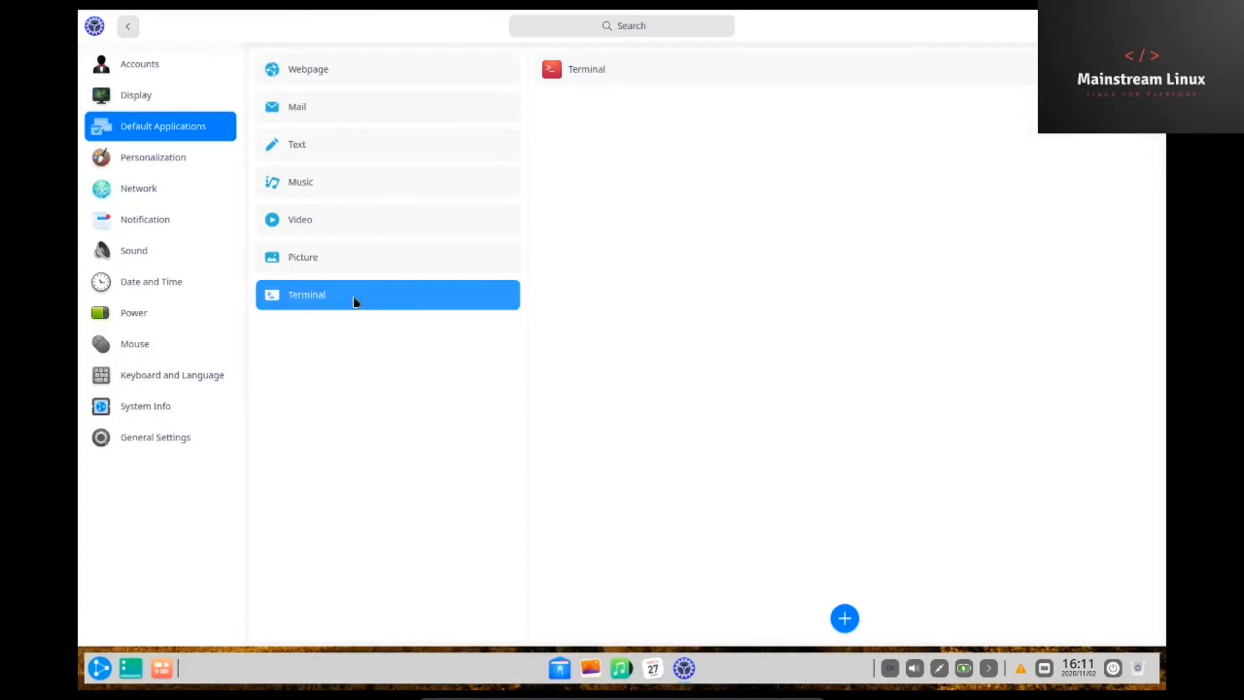
{"action": "left_click", "coordinate": [152, 157]}
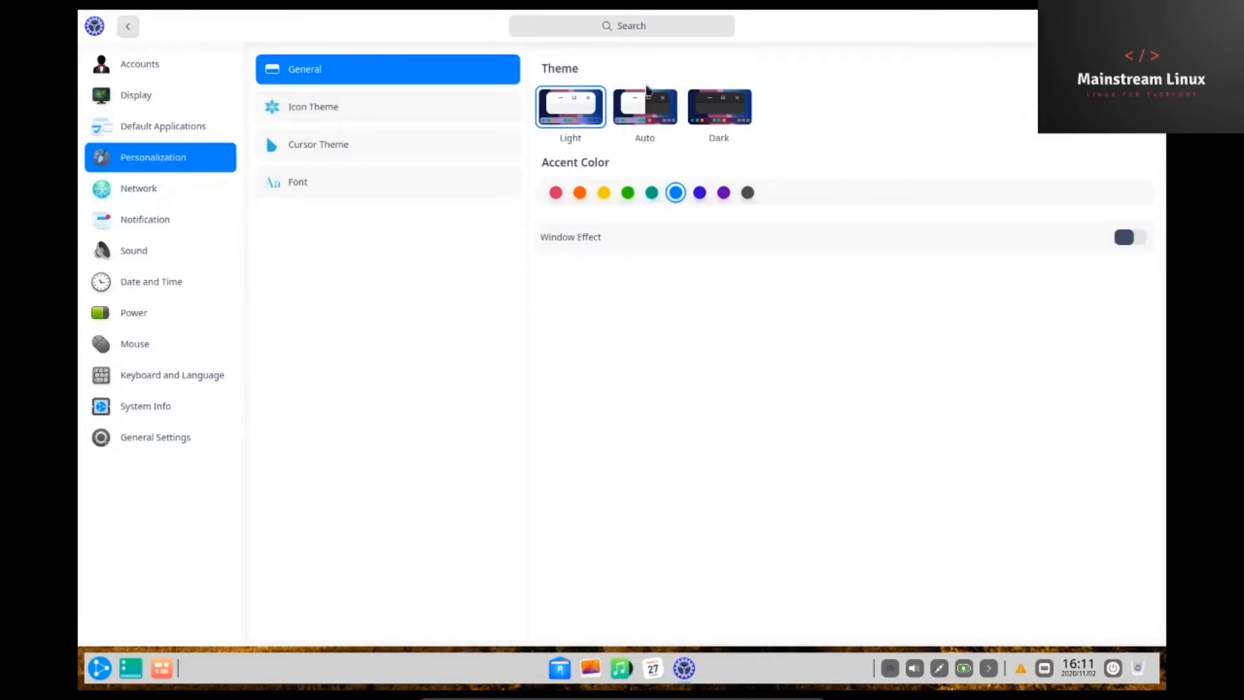
{"action": "mouse_move", "coordinate": [354, 102]}
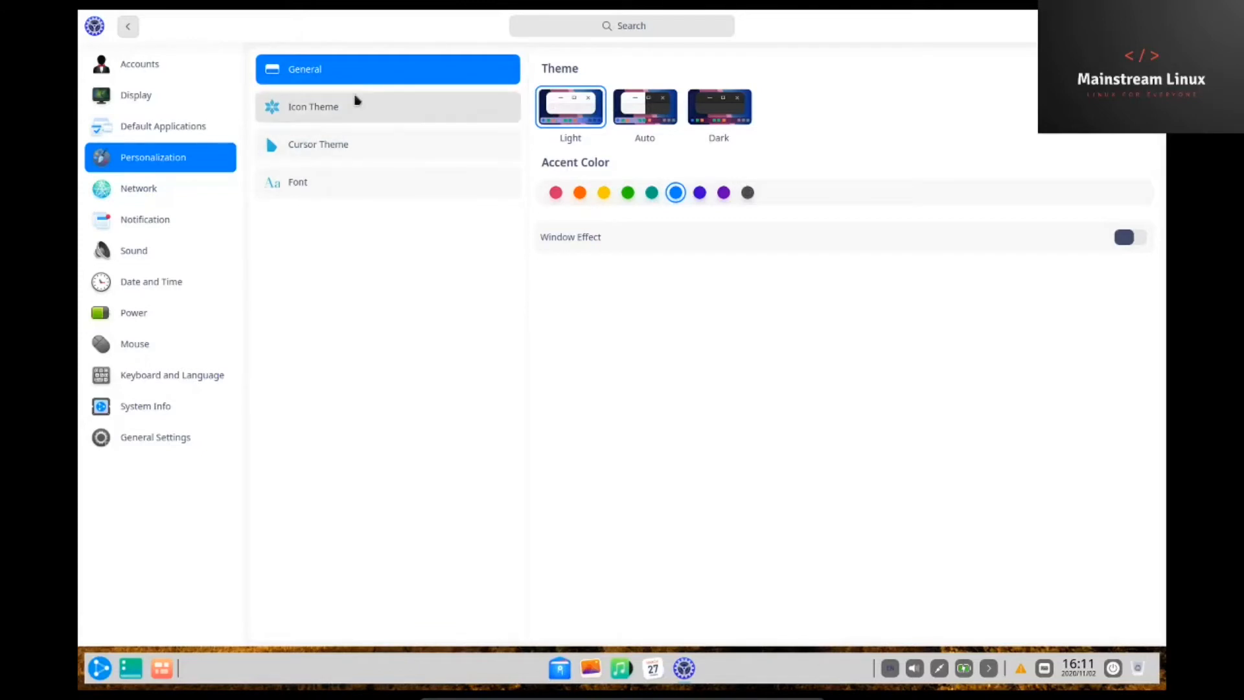
{"action": "left_click", "coordinate": [718, 106]}
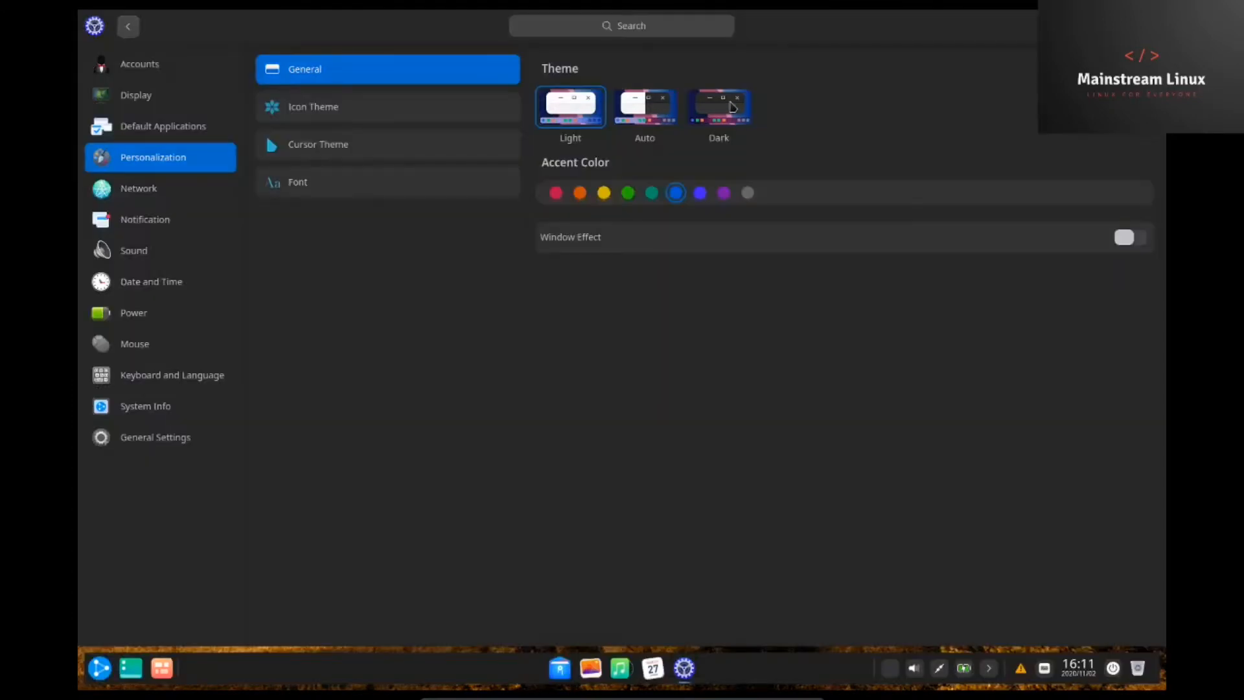
{"action": "left_click", "coordinate": [651, 192]}
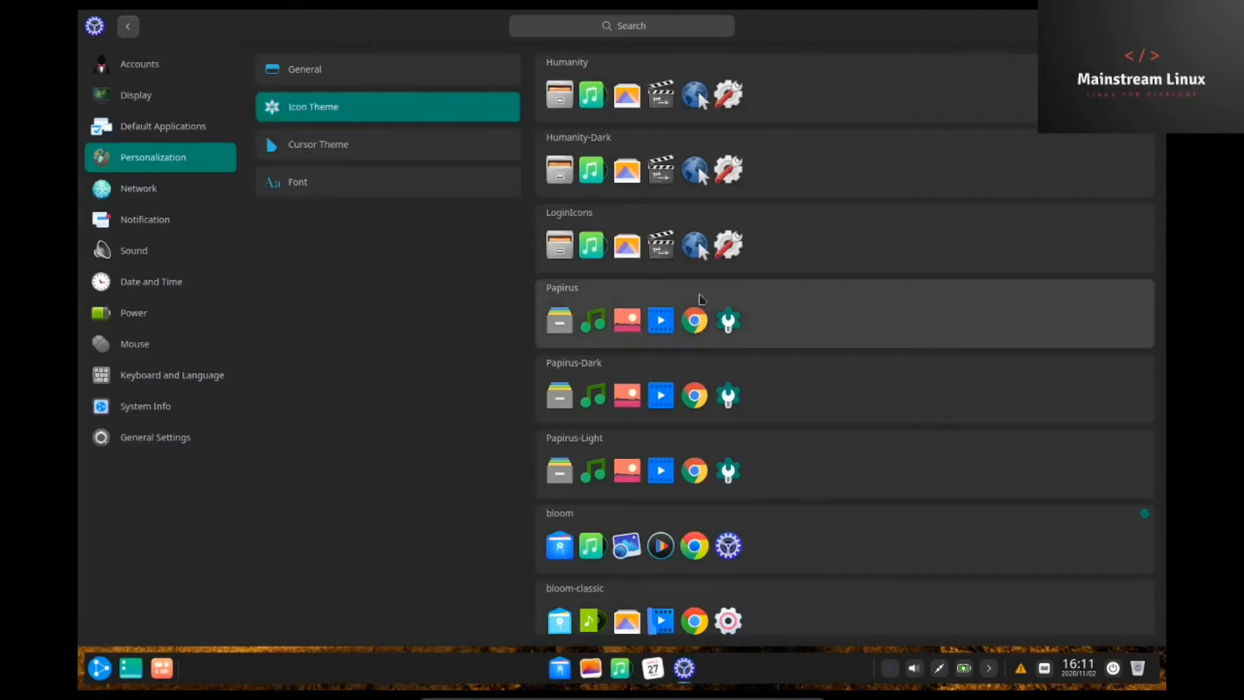
{"action": "mouse_move", "coordinate": [732, 354]}
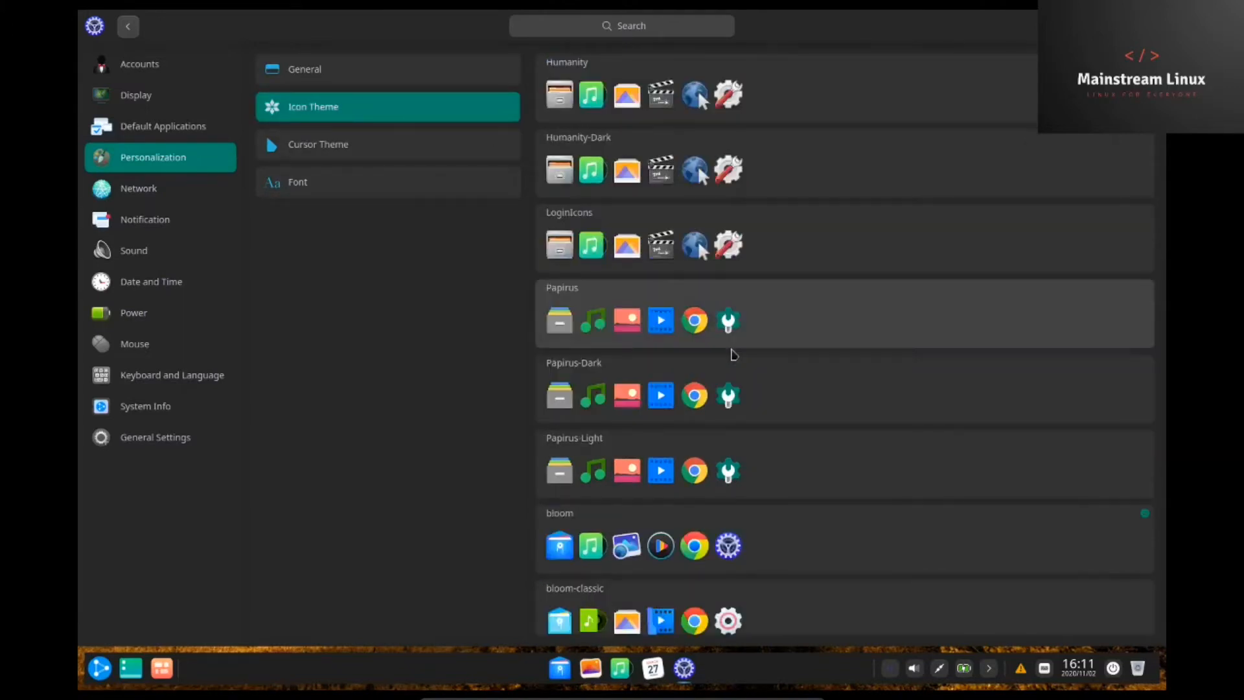
{"action": "scroll", "scroll_direction": "down", "scroll_amount": 3}
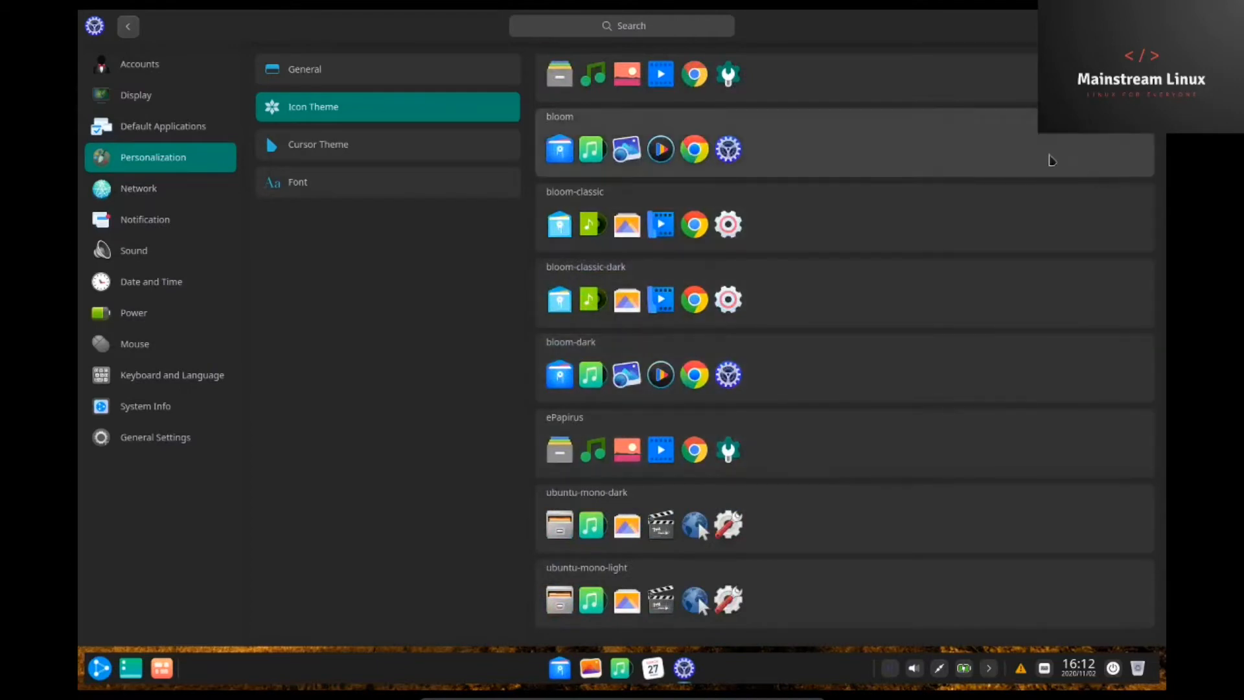
{"action": "mouse_move", "coordinate": [722, 159]}
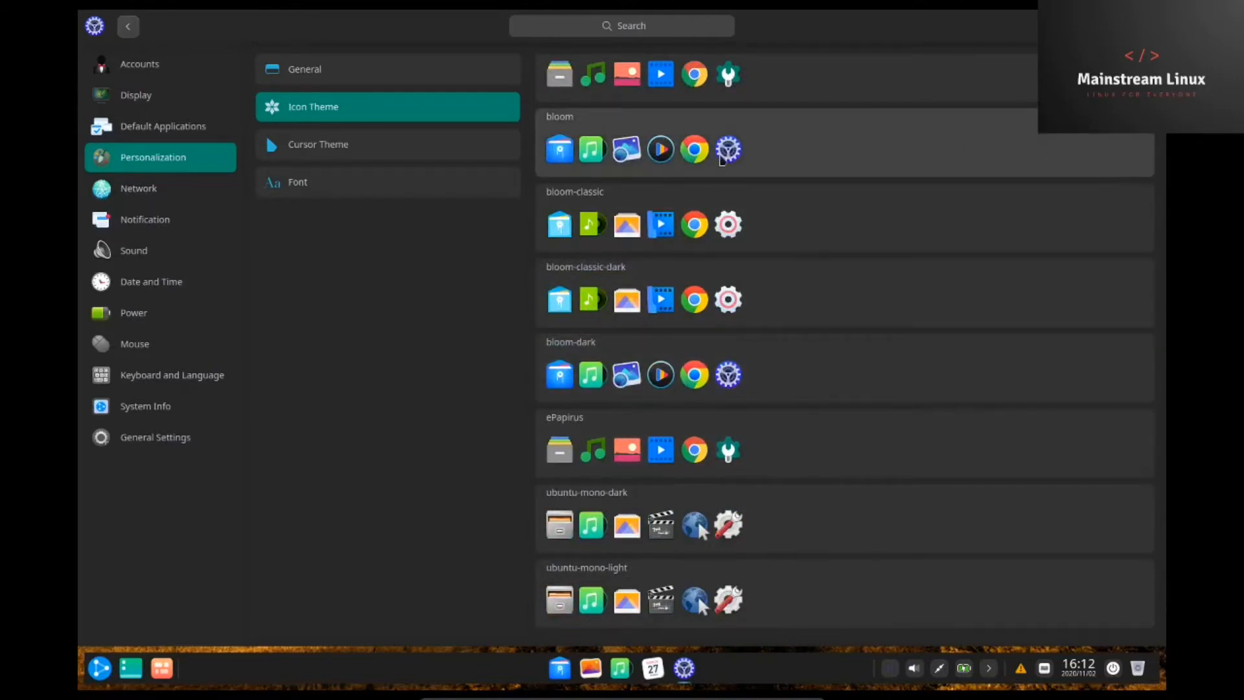
{"action": "mouse_move", "coordinate": [664, 274]}
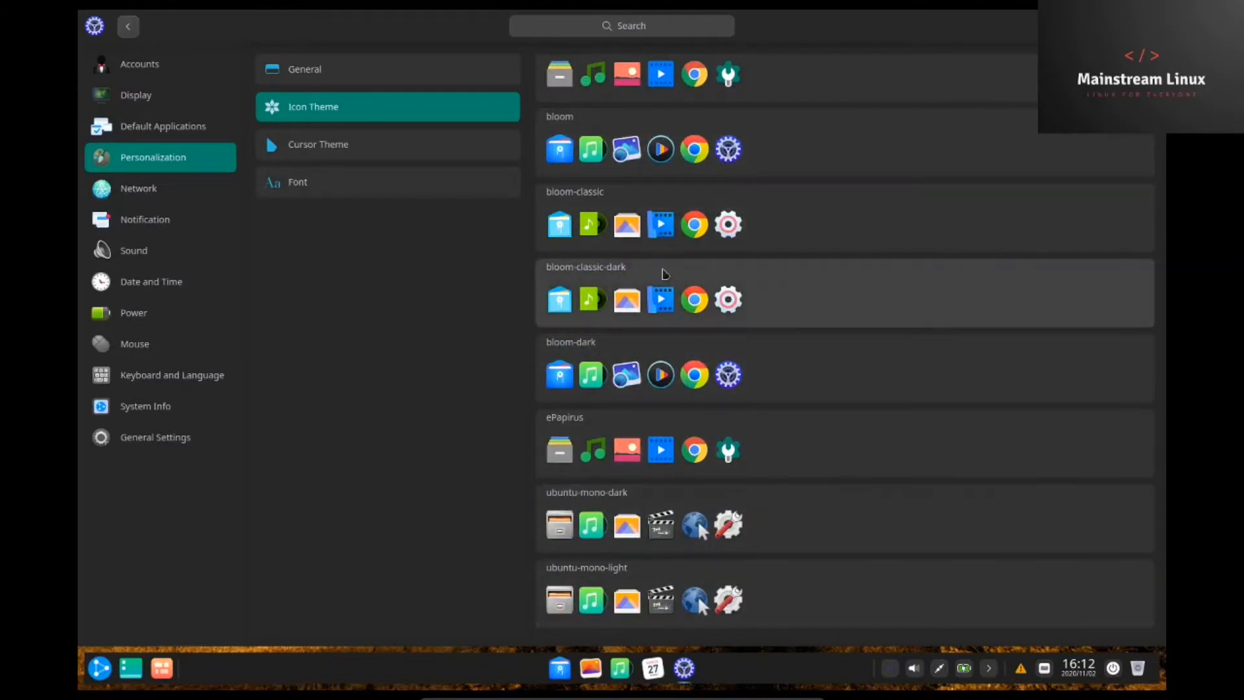
{"action": "scroll", "scroll_direction": "up", "scroll_amount": 3}
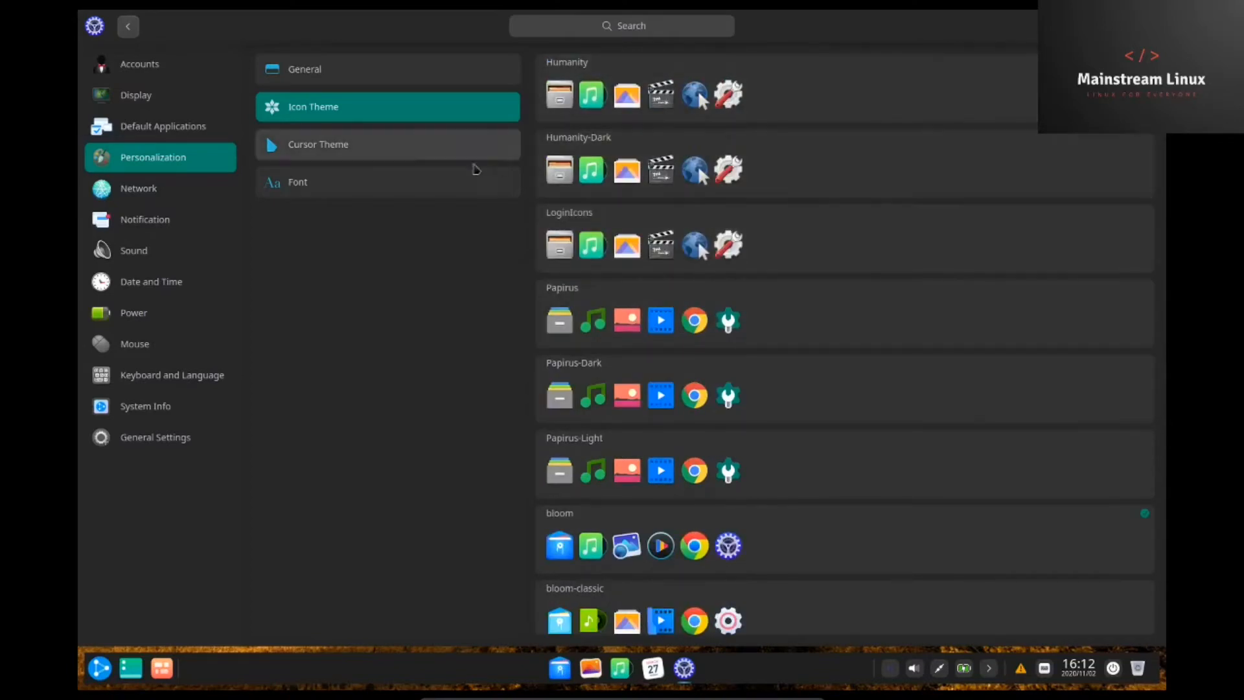
{"action": "mouse_move", "coordinate": [410, 151]}
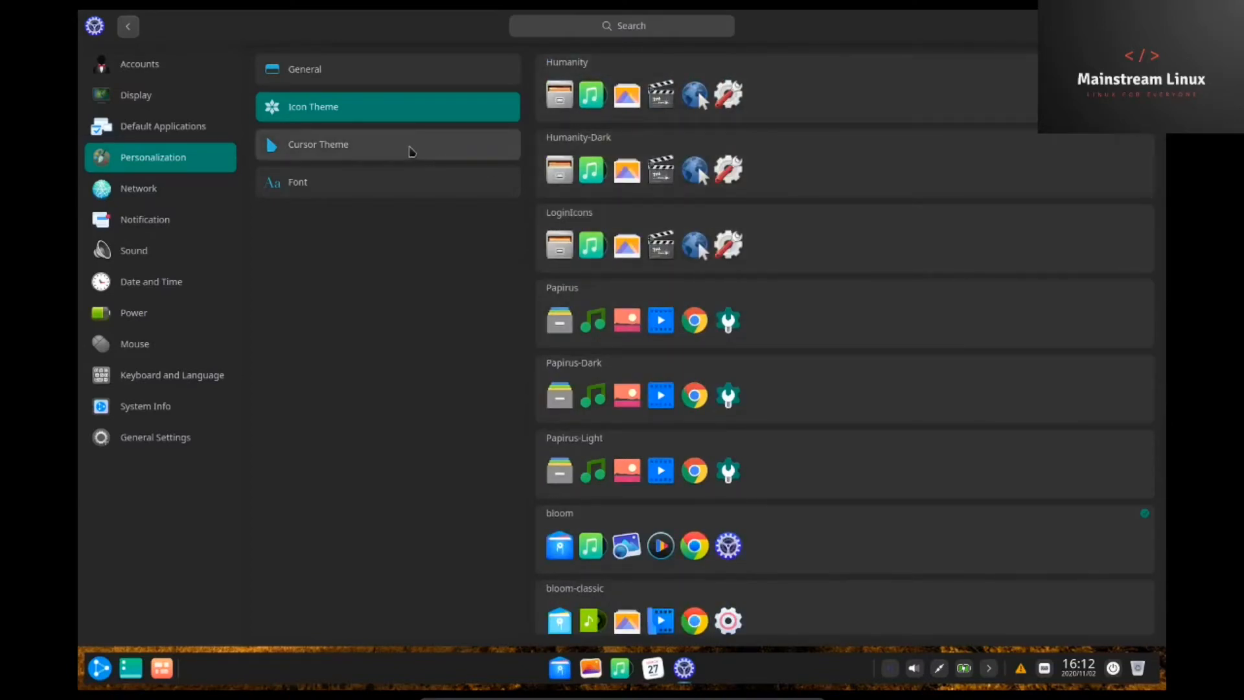
Browse the available cursor themes, then view the font size and font choices
{"action": "left_click", "coordinate": [317, 144]}
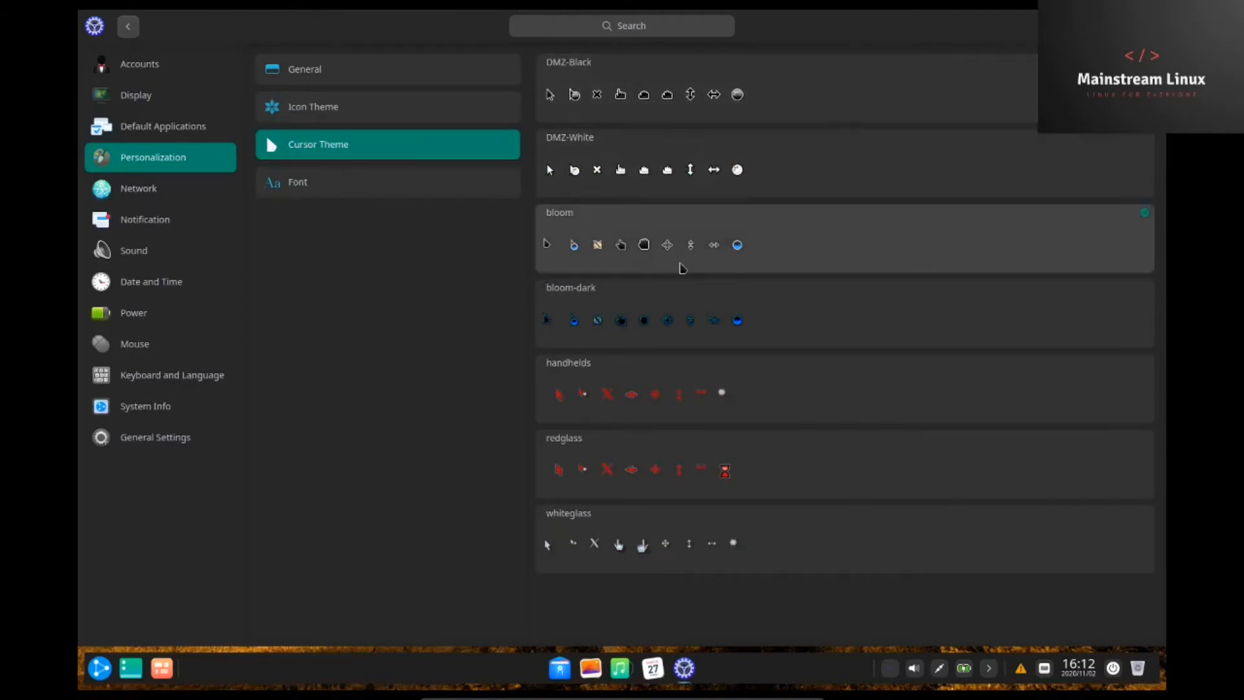
{"action": "mouse_move", "coordinate": [690, 229]}
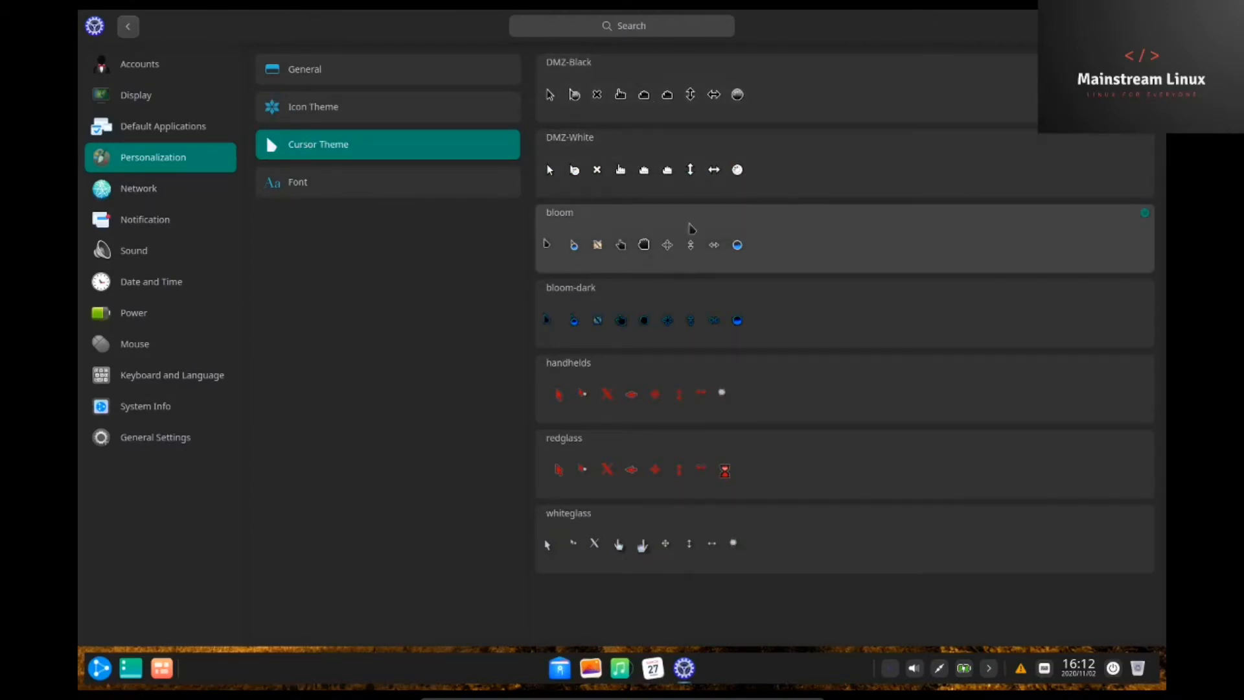
{"action": "mouse_move", "coordinate": [685, 478]}
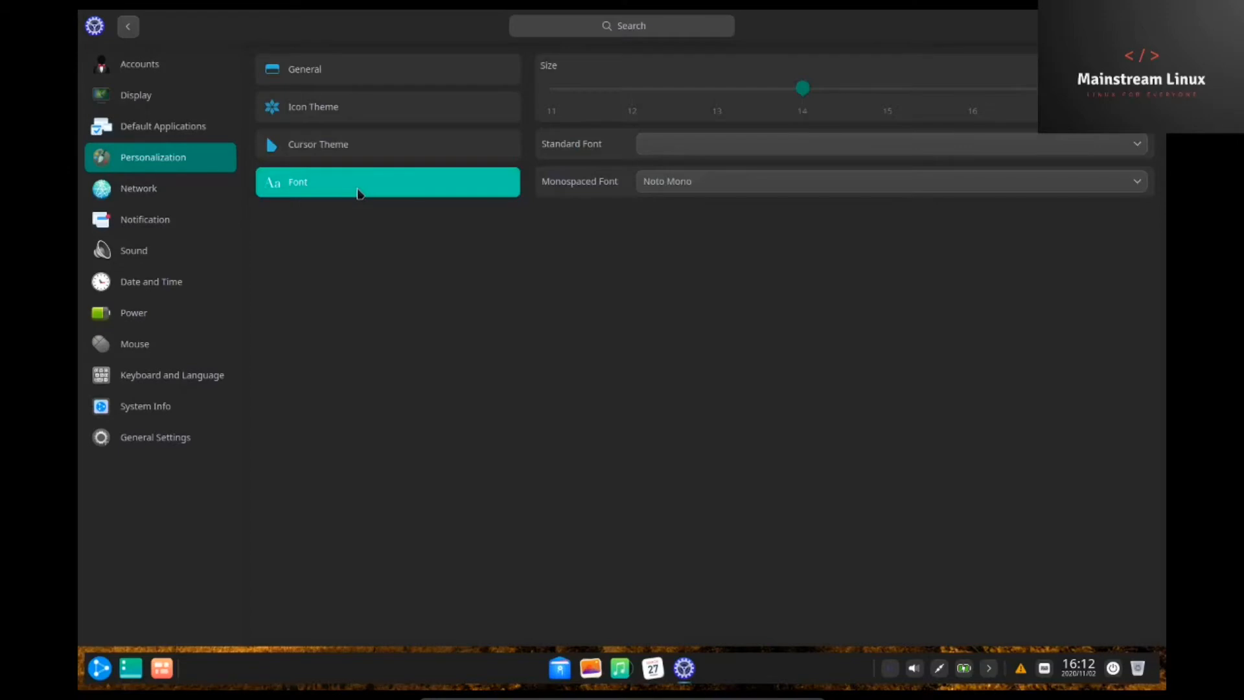
{"action": "left_click", "coordinate": [138, 188]}
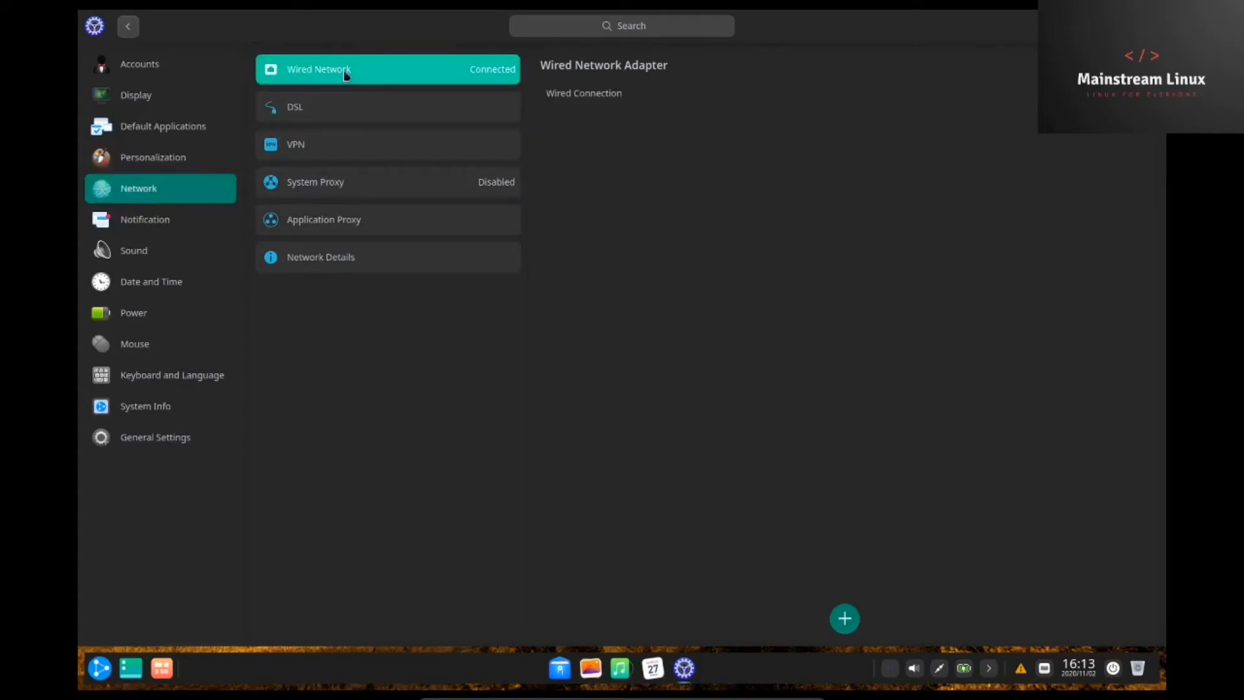
{"action": "mouse_move", "coordinate": [341, 111]}
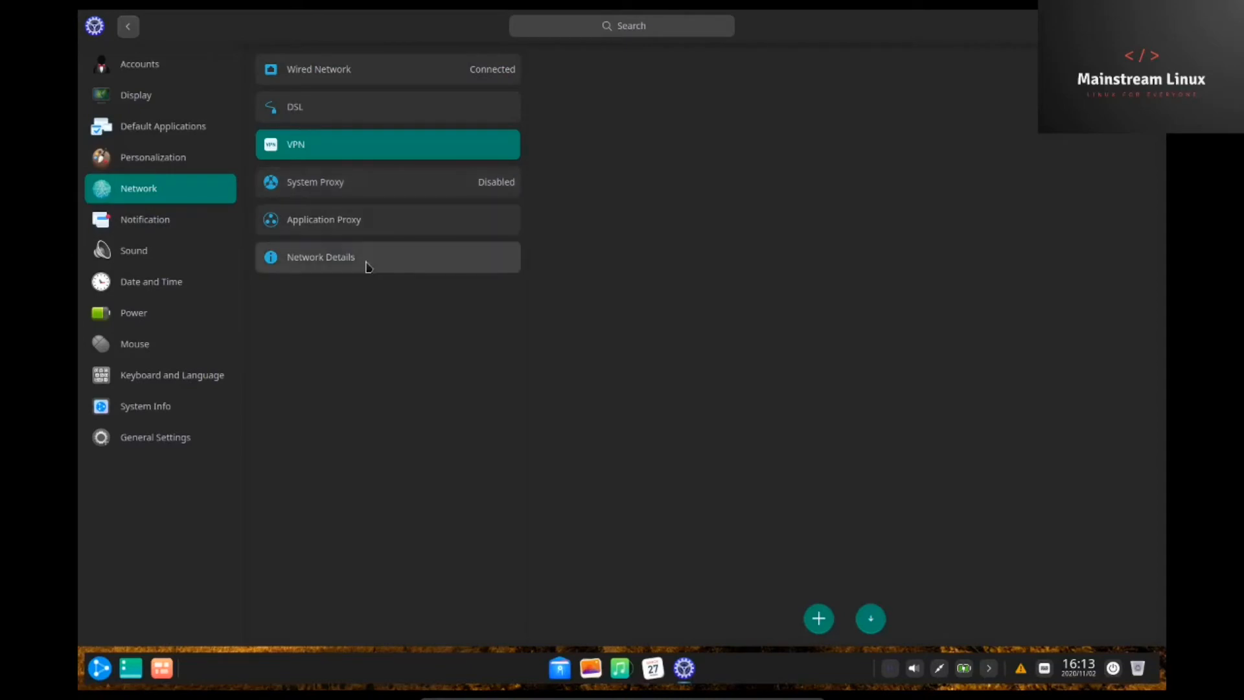
Open Notification settings and view the Clone app's alert options before heading to Sound
{"action": "left_click", "coordinate": [144, 219]}
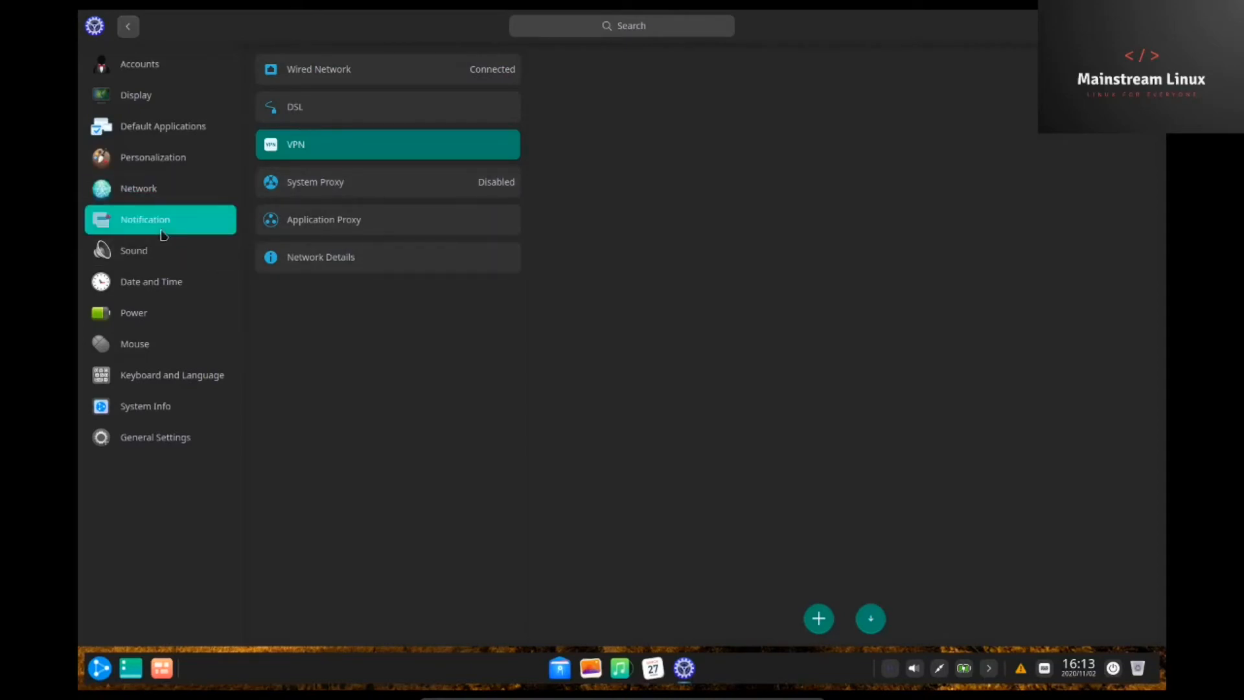
{"action": "left_click", "coordinate": [144, 219]}
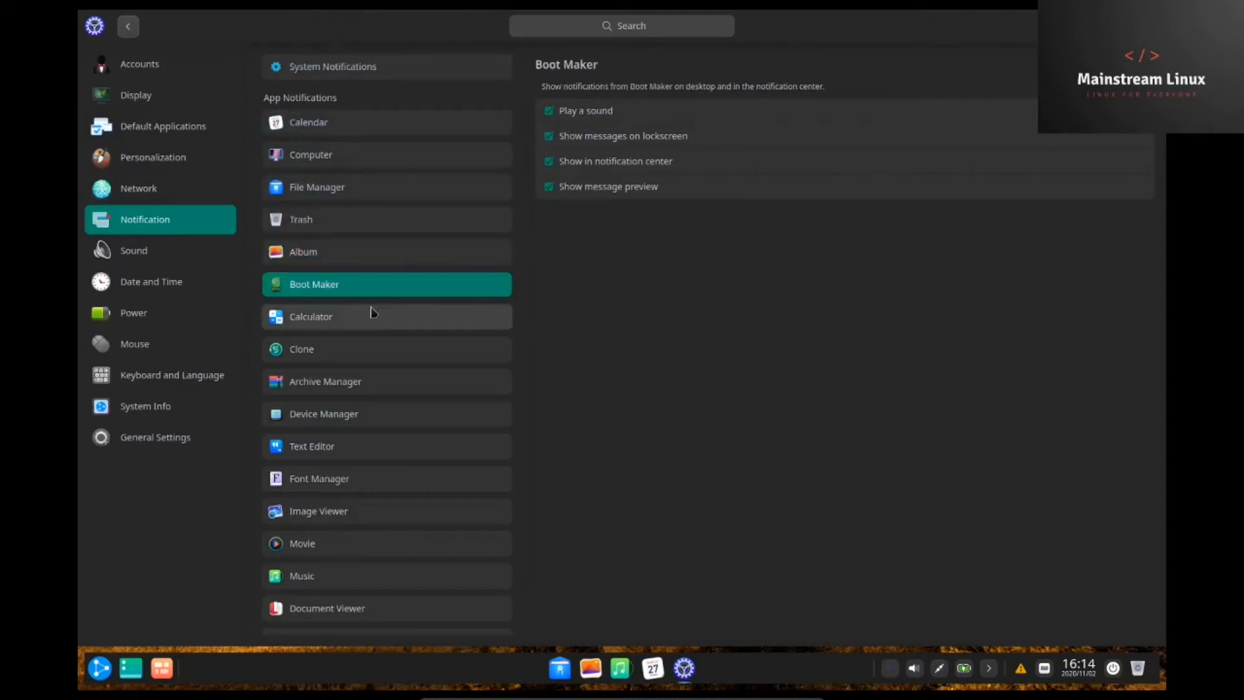
{"action": "left_click", "coordinate": [386, 349]}
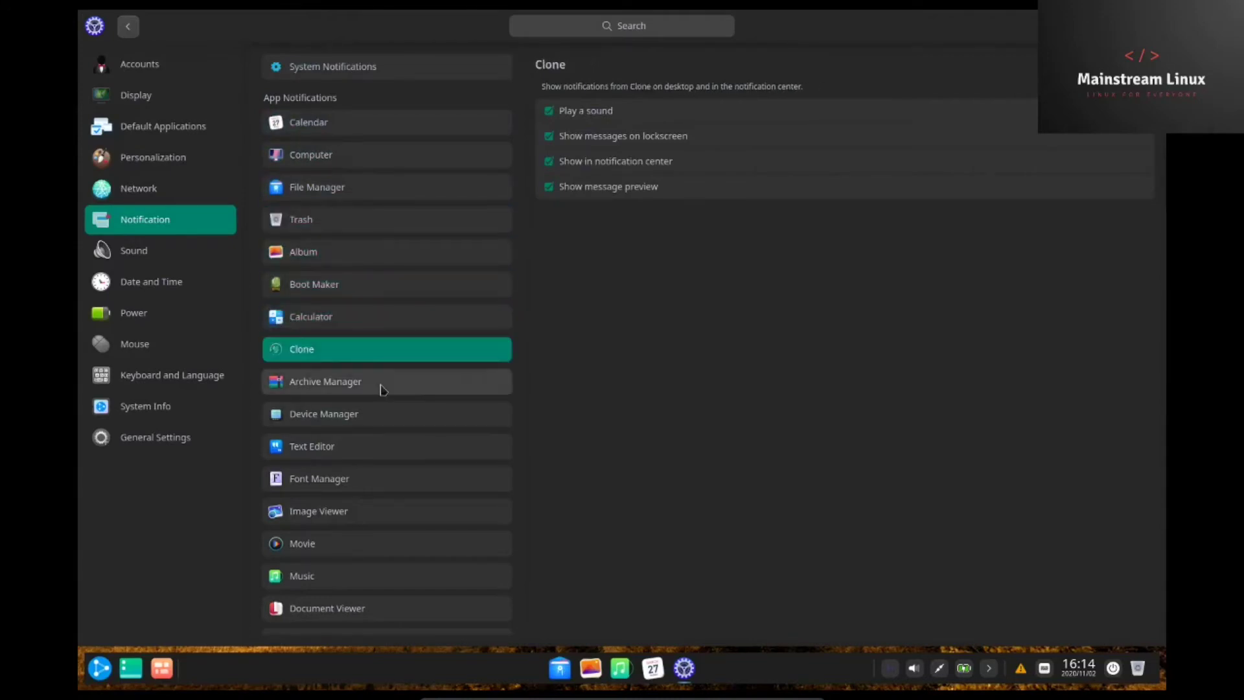
{"action": "mouse_move", "coordinate": [116, 261]}
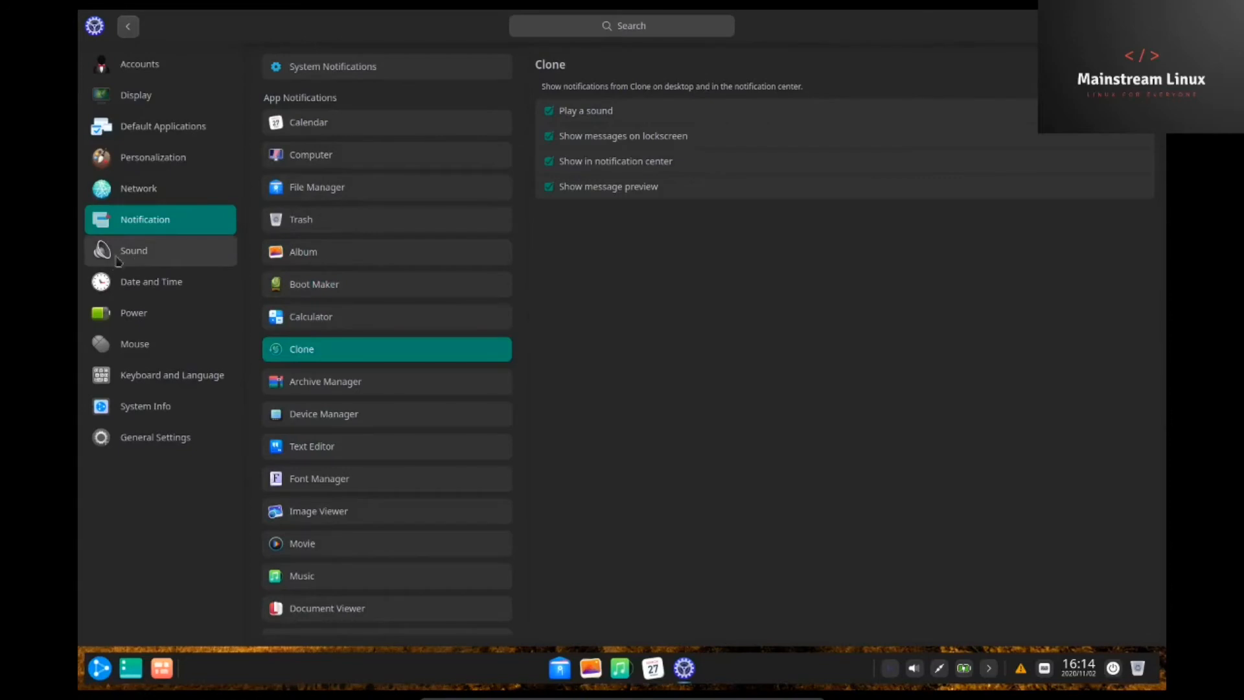
{"action": "left_click", "coordinate": [133, 250]}
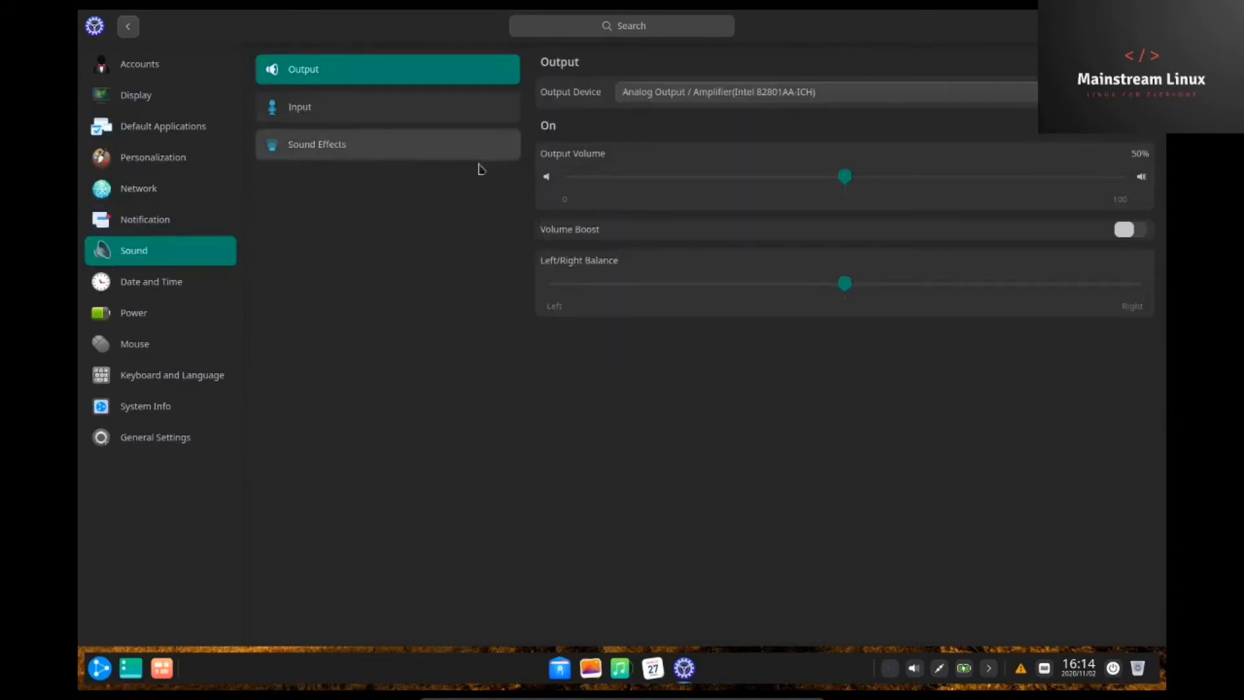
{"action": "mouse_move", "coordinate": [794, 174]}
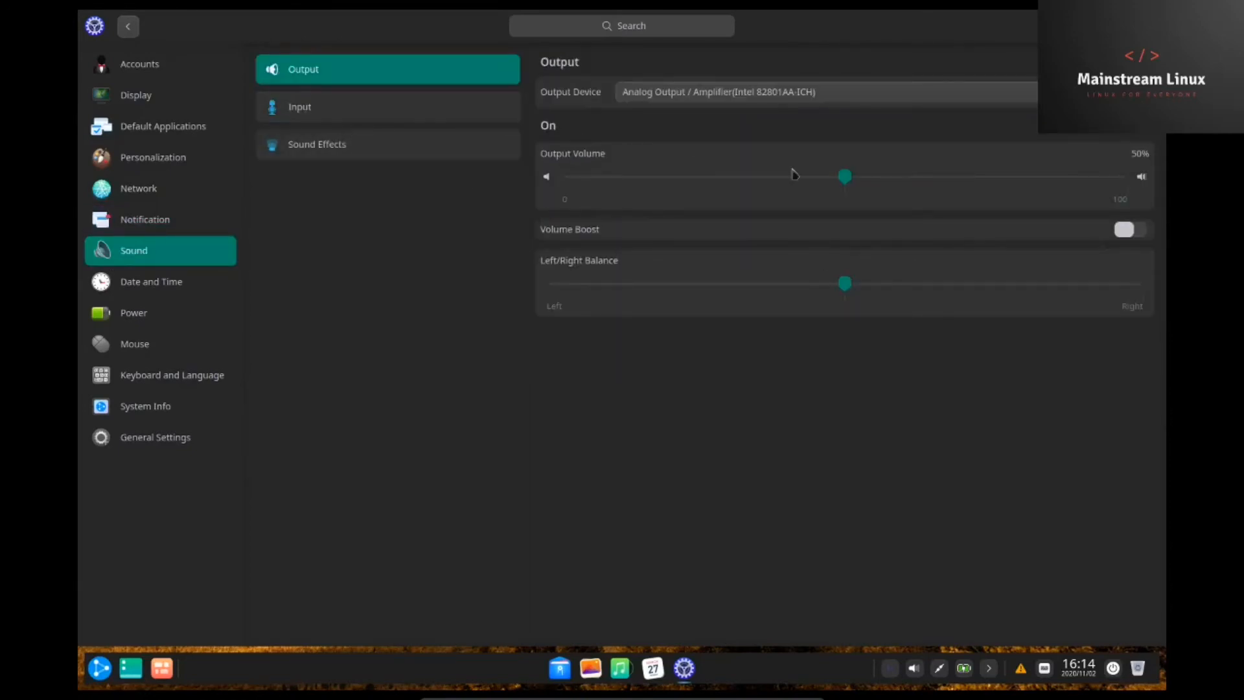
Browse the microphone input devices, keeping Microphone 1 as the input device
{"action": "left_click", "coordinate": [388, 106]}
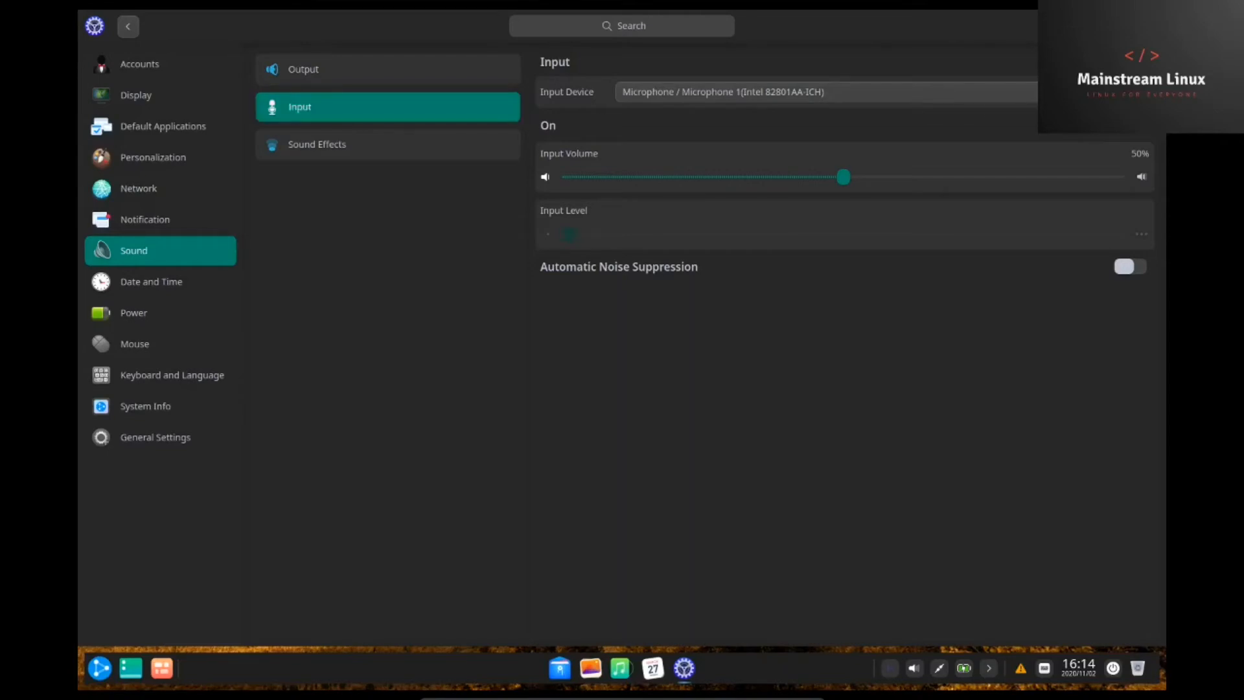
{"action": "left_click", "coordinate": [825, 91]}
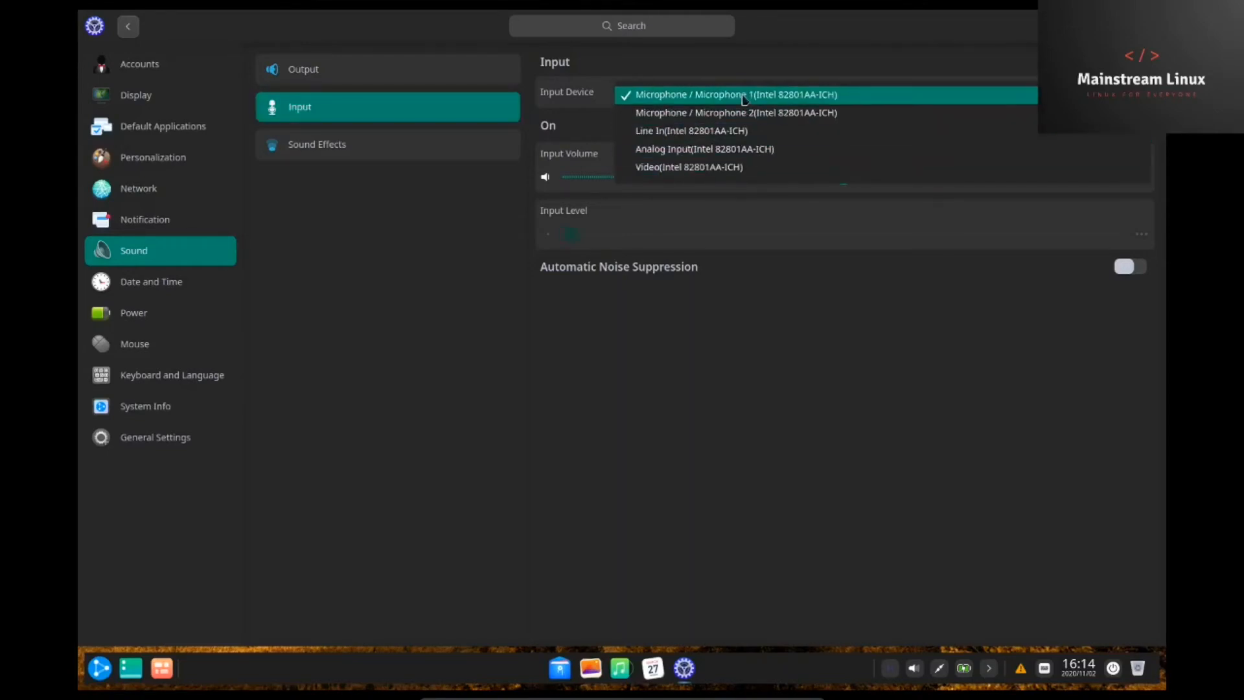
{"action": "left_click", "coordinate": [317, 144]}
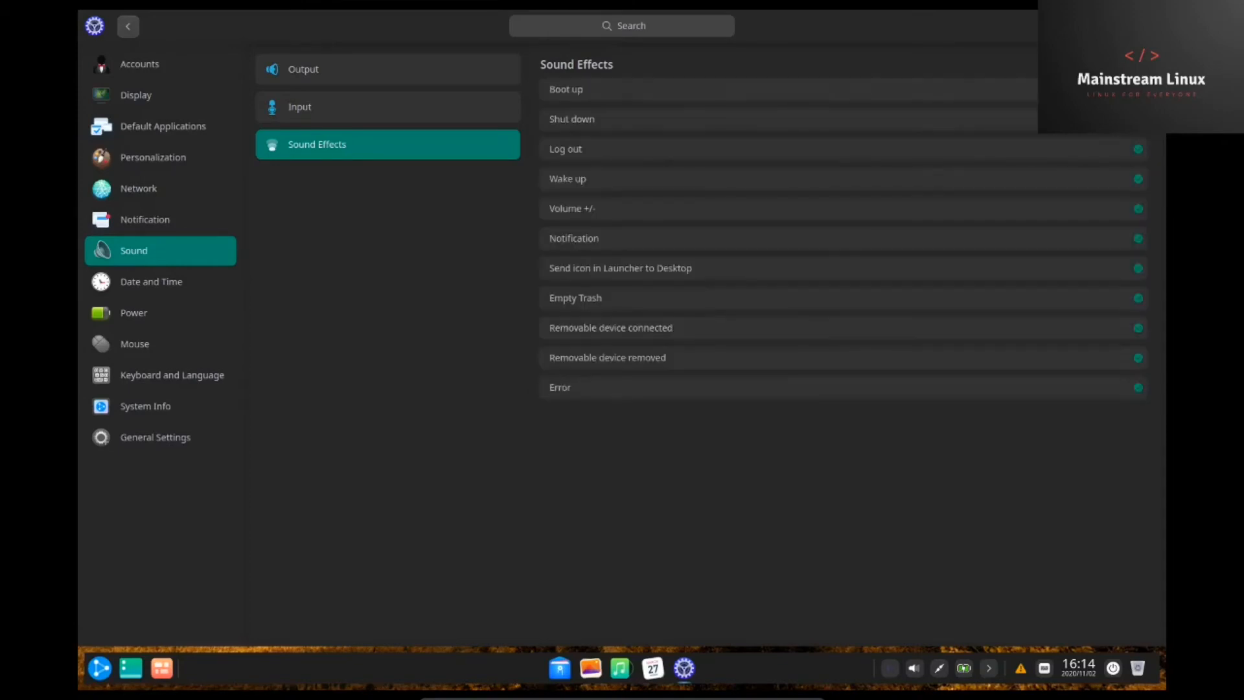
View the Date and Time formats, then open the Power battery options
{"action": "left_click", "coordinate": [151, 281]}
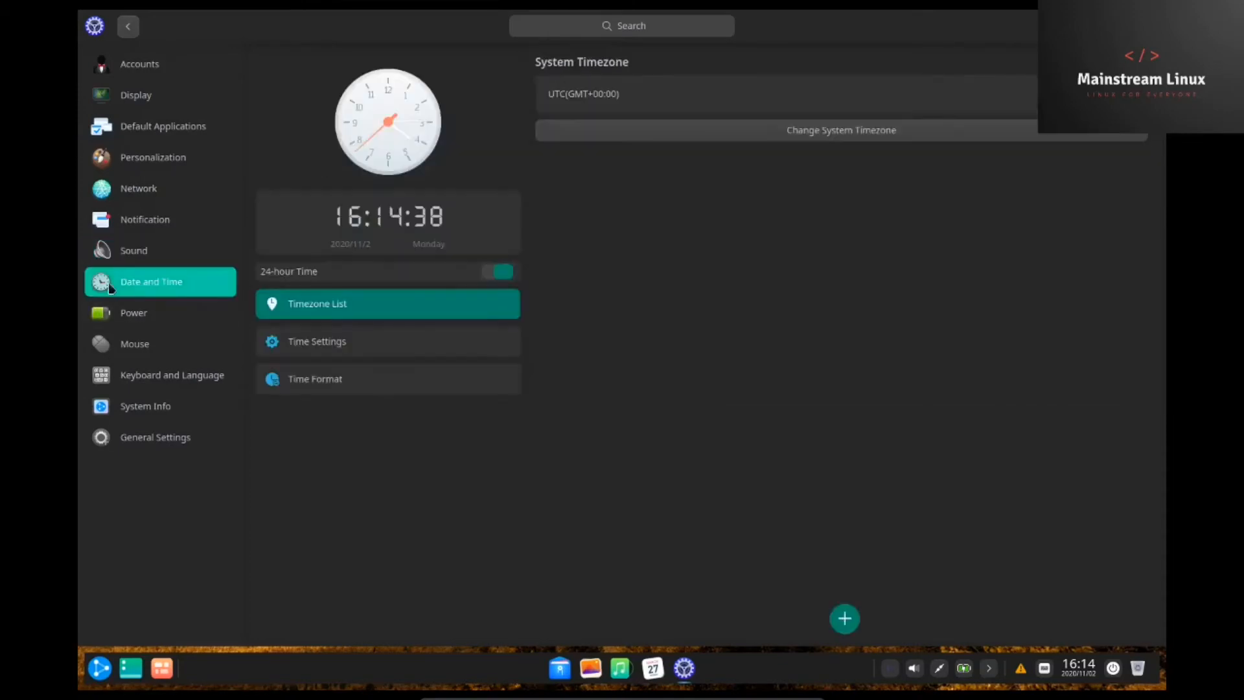
{"action": "mouse_move", "coordinate": [365, 273]}
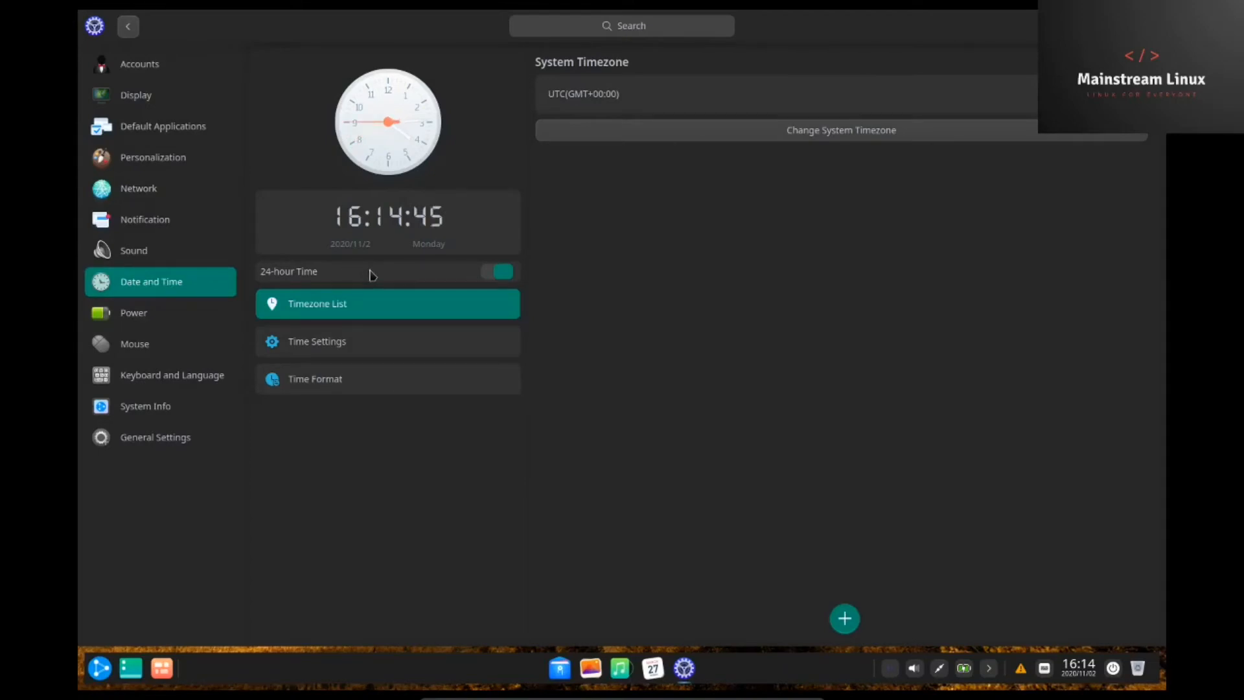
{"action": "mouse_move", "coordinate": [325, 194]}
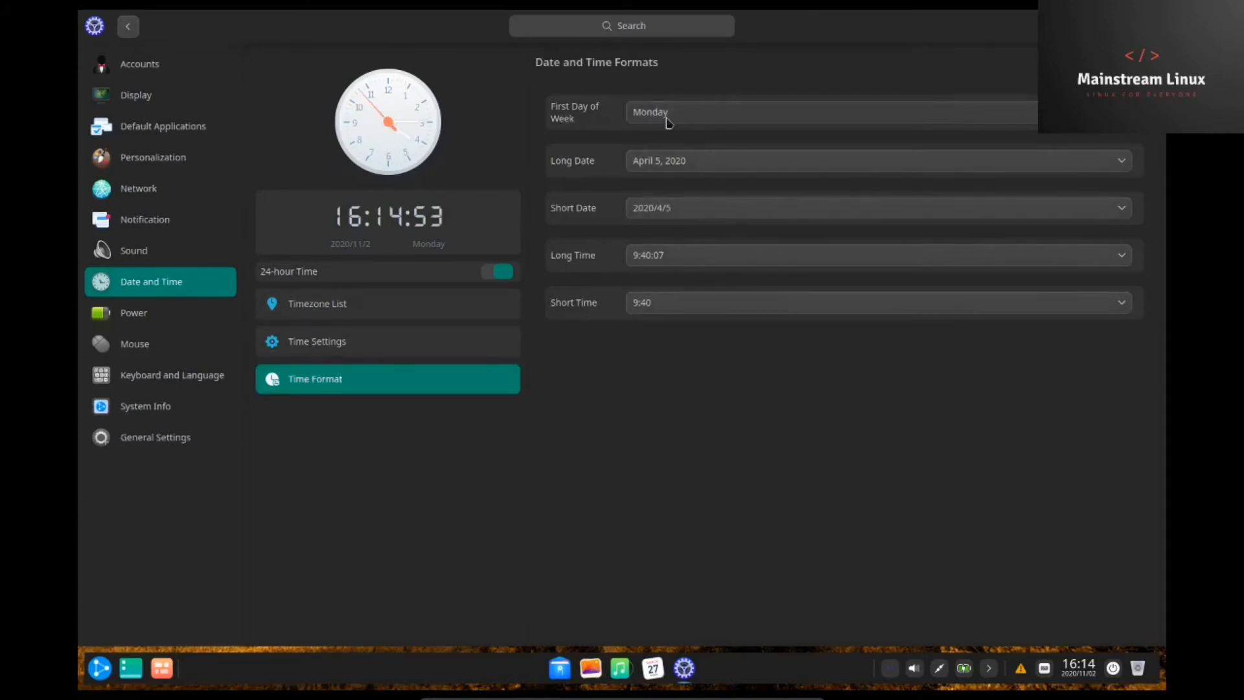
{"action": "mouse_move", "coordinate": [776, 282]}
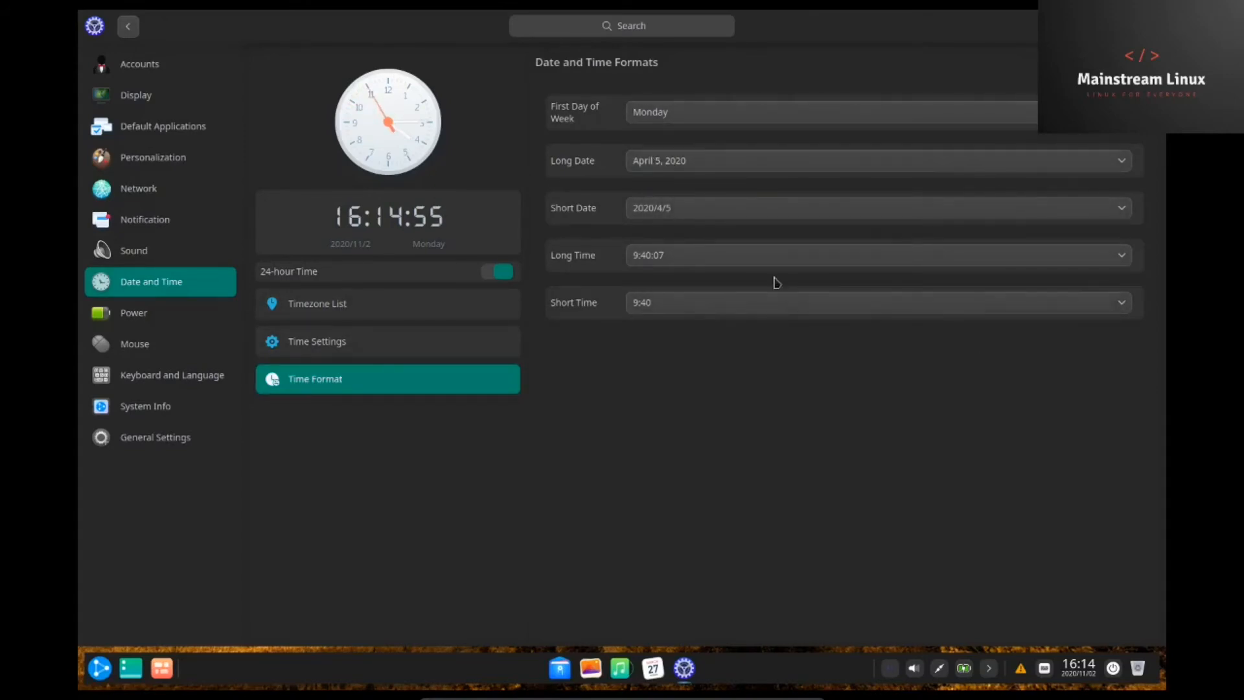
{"action": "left_click", "coordinate": [133, 312]}
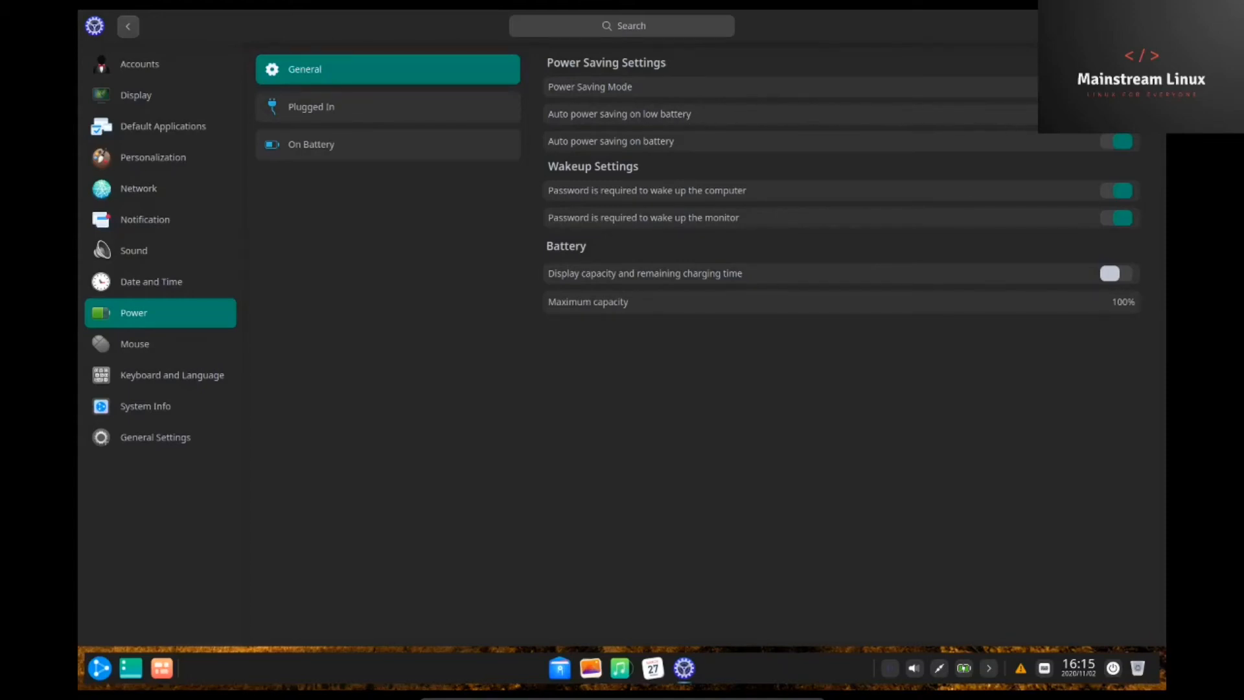
{"action": "mouse_move", "coordinate": [626, 195]}
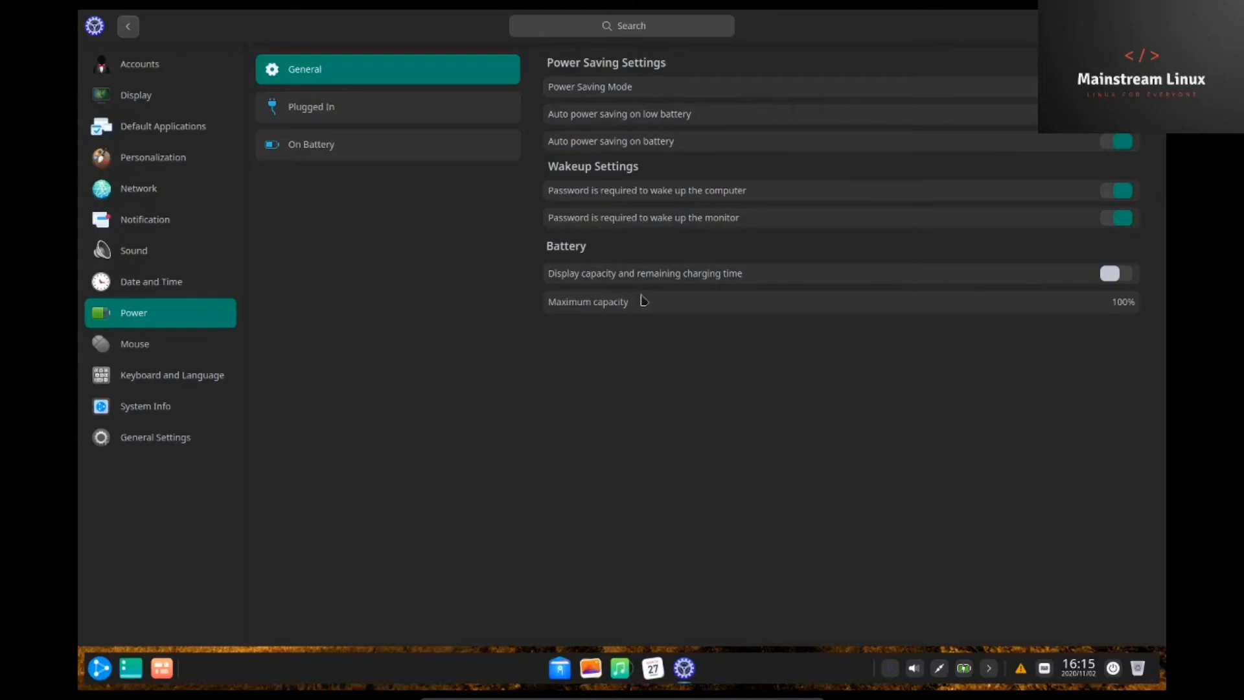
{"action": "mouse_move", "coordinate": [626, 165]}
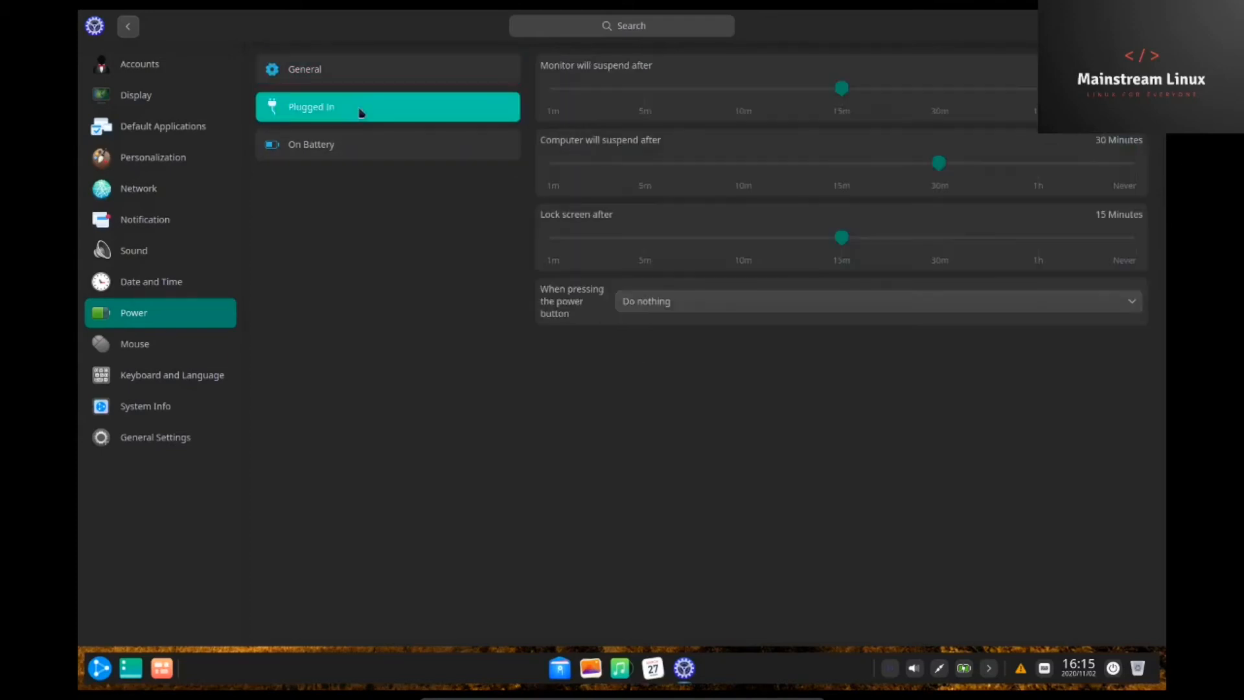
{"action": "mouse_move", "coordinate": [308, 118]}
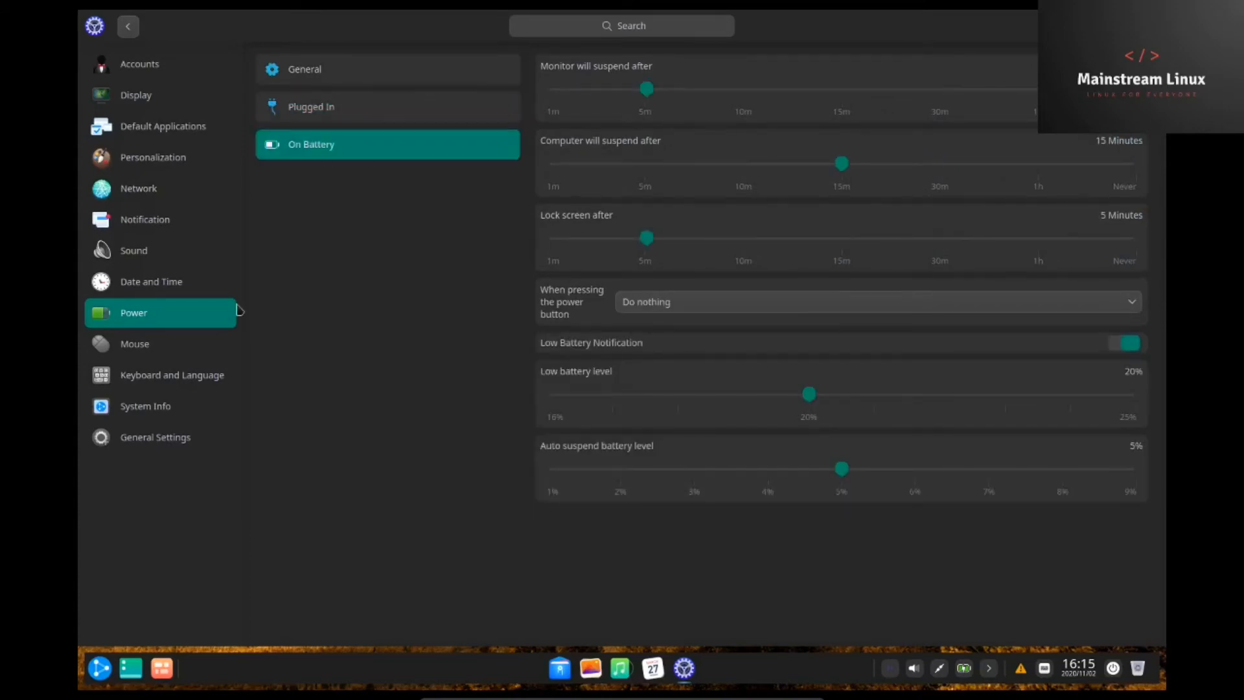
Browse the mouse pointer speed options and try the double-click speed test
{"action": "left_click", "coordinate": [134, 342]}
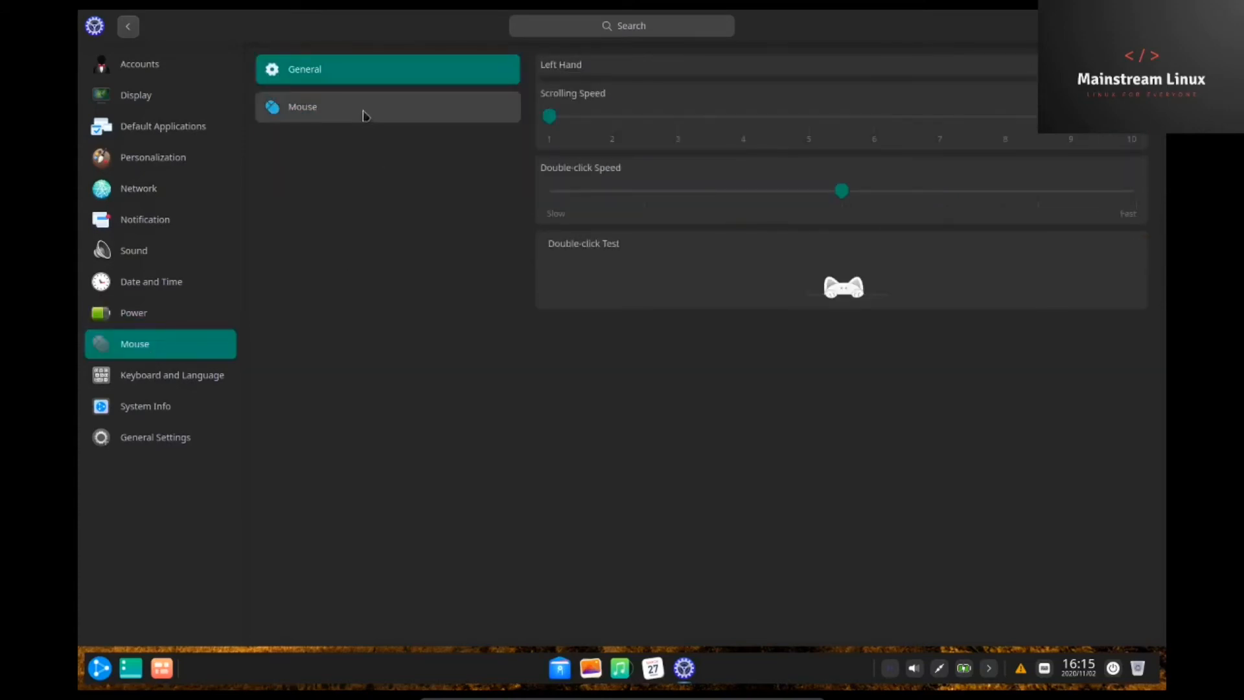
{"action": "left_click", "coordinate": [388, 106]}
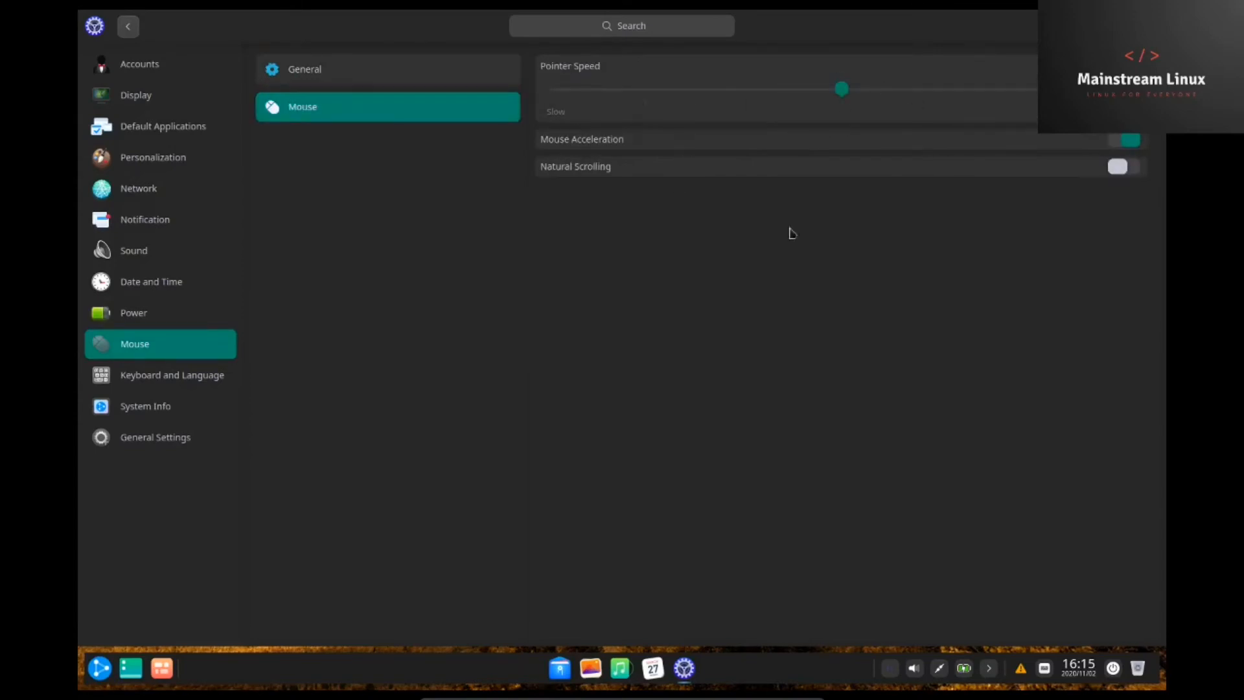
{"action": "mouse_move", "coordinate": [639, 195]}
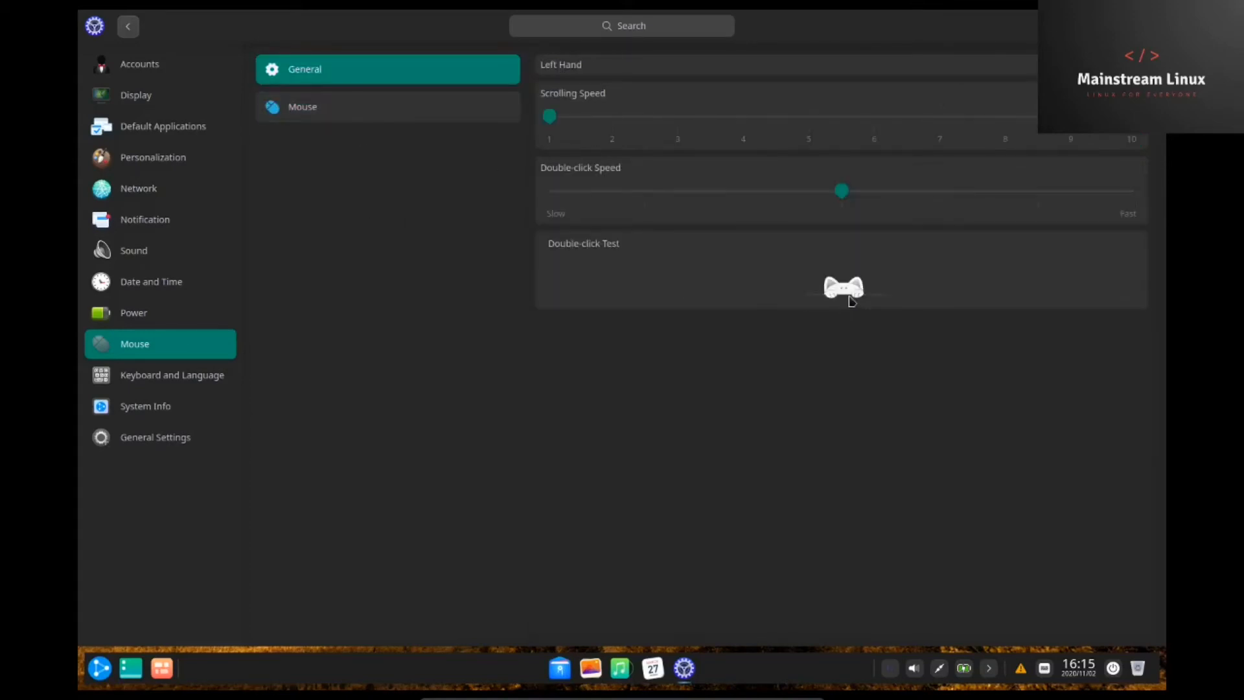
{"action": "double_click", "coordinate": [843, 287]}
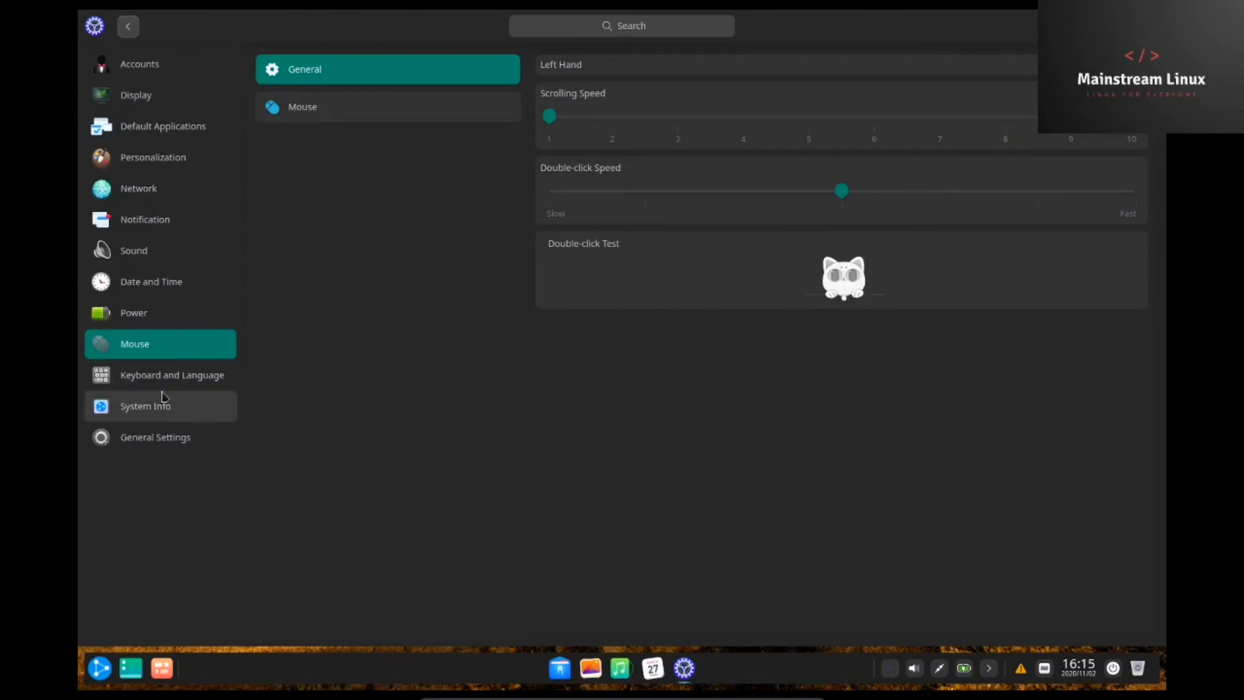
Review the System shortcuts list under Keyboard and Language
{"action": "left_click", "coordinate": [161, 375]}
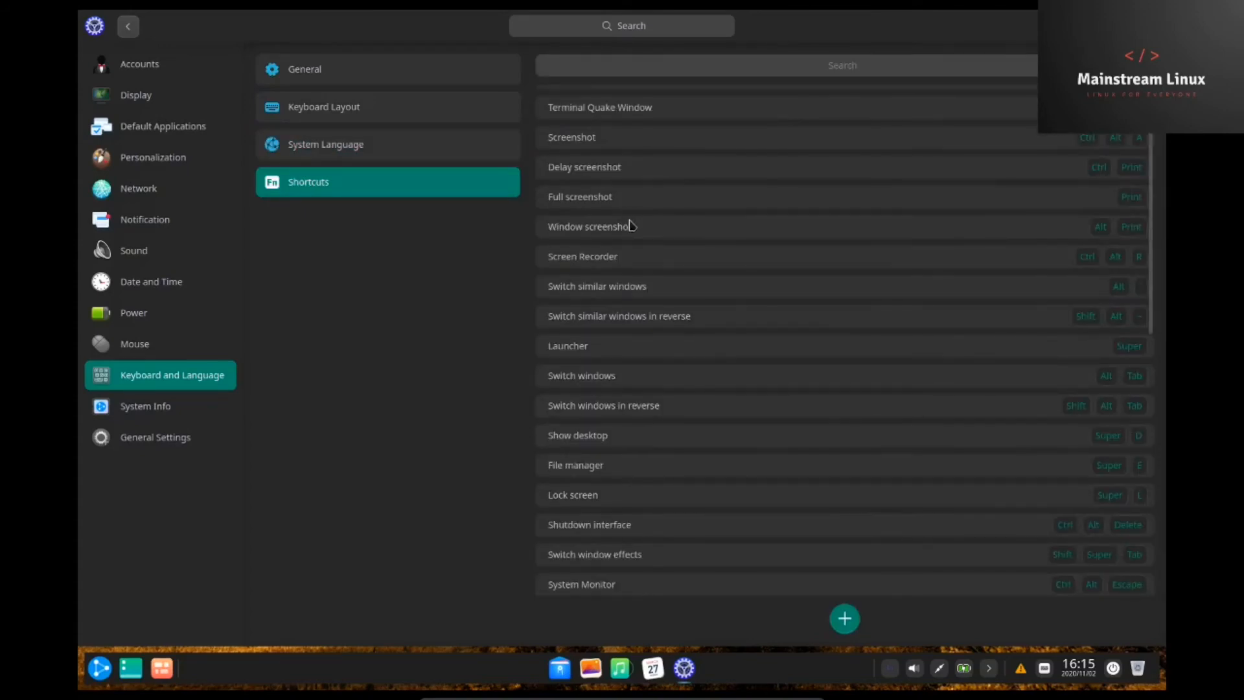
{"action": "scroll", "scroll_direction": "up", "scroll_amount": 3}
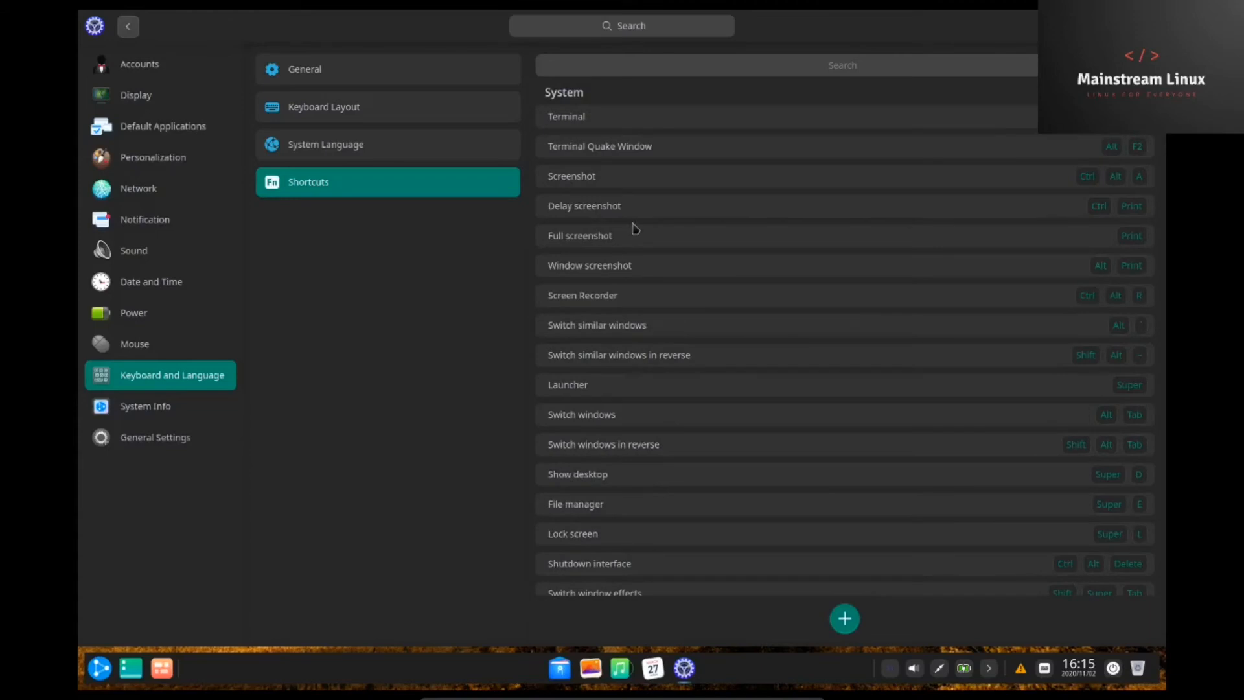
{"action": "left_click", "coordinate": [145, 406]}
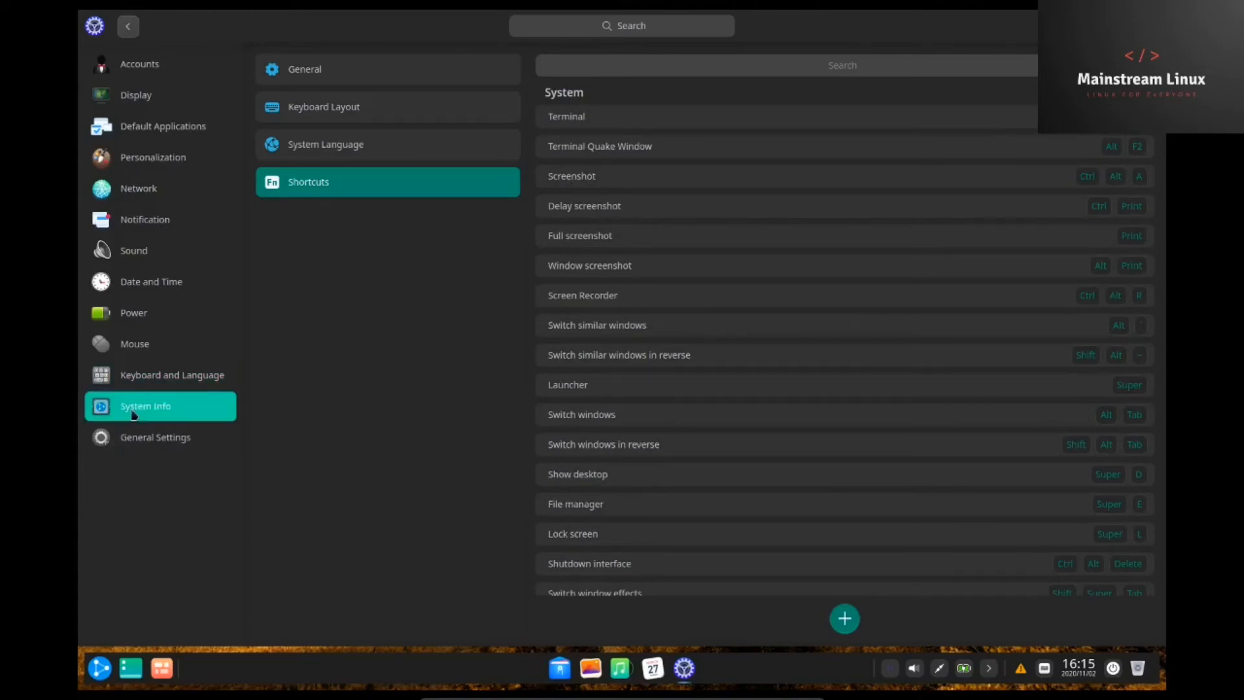
View About This PC and the GPL edition license, then open the Boot Menu settings
{"action": "left_click", "coordinate": [145, 405]}
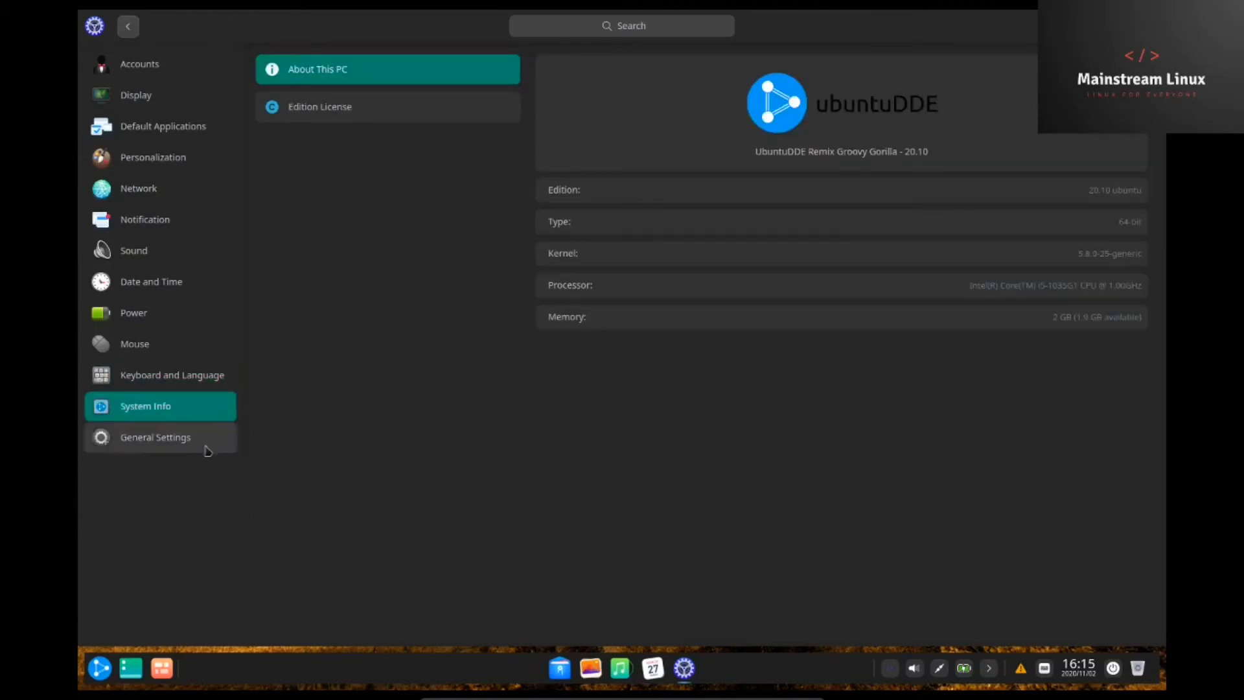
{"action": "mouse_move", "coordinate": [931, 121]}
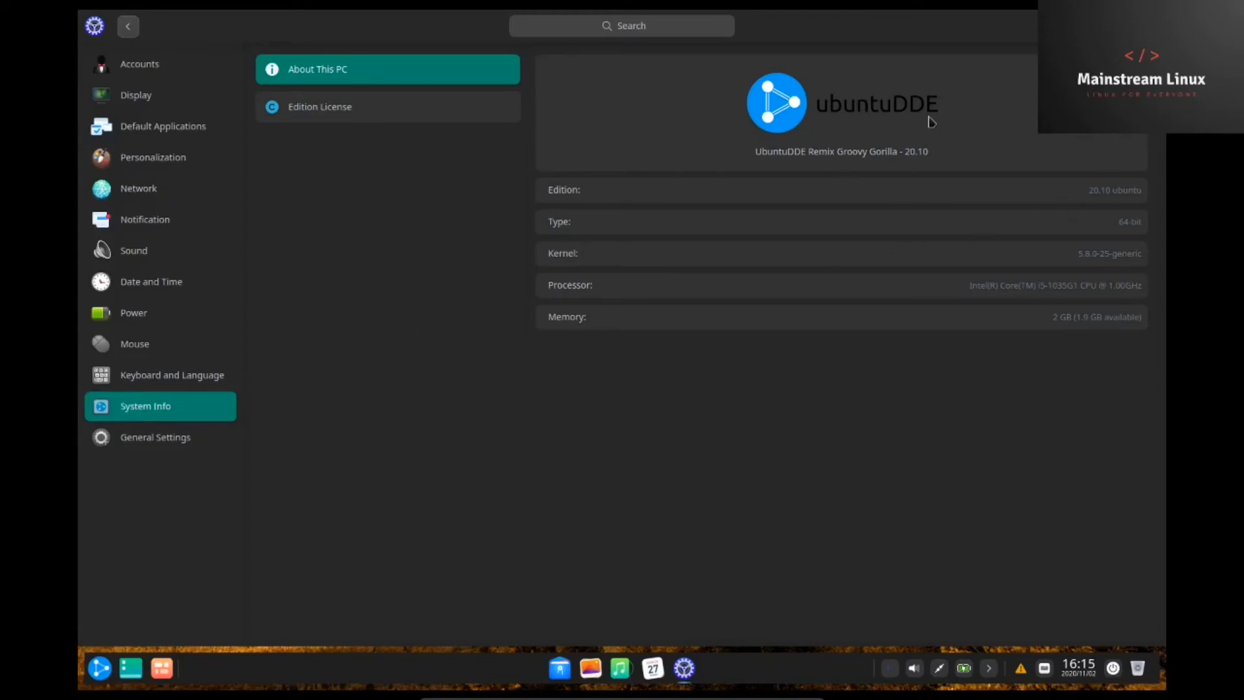
{"action": "mouse_move", "coordinate": [1091, 204]}
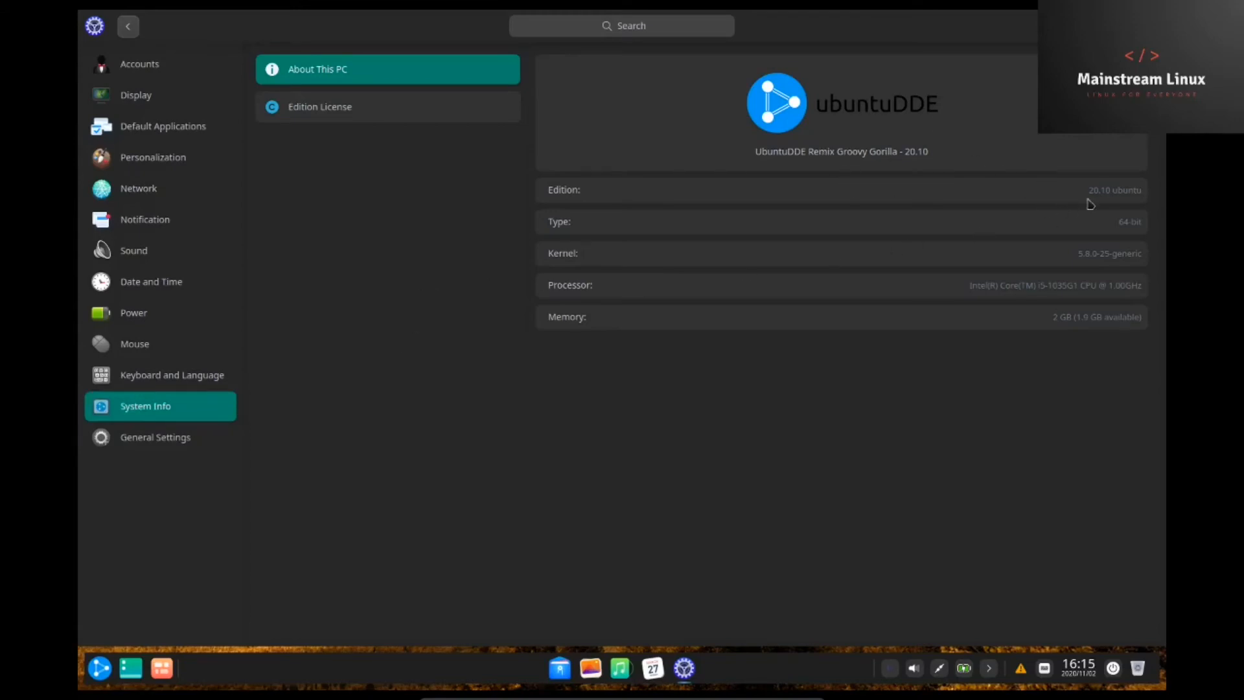
{"action": "mouse_move", "coordinate": [1058, 252]}
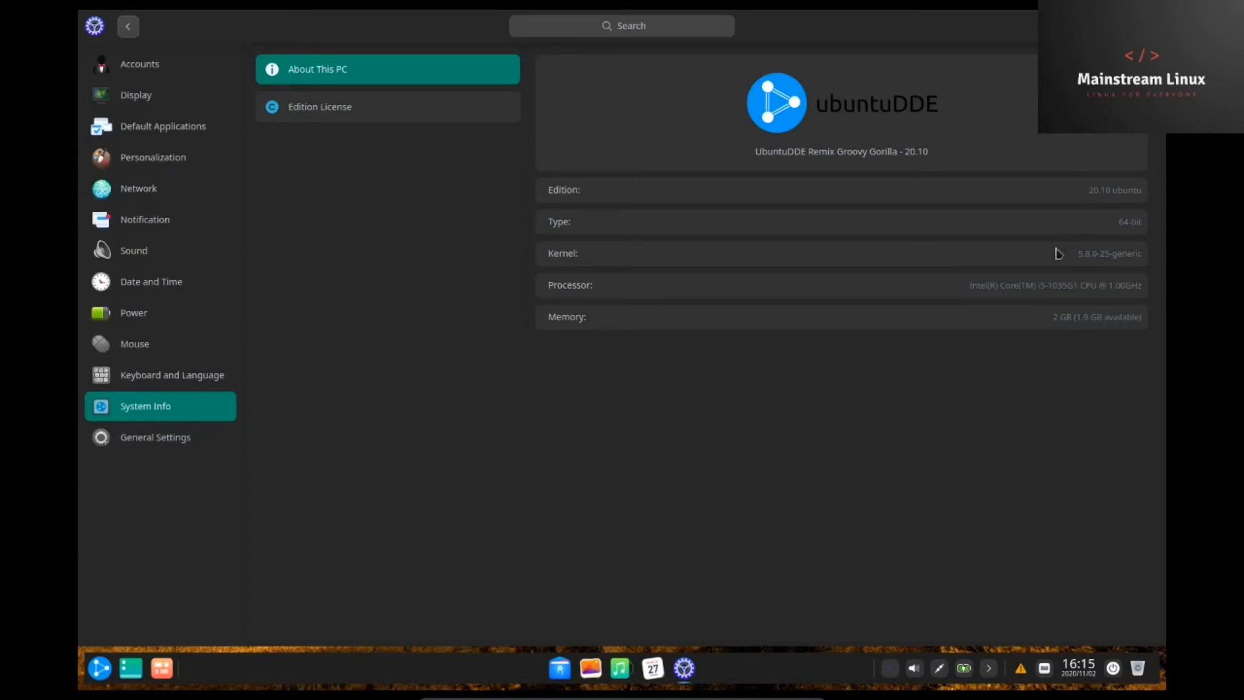
{"action": "mouse_move", "coordinate": [1054, 259]}
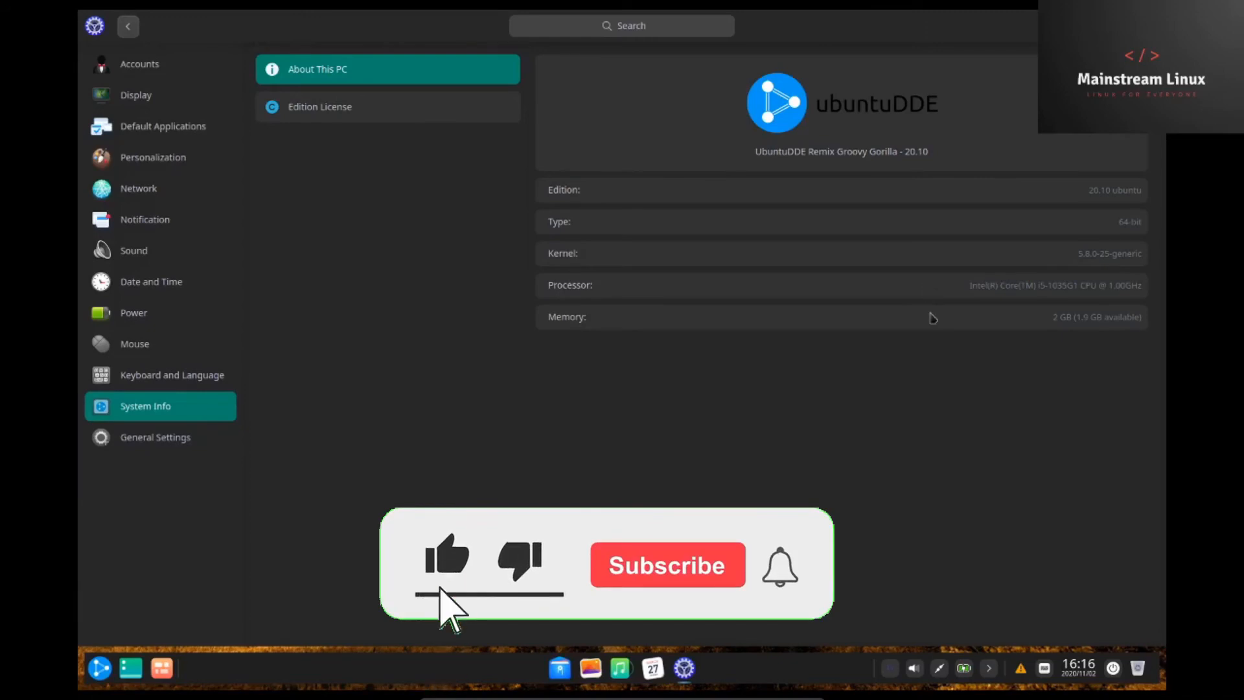
{"action": "left_click", "coordinate": [666, 565]}
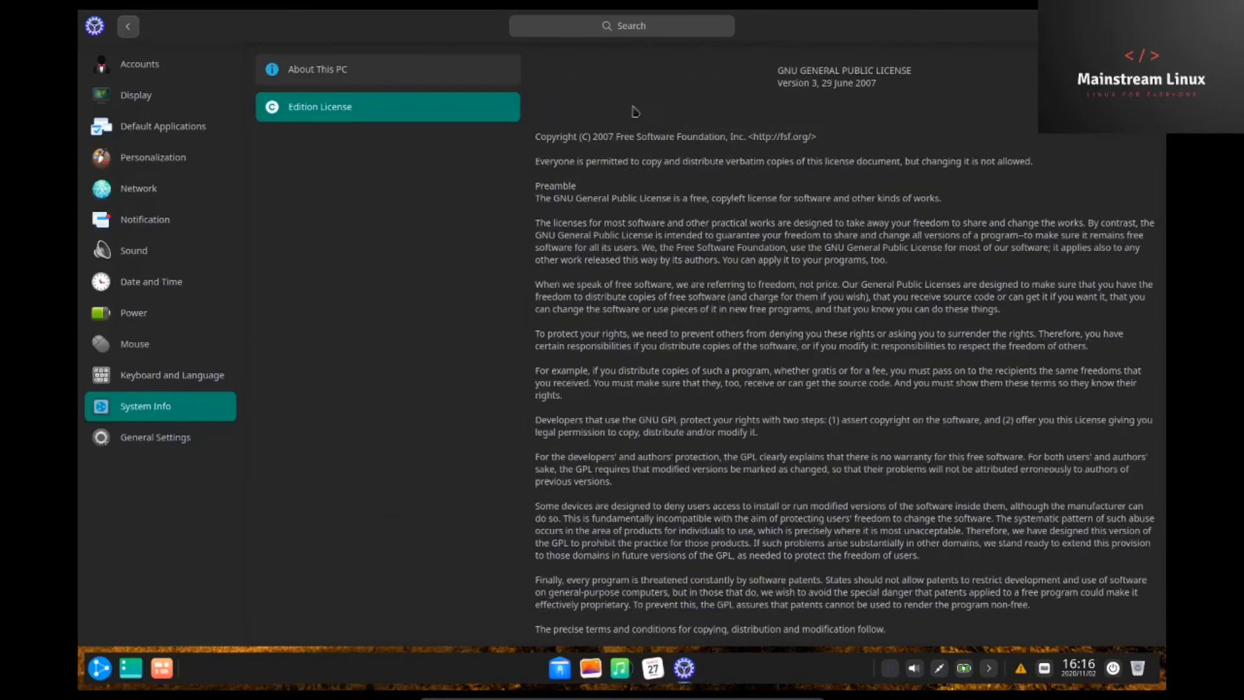
{"action": "left_click", "coordinate": [155, 436]}
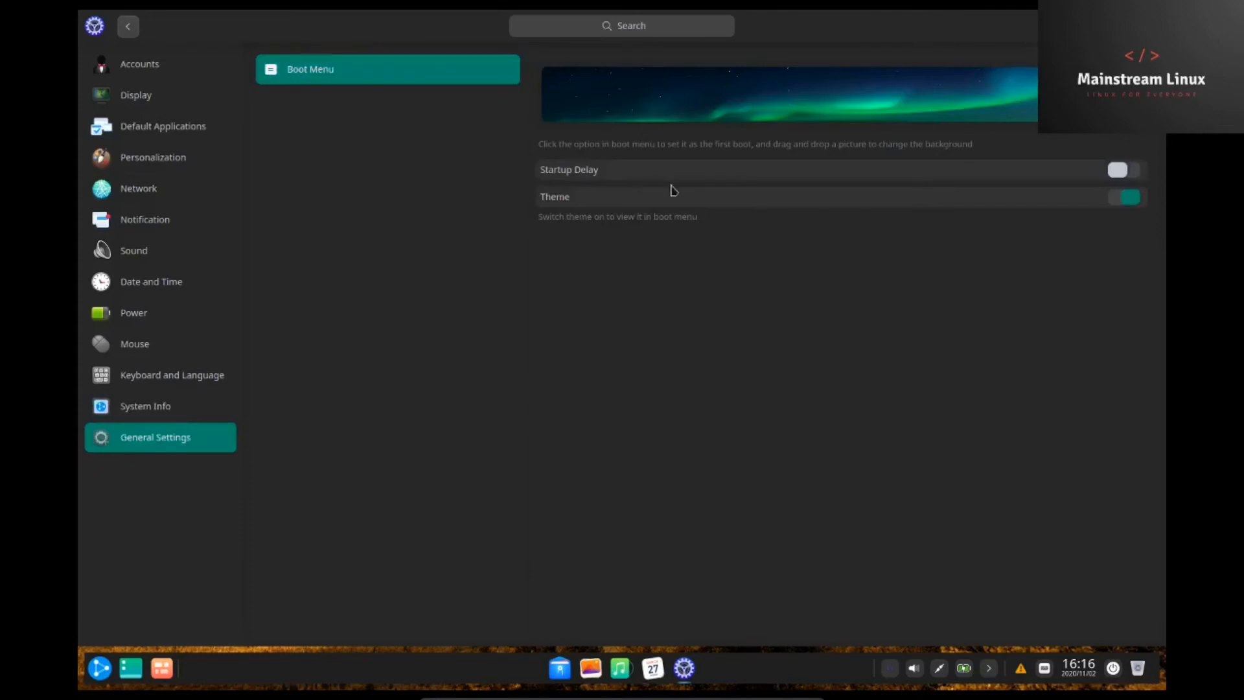
{"action": "mouse_move", "coordinate": [690, 190]}
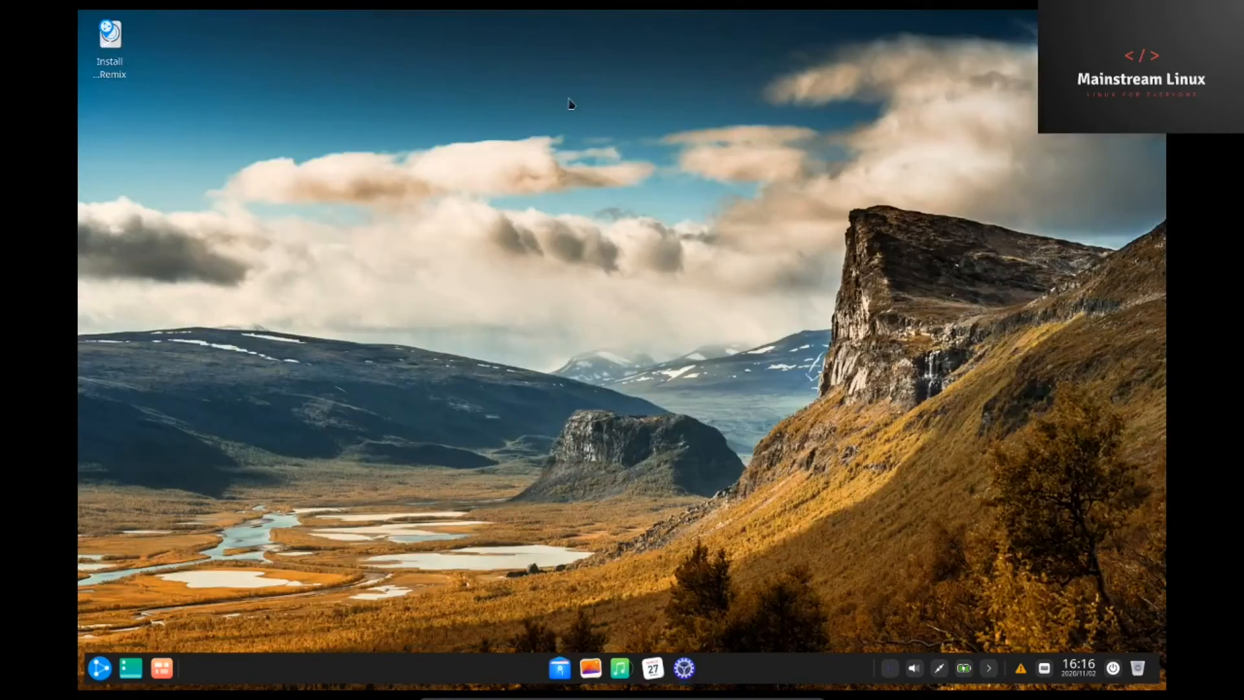
Pick the purple mountain sunset thumbnail in the desktop's Wallpaper and Screensaver picker
{"action": "right_click", "coordinate": [570, 105]}
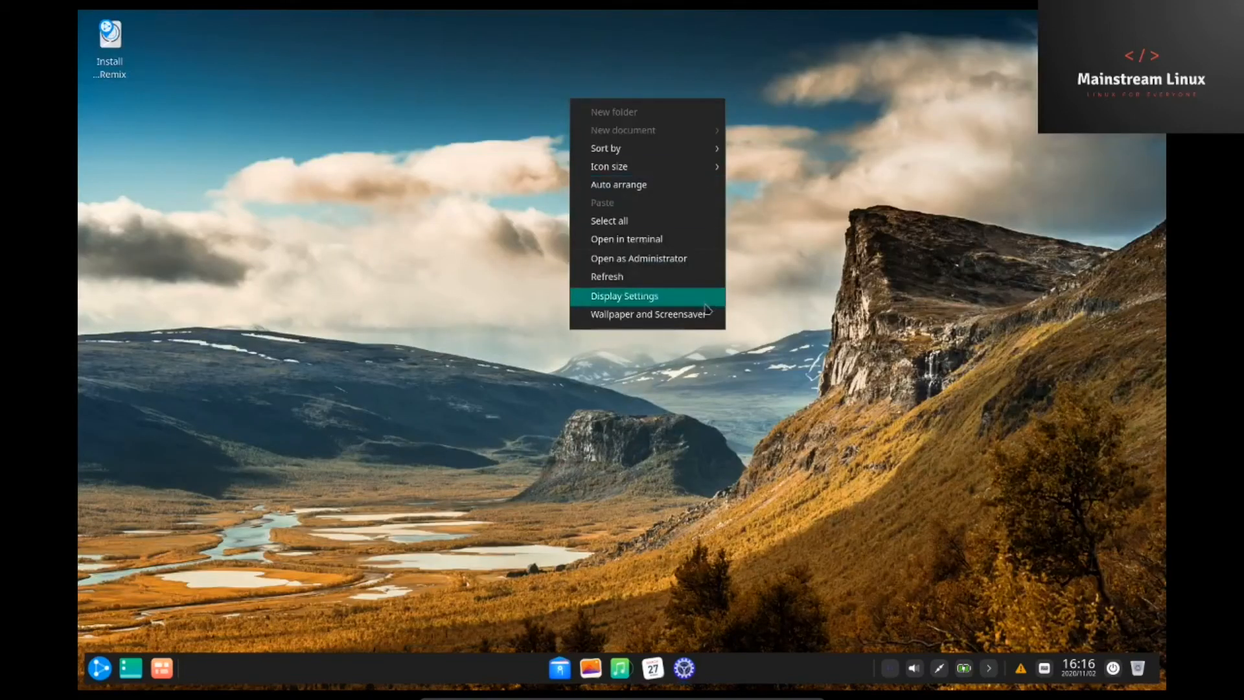
{"action": "left_click", "coordinate": [650, 314]}
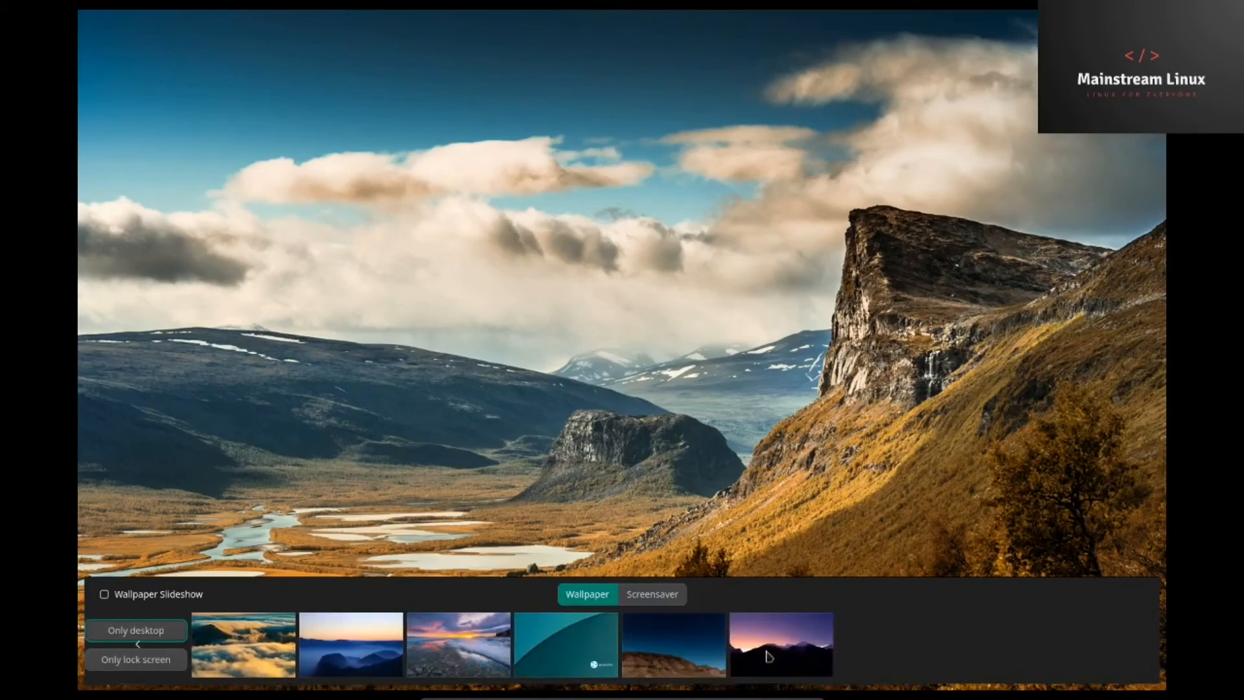
{"action": "scroll", "scroll_direction": "right", "scroll_amount": 3}
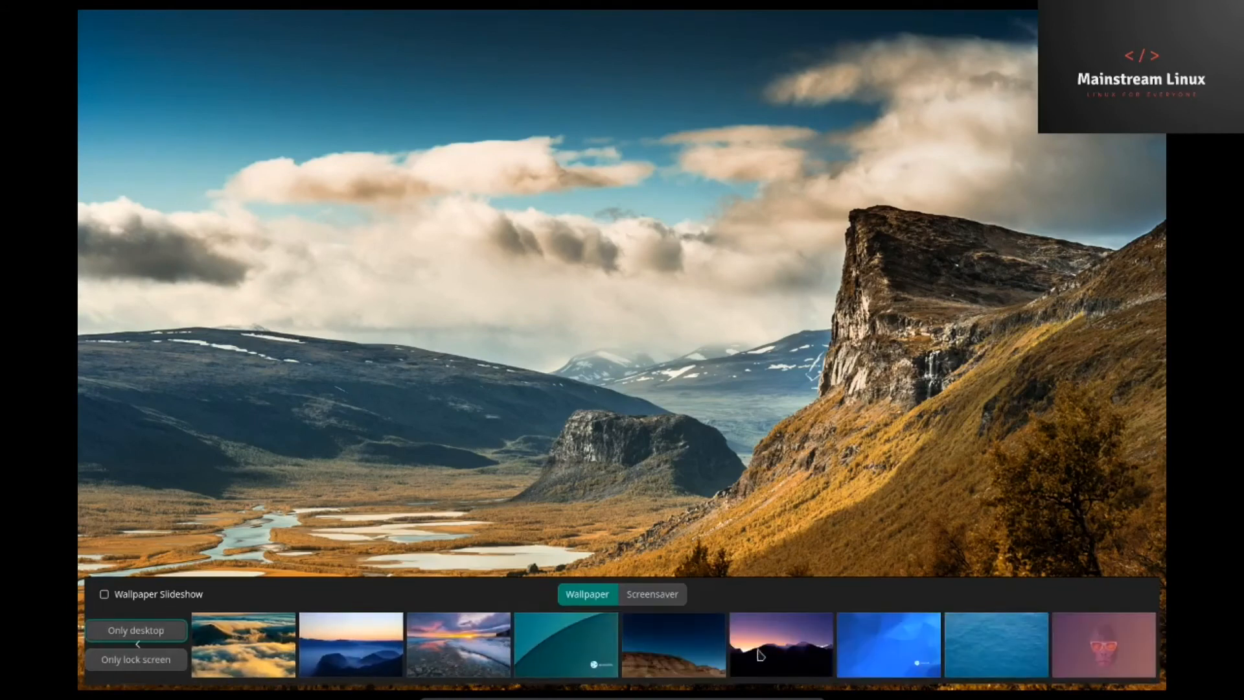
{"action": "left_click", "coordinate": [780, 644]}
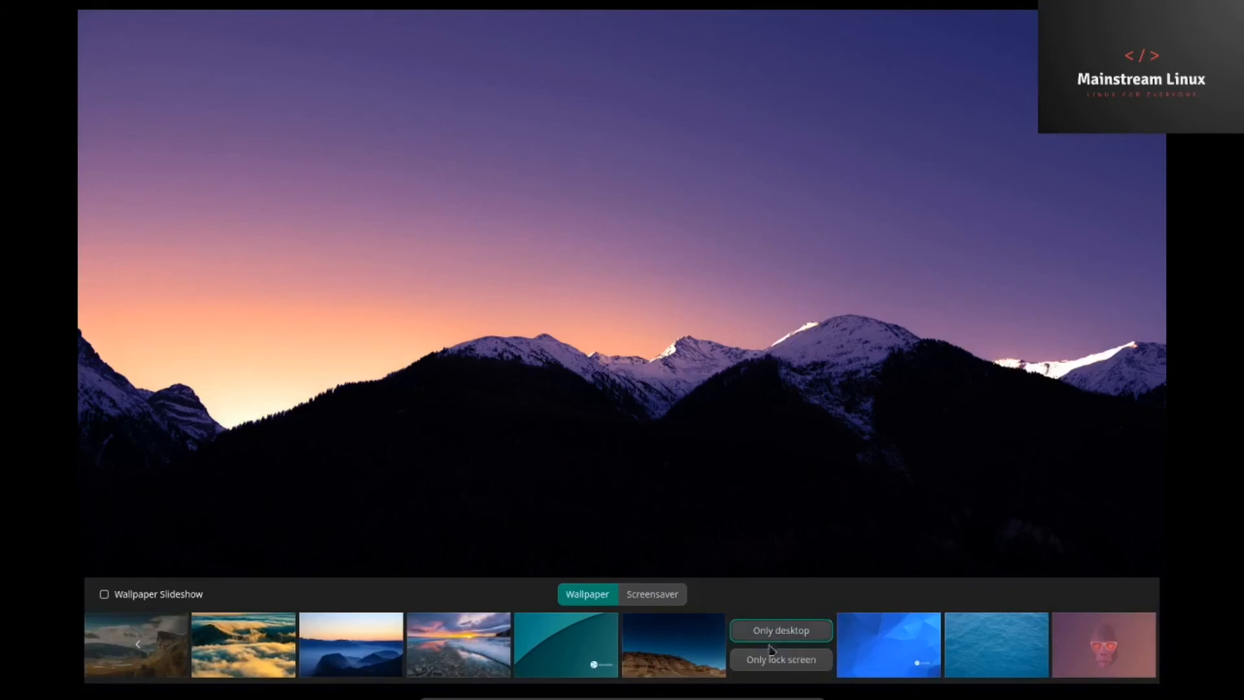
{"action": "mouse_move", "coordinate": [56, 545]}
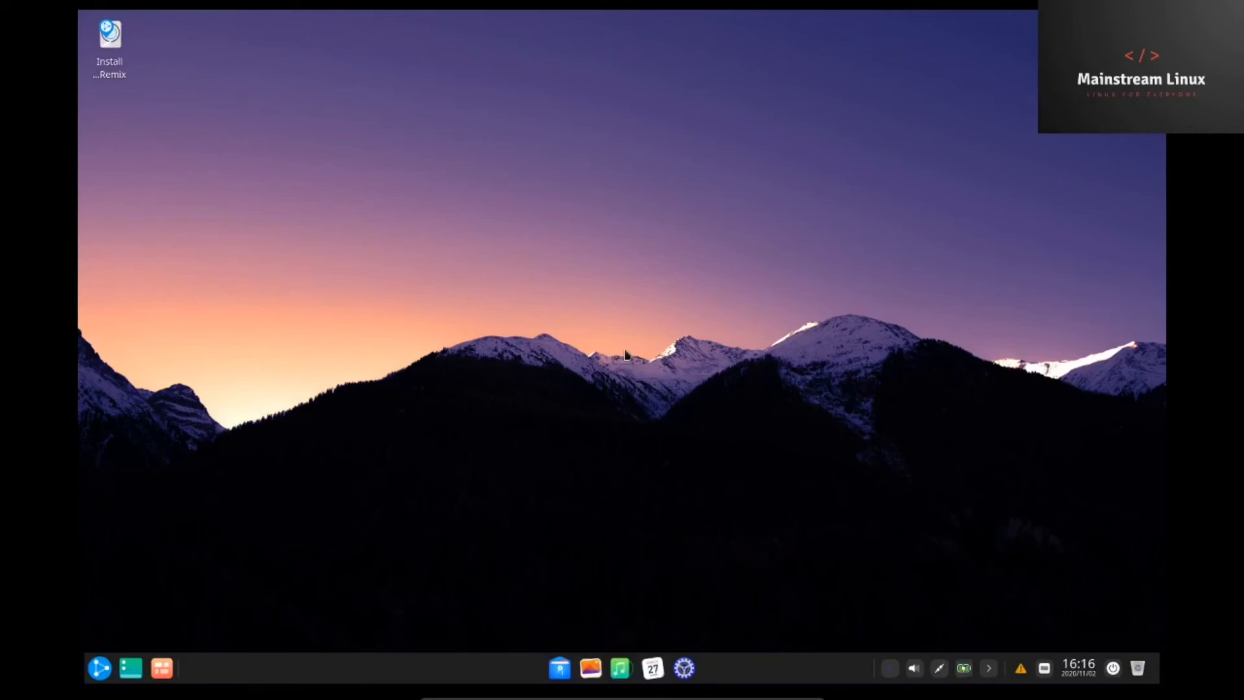
{"action": "mouse_move", "coordinate": [991, 683]}
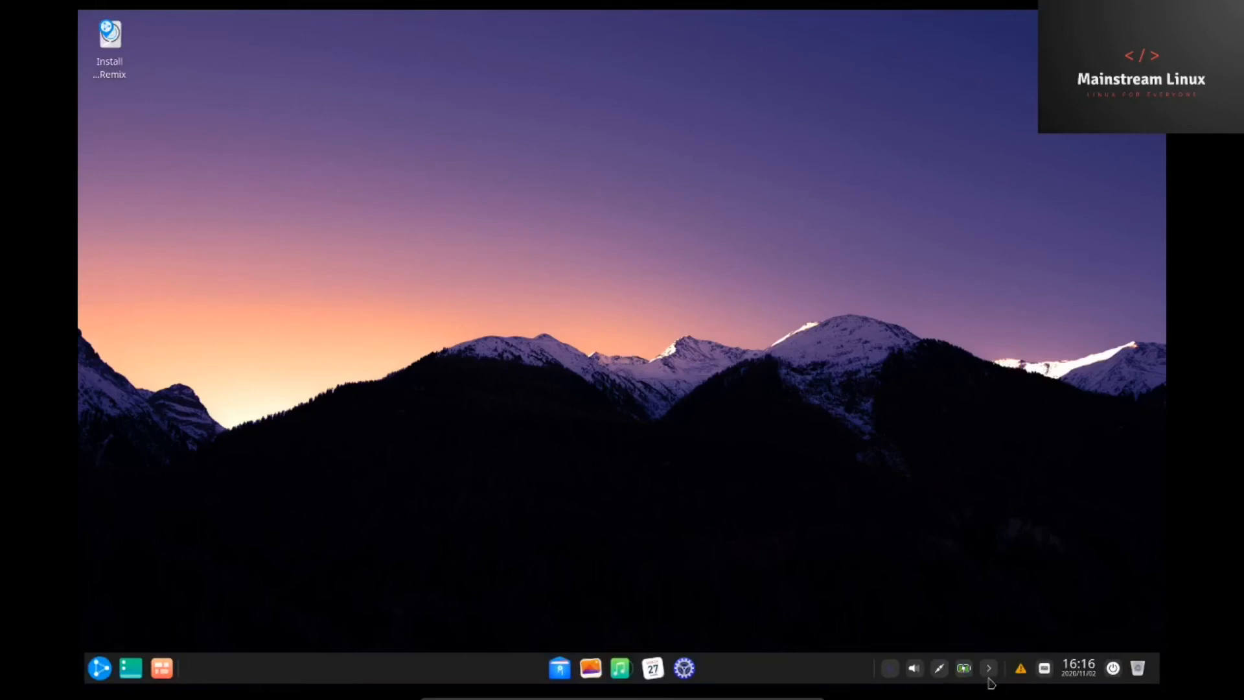
{"action": "mouse_move", "coordinate": [915, 669]}
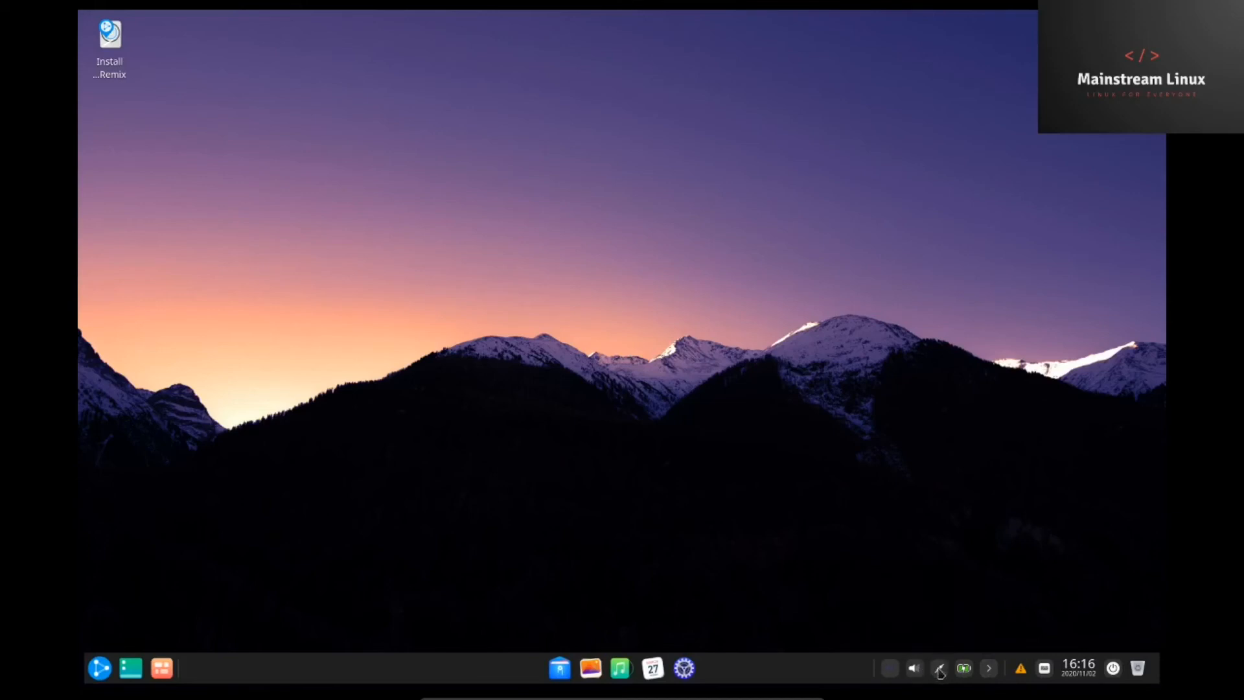
Collapse the extra tray icons with the tray arrow and set the clock to 12-hour format
{"action": "left_click", "coordinate": [683, 667]}
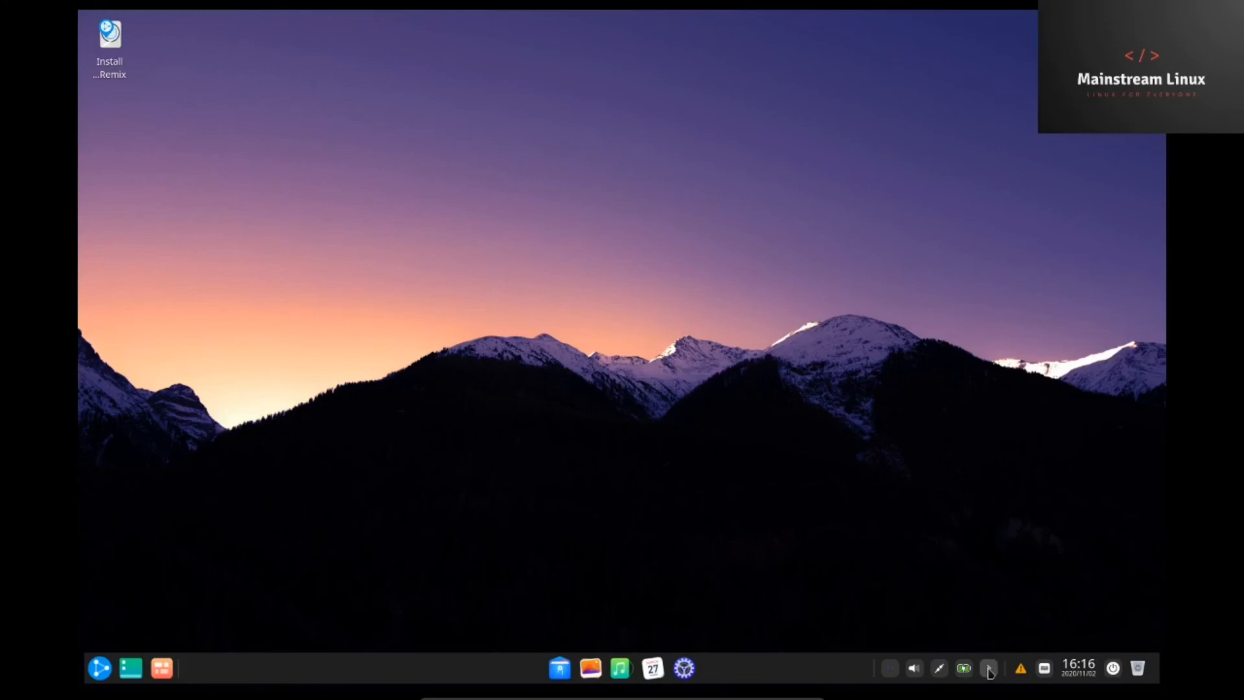
{"action": "left_click", "coordinate": [989, 668]}
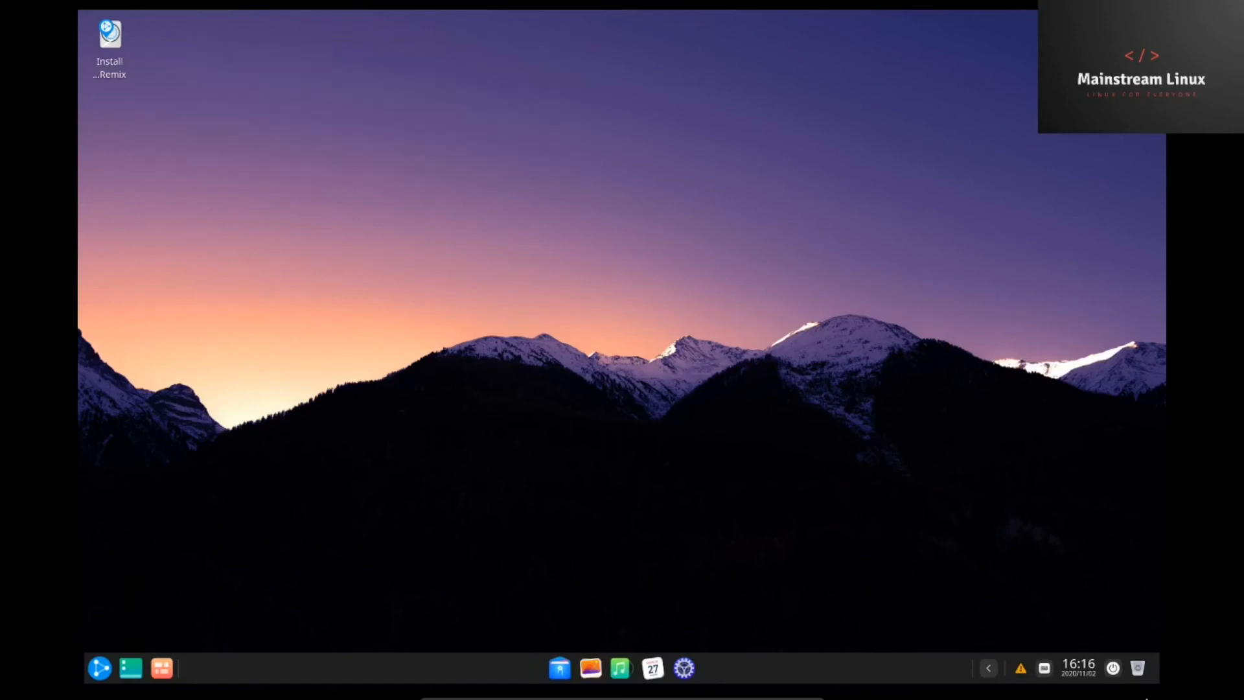
{"action": "right_click", "coordinate": [1078, 667]}
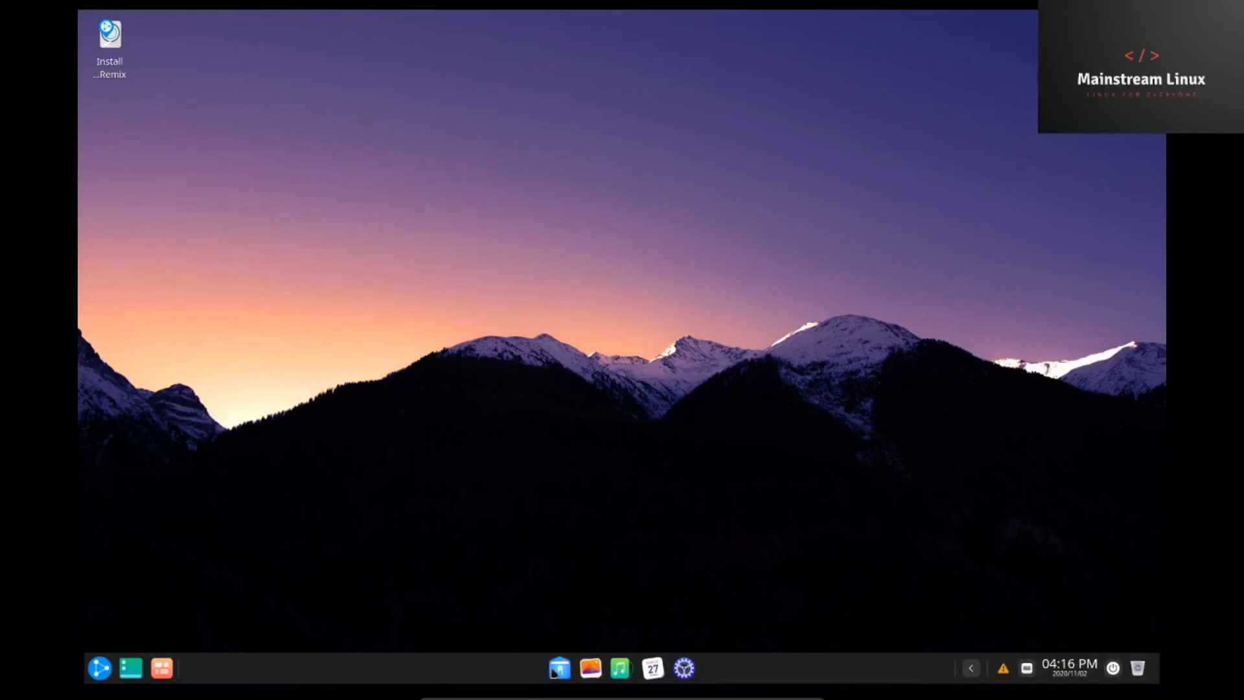
Open the file manager and view Home in detailed list, then back in large icons
{"action": "left_click", "coordinate": [558, 668]}
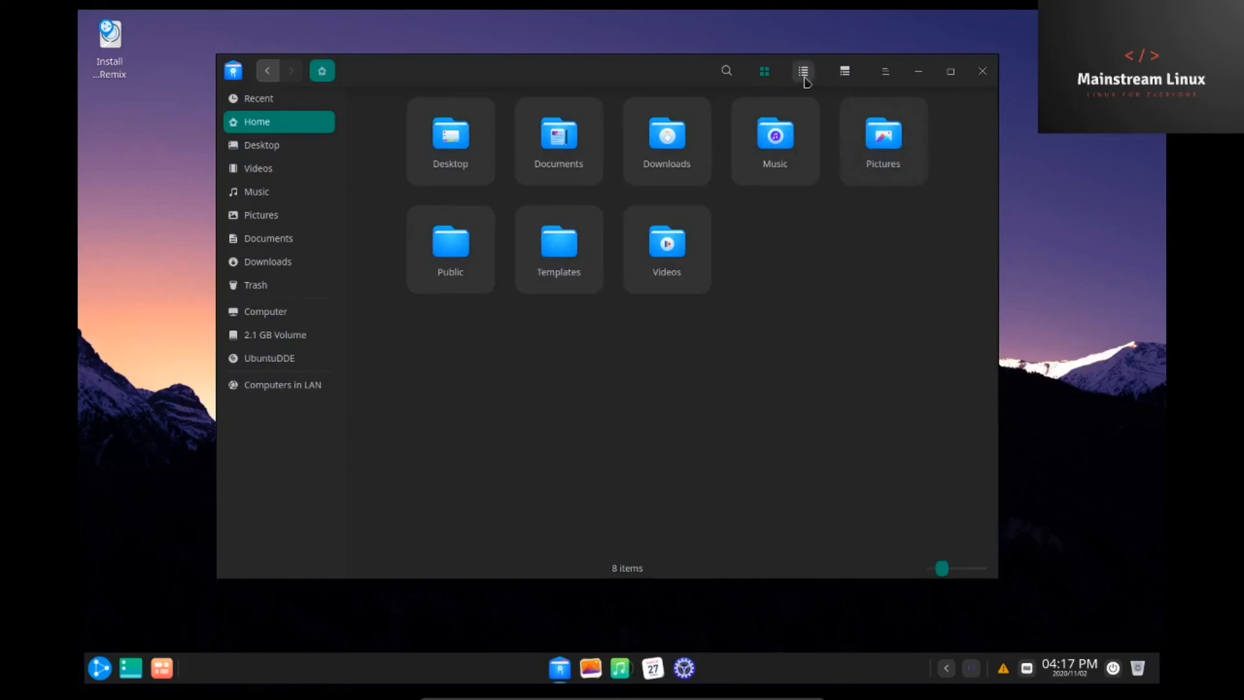
{"action": "left_click", "coordinate": [843, 71]}
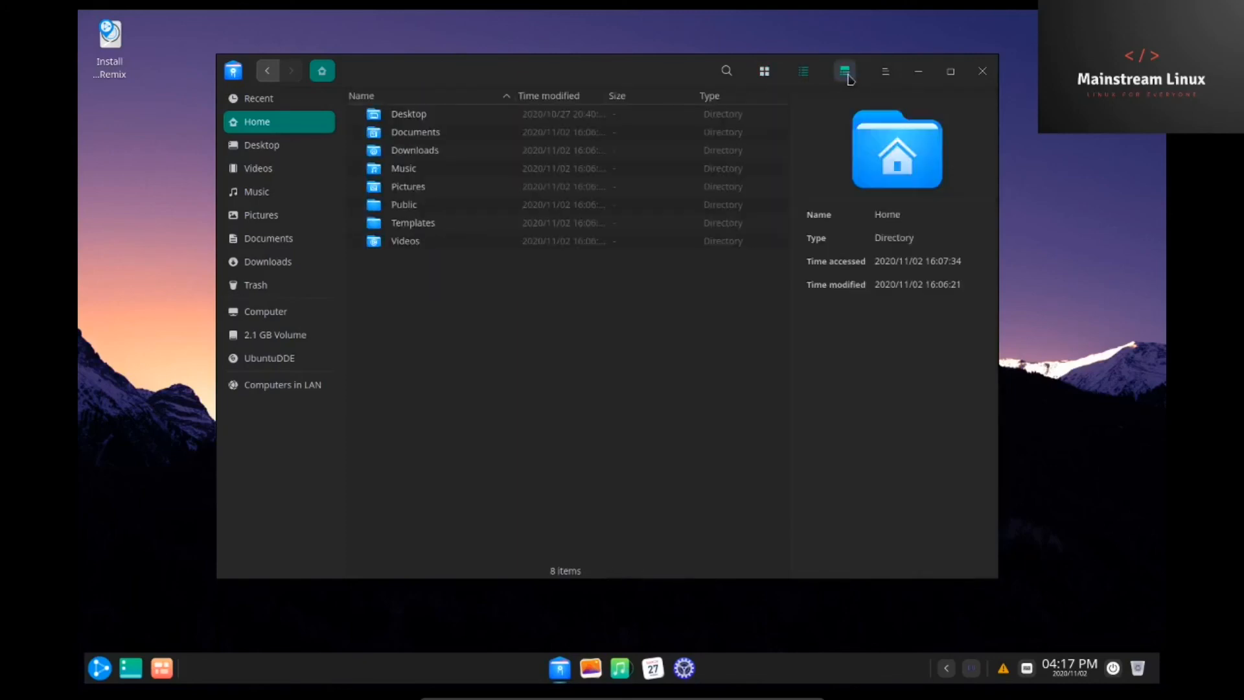
{"action": "left_click", "coordinate": [884, 71]}
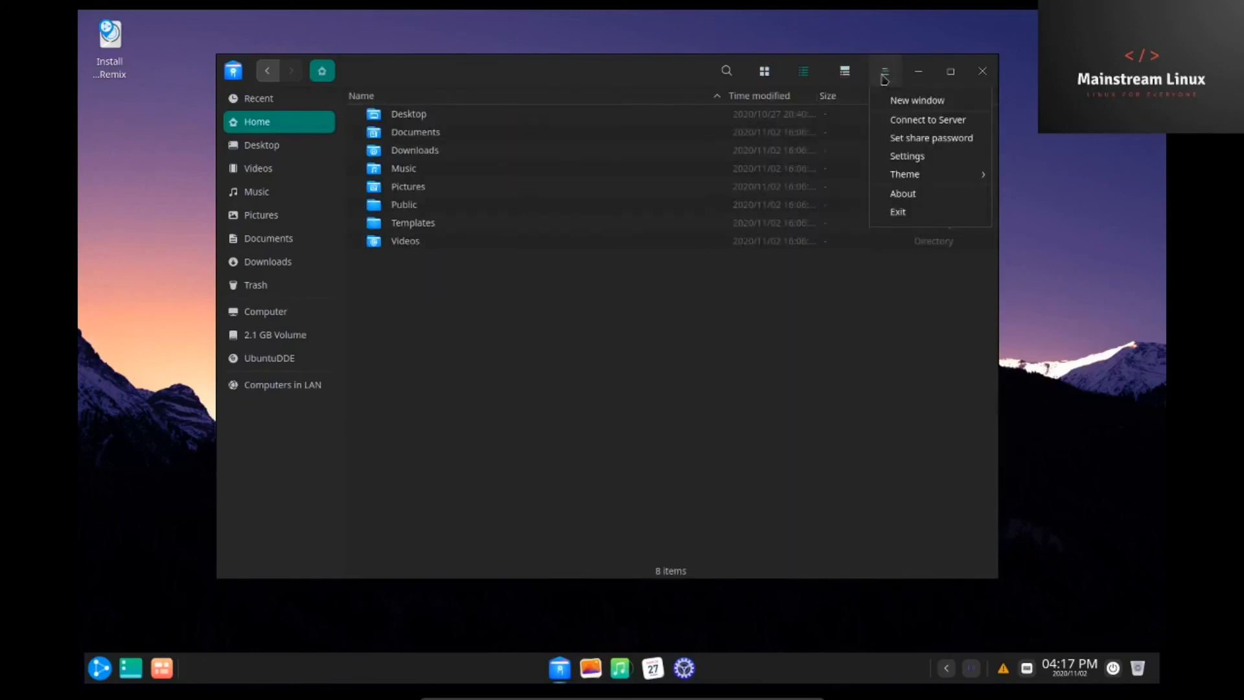
{"action": "left_click", "coordinate": [762, 71]}
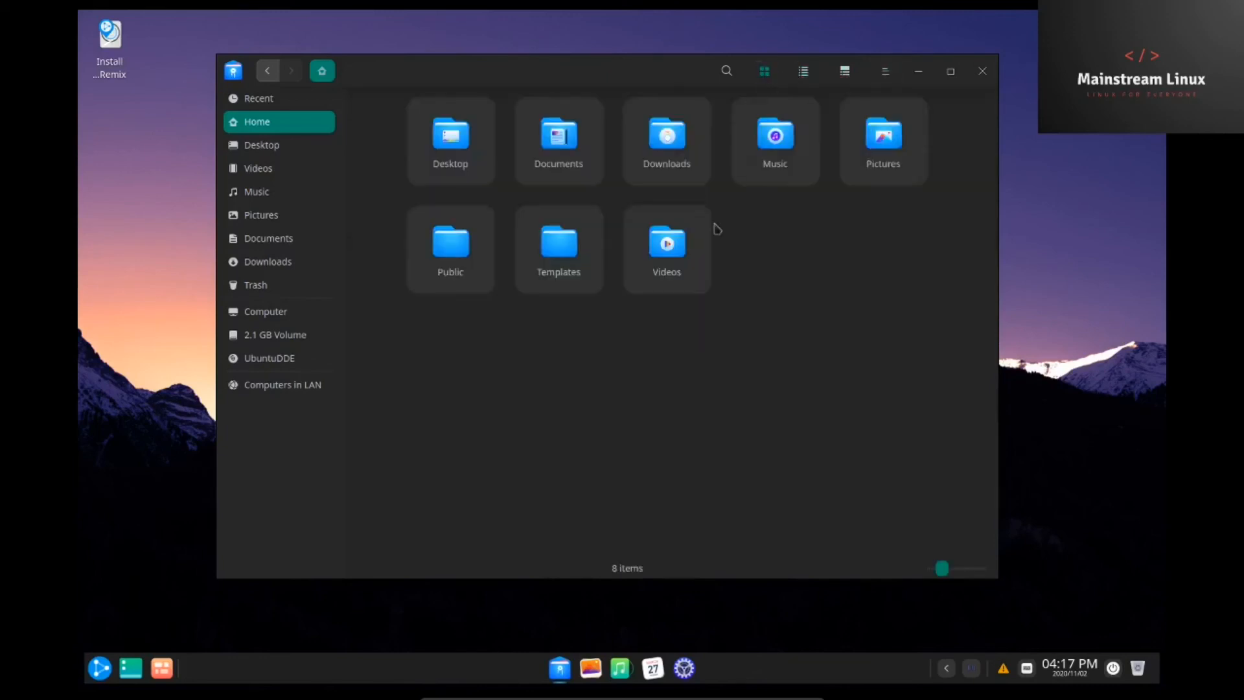
Browse the Desktop, Pictures and Downloads folders, return to Home, and close the file manager
{"action": "left_click", "coordinate": [262, 144]}
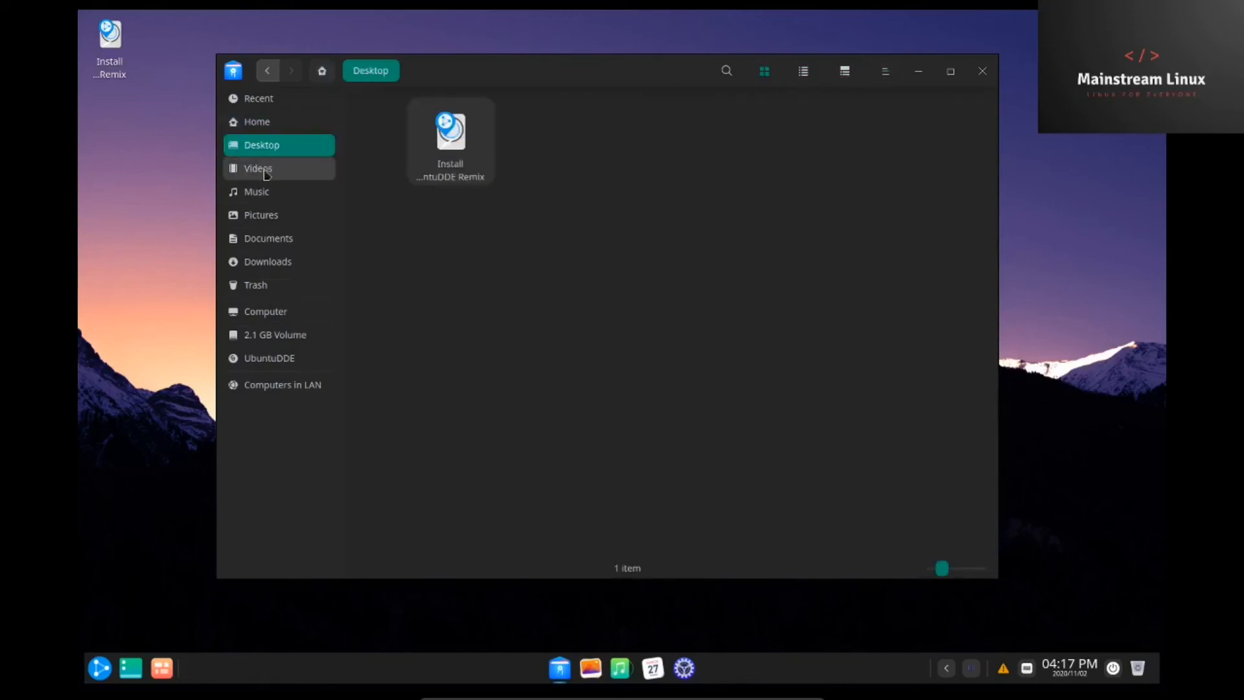
{"action": "left_click", "coordinate": [261, 214]}
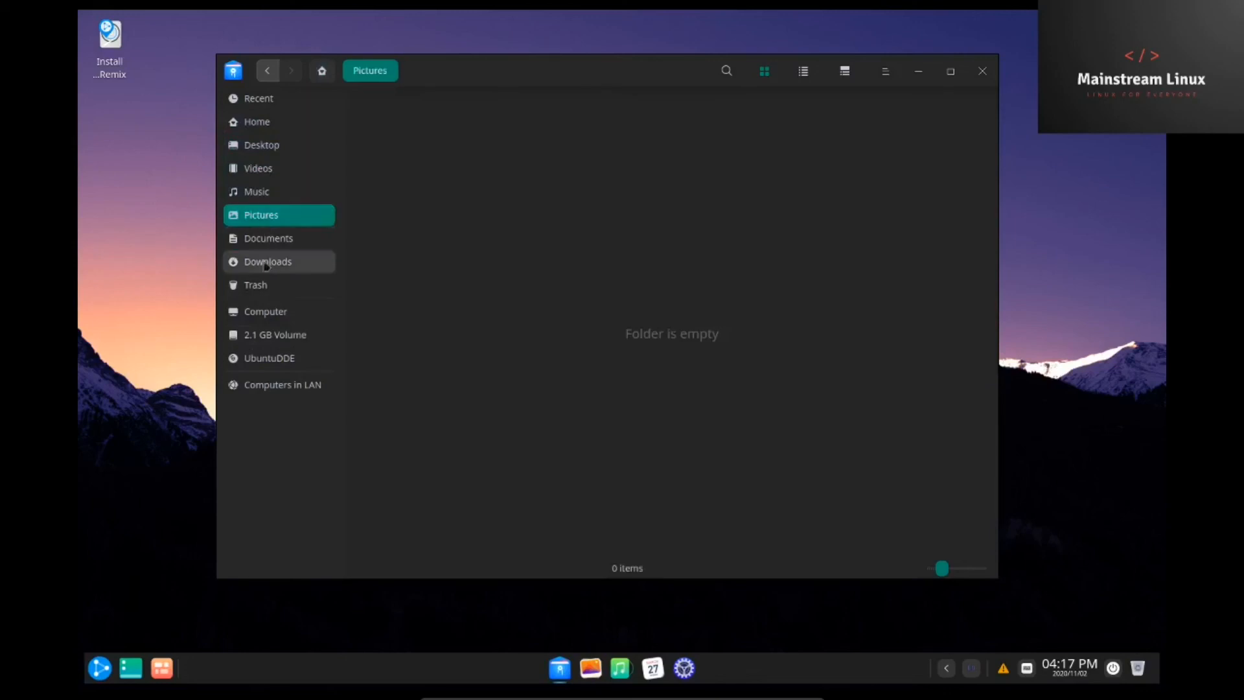
{"action": "left_click", "coordinate": [268, 261]}
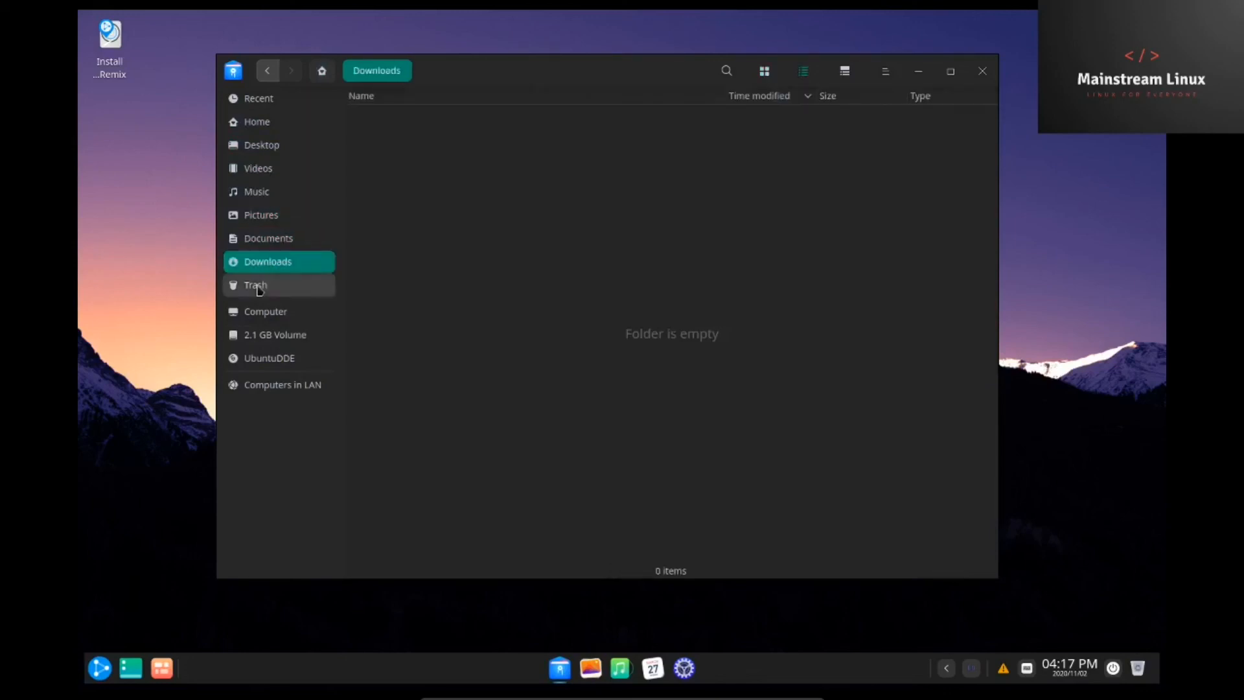
{"action": "left_click", "coordinate": [257, 121]}
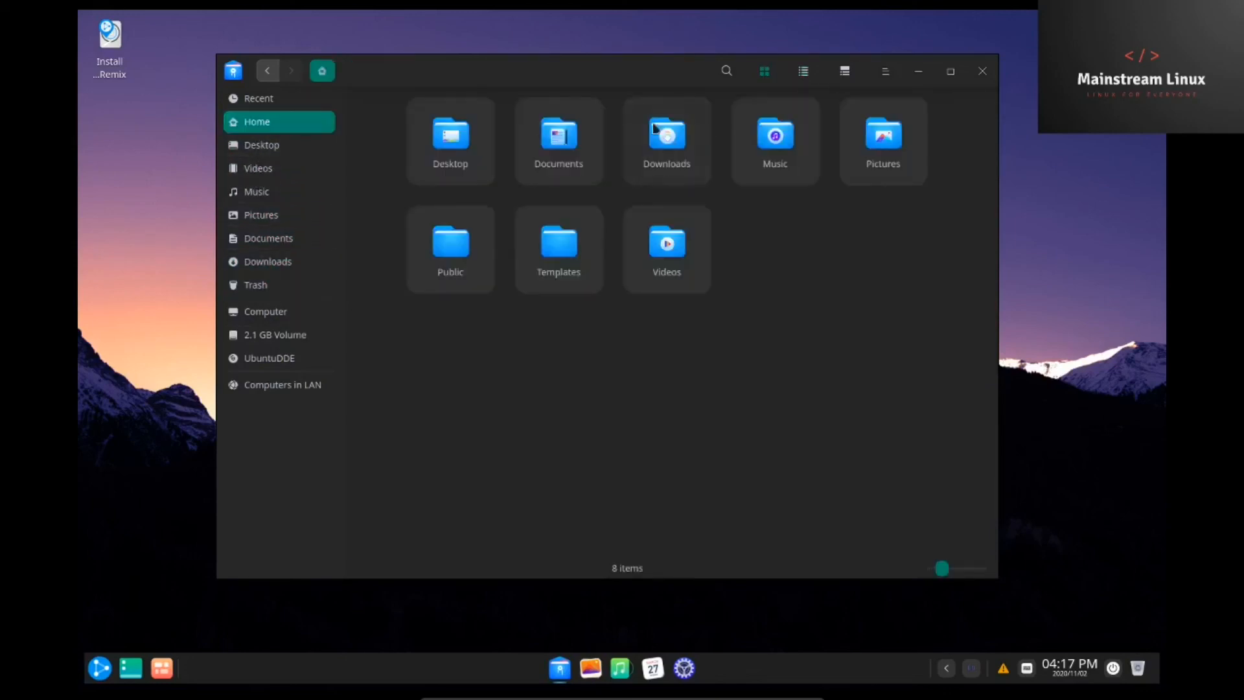
{"action": "left_click", "coordinate": [982, 70]}
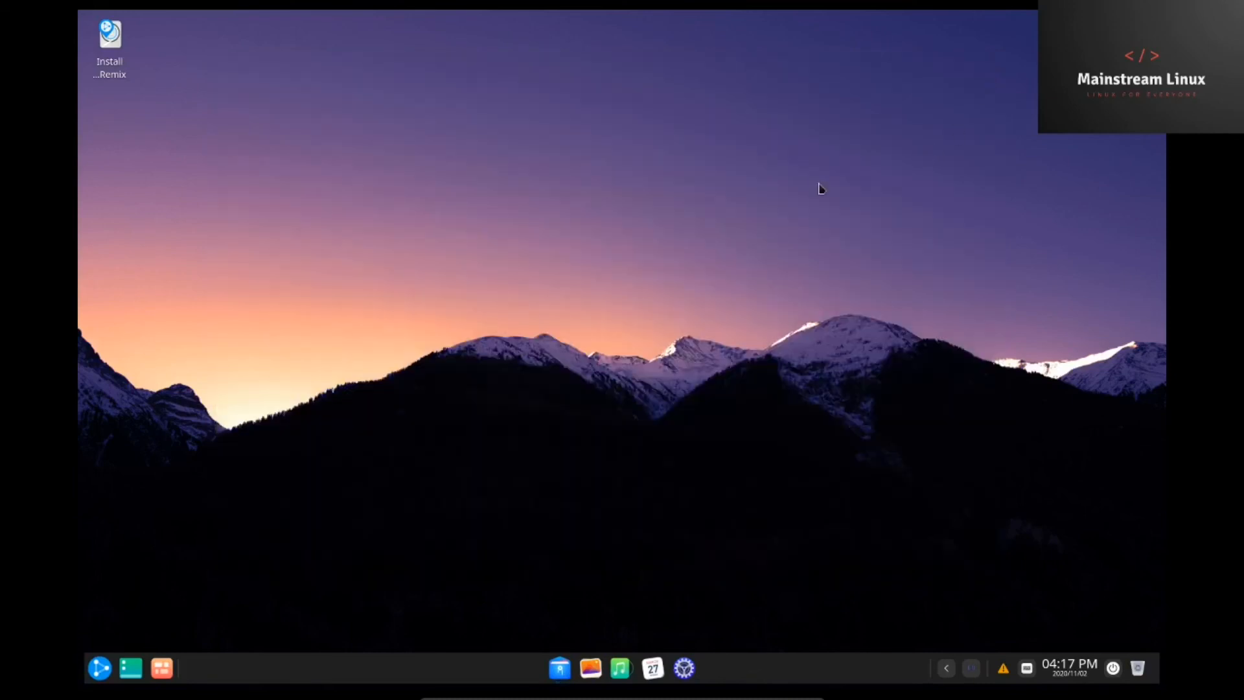